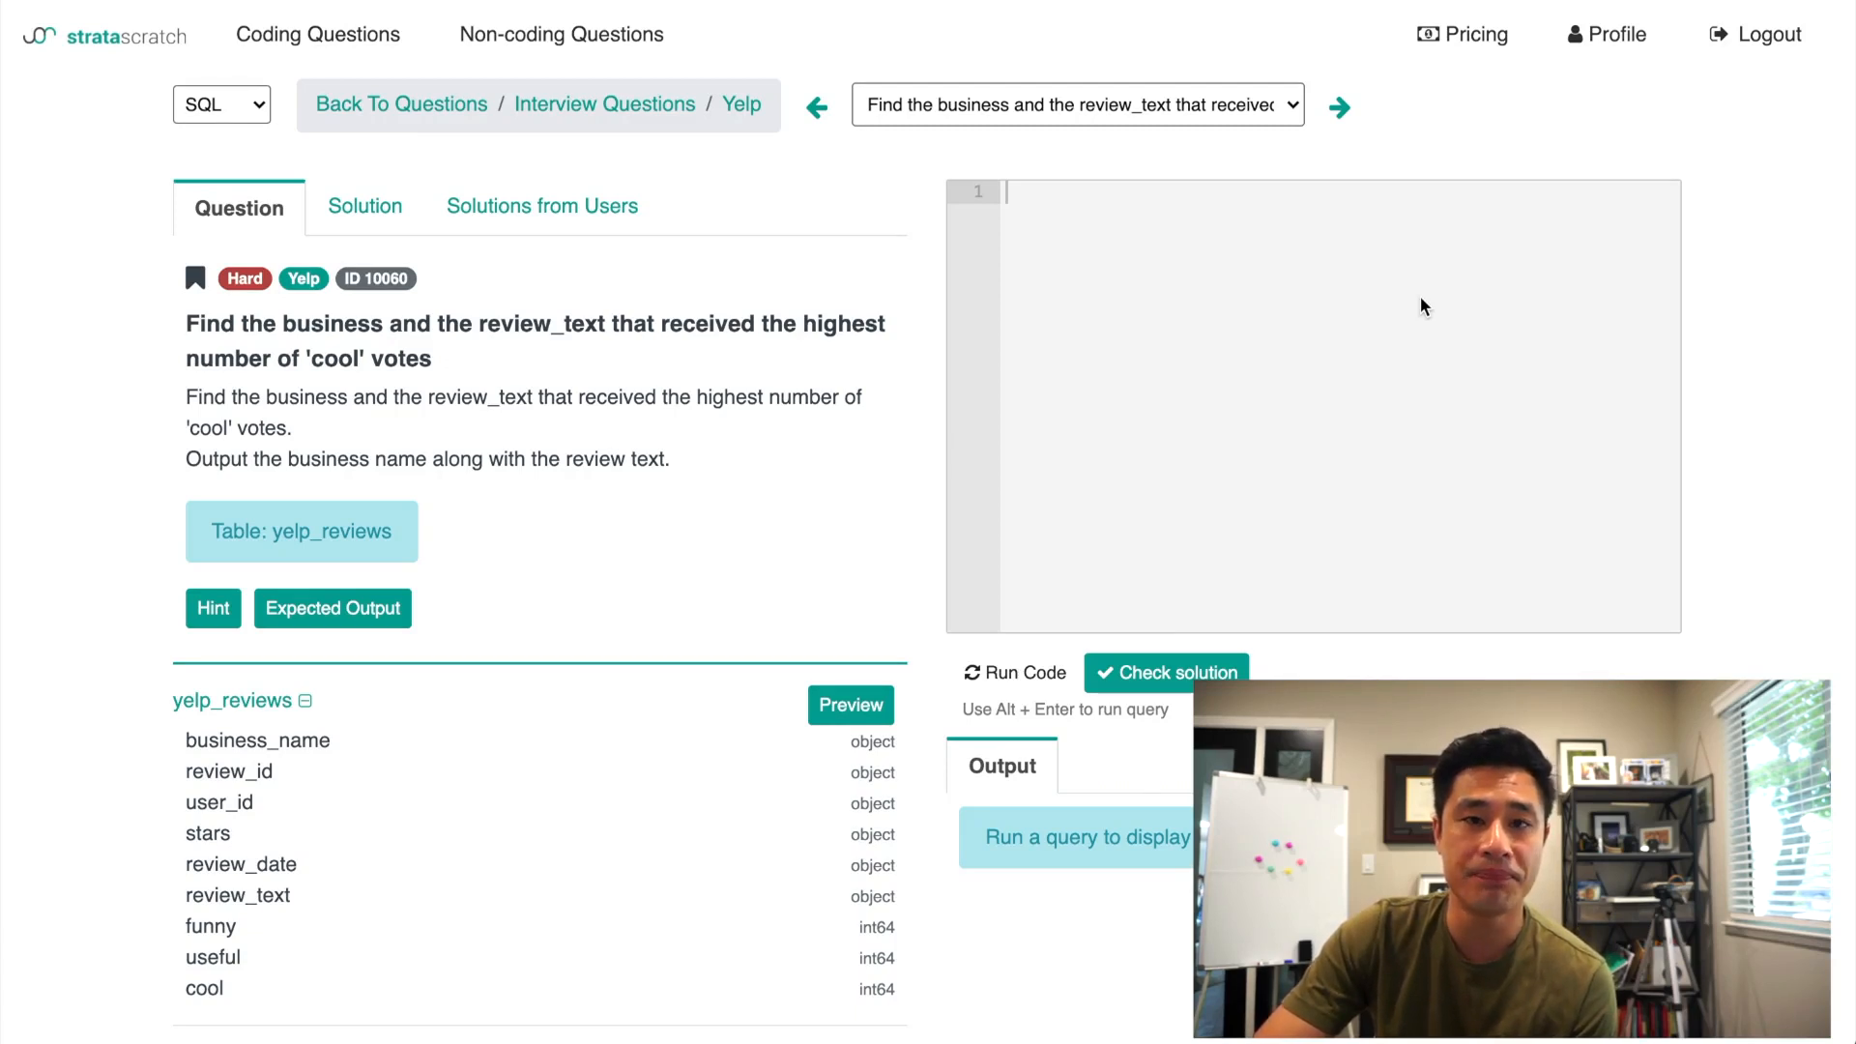
Step: Preview the yelp_reviews table rows, starting with AutohausAZ
scroll("down", 3)
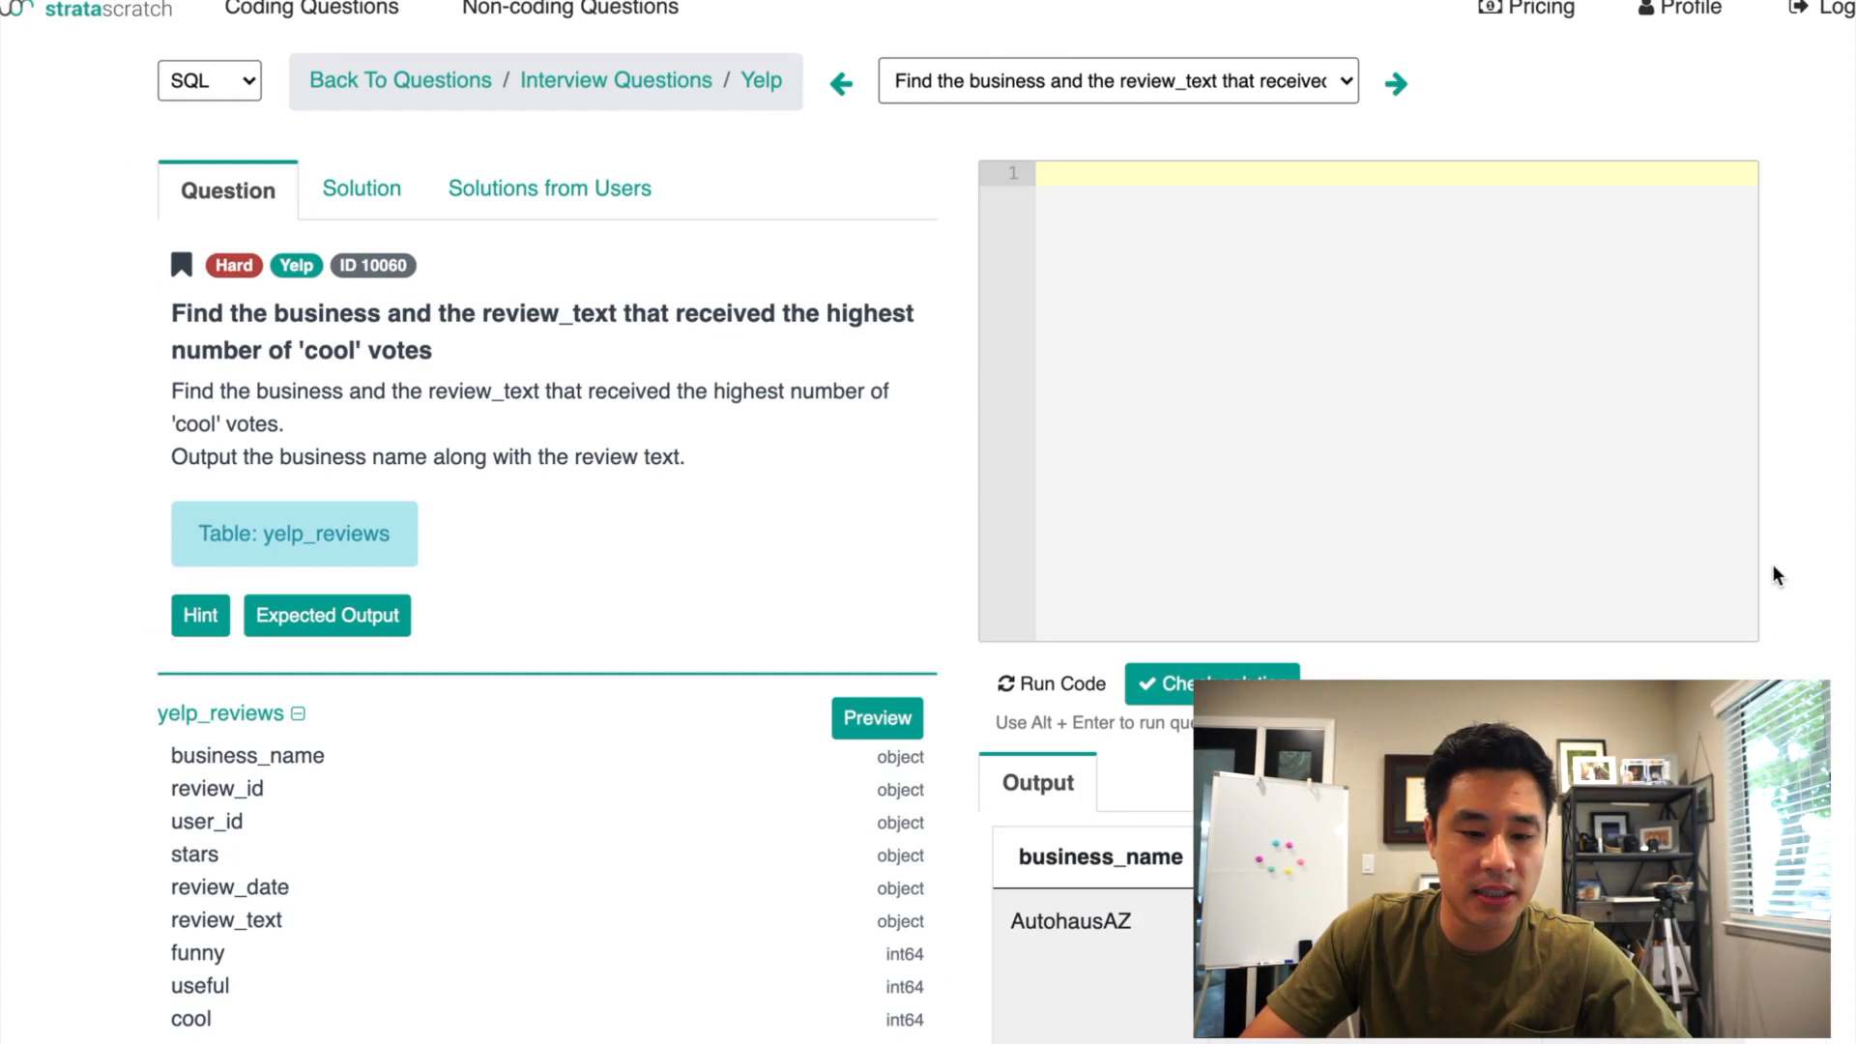
scroll("down", 3)
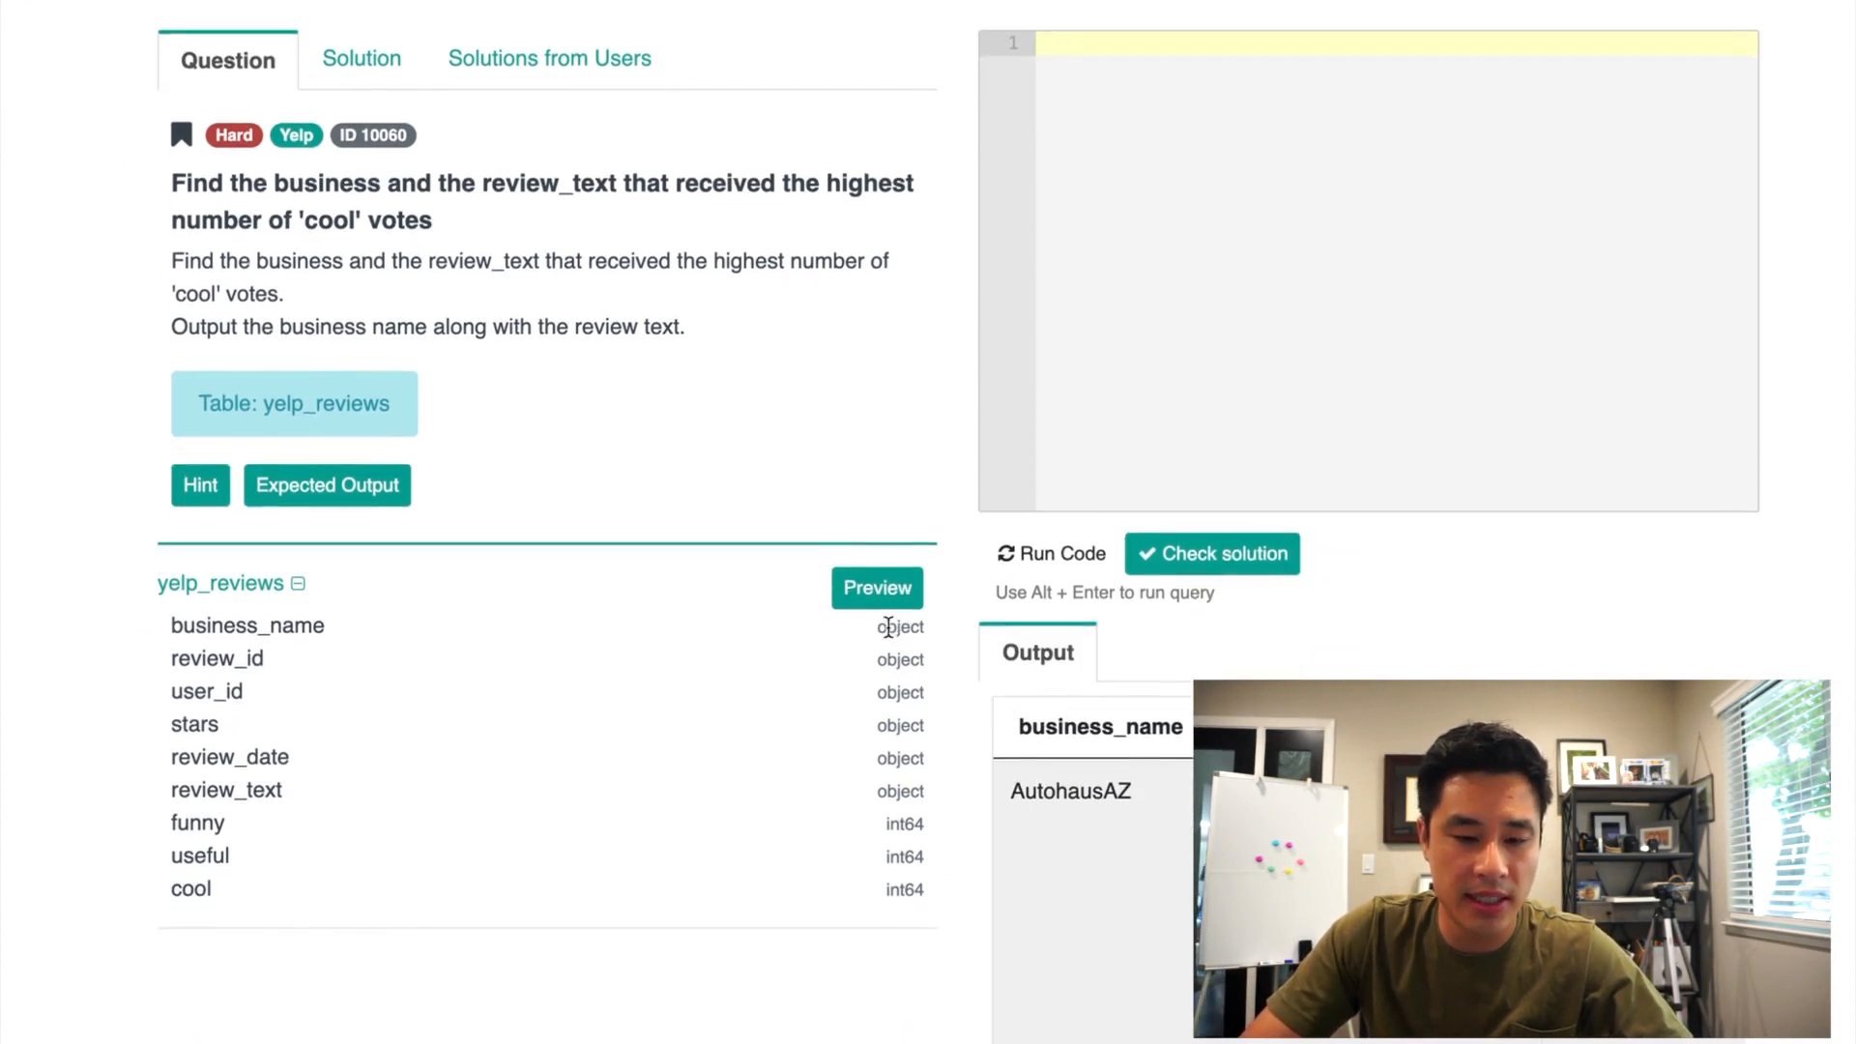
scroll("down", 3)
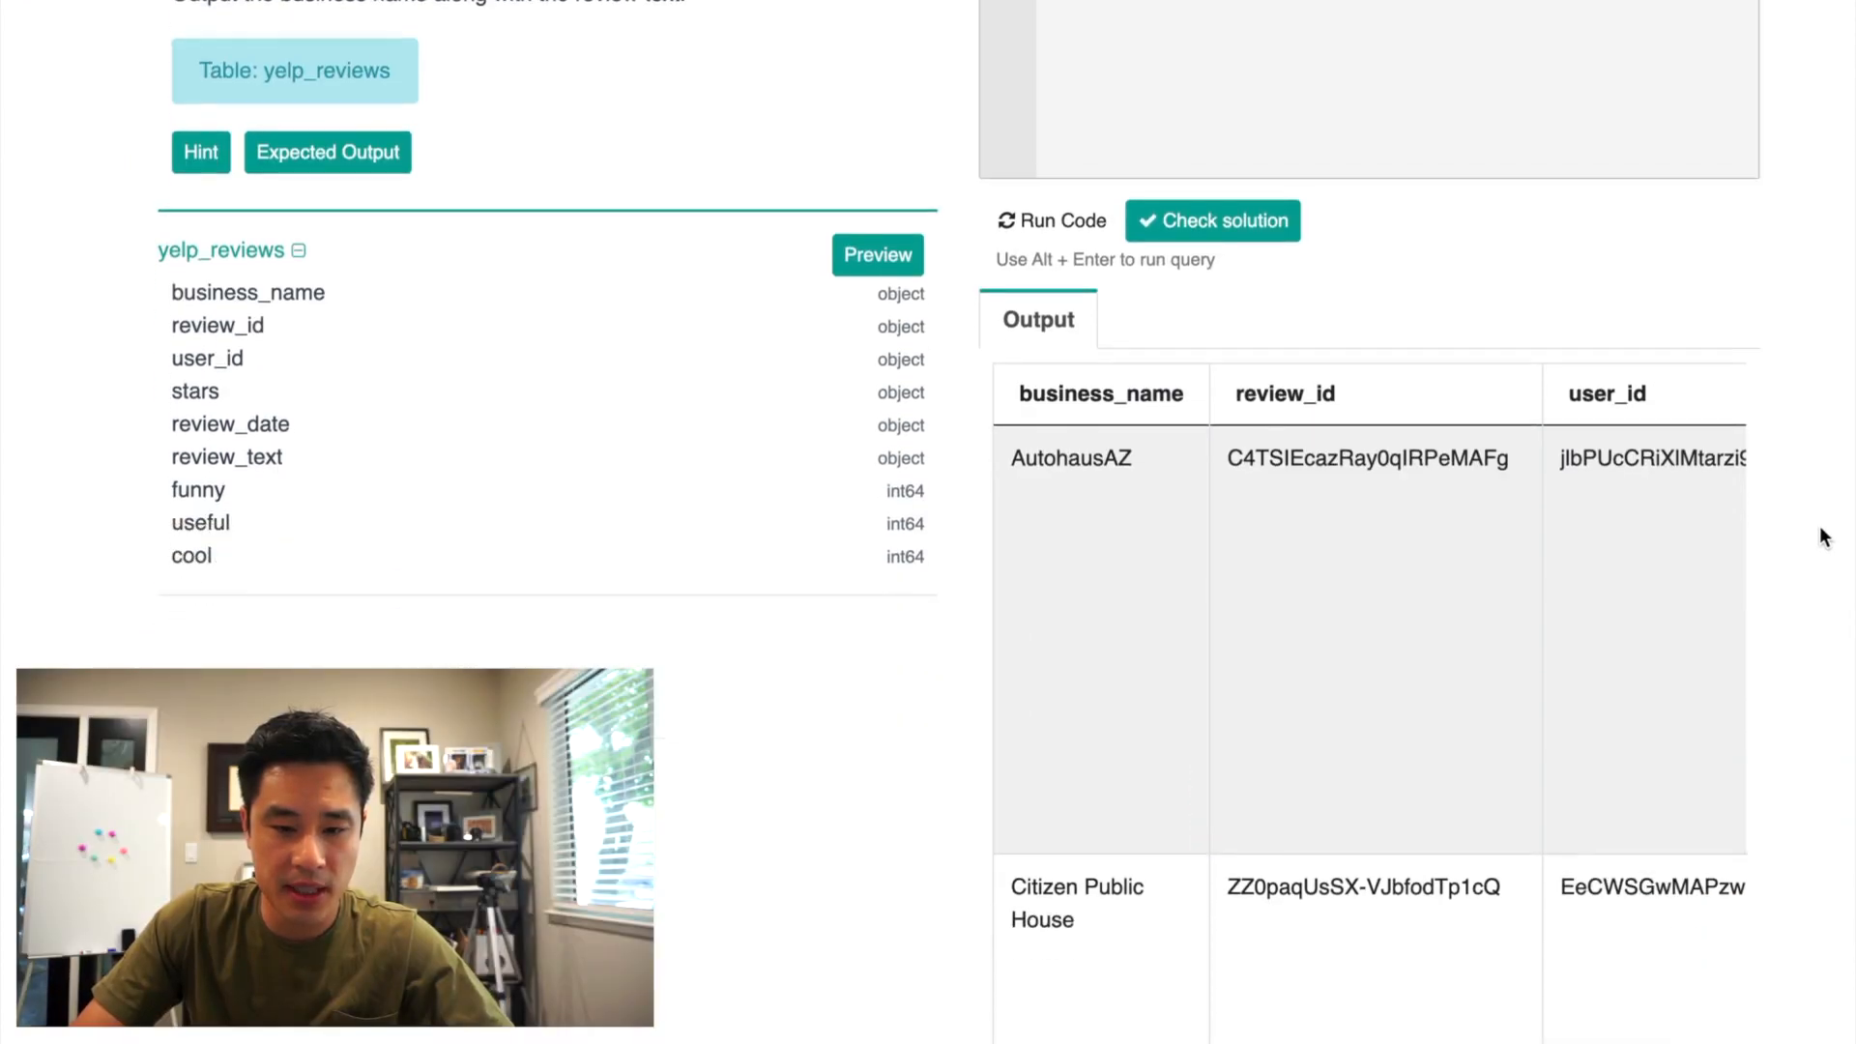
scroll("down", 3)
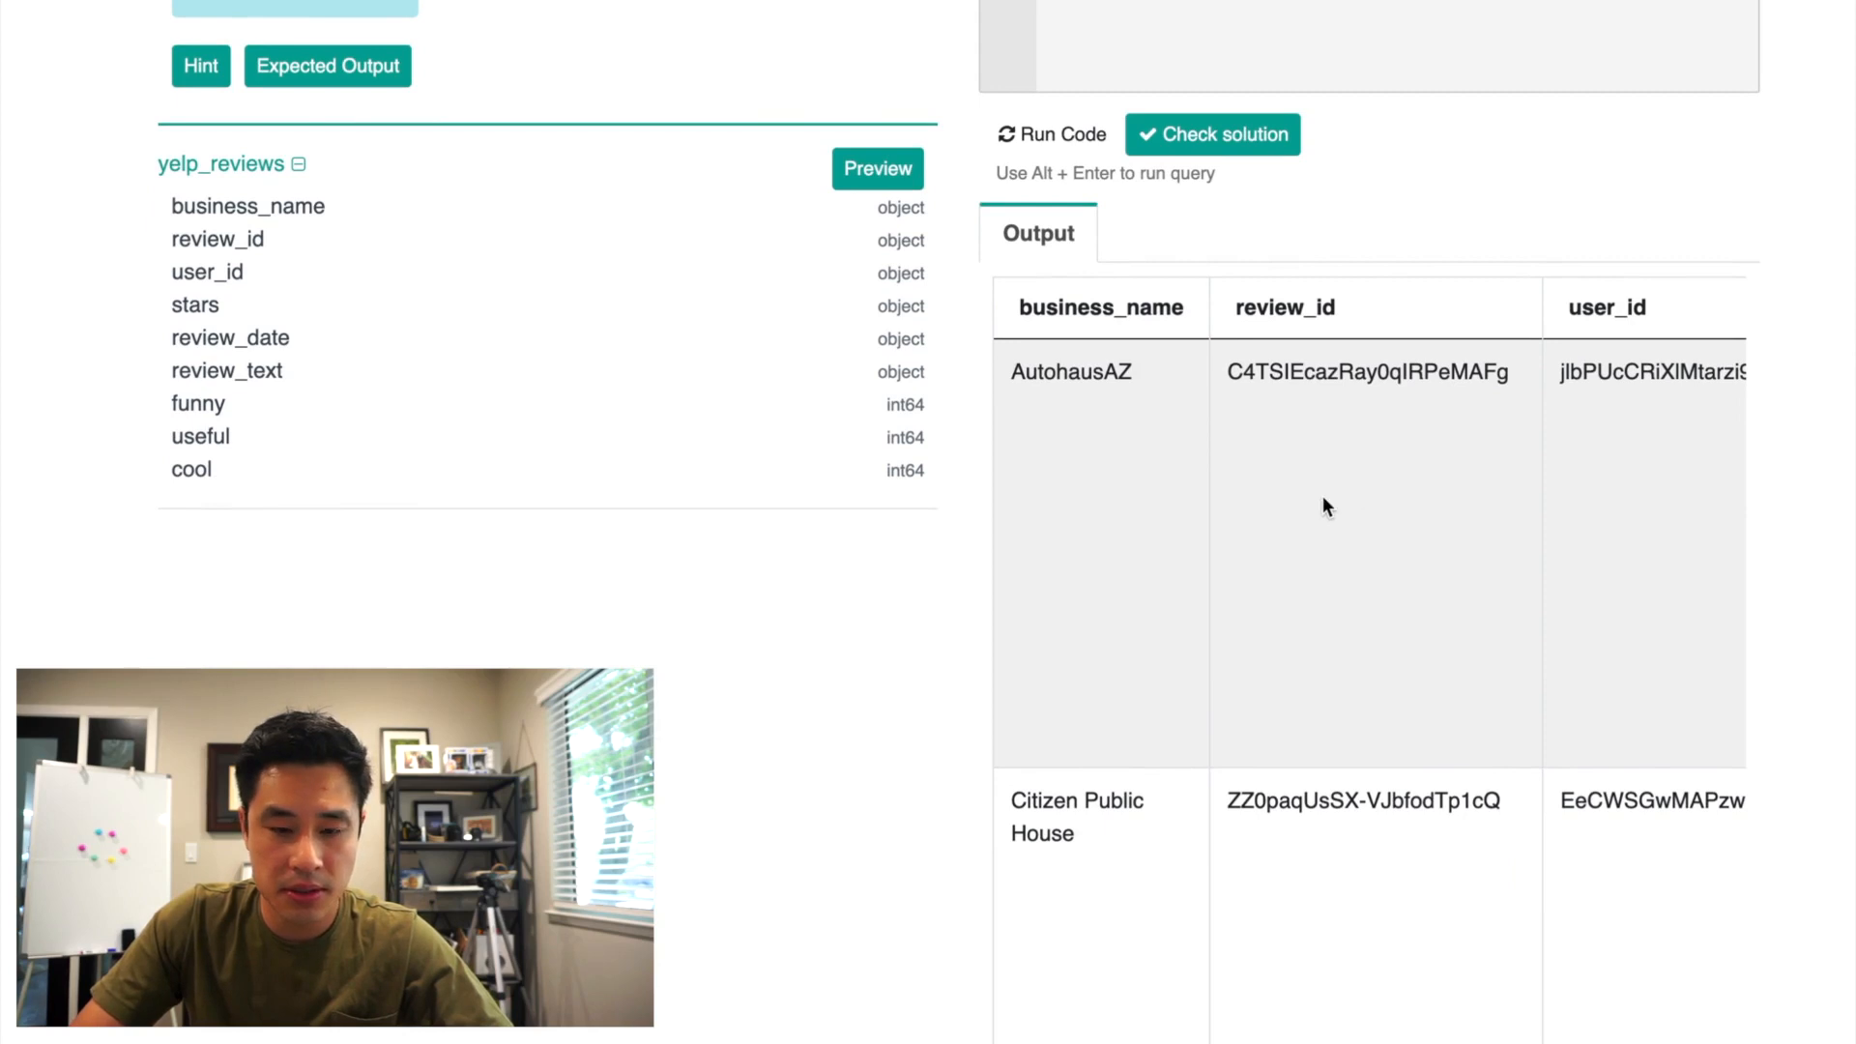
scroll("down", 3)
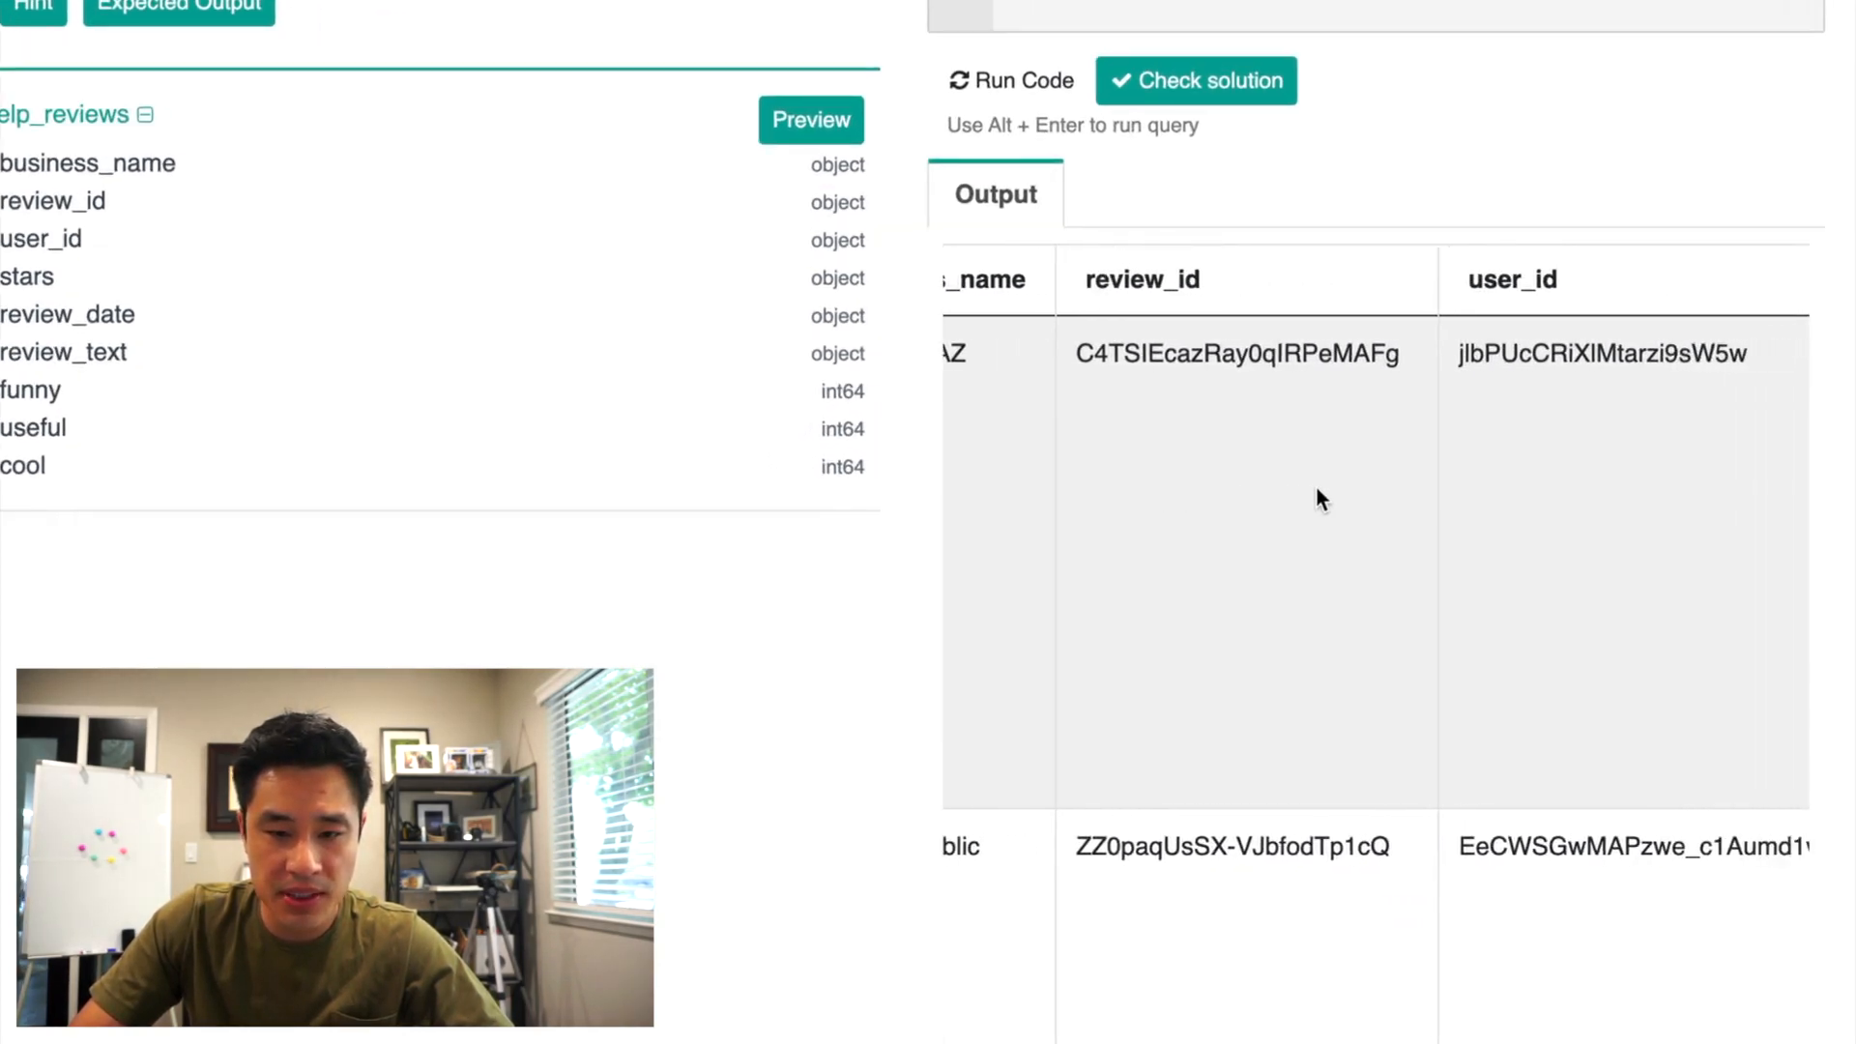
scroll("right", 3)
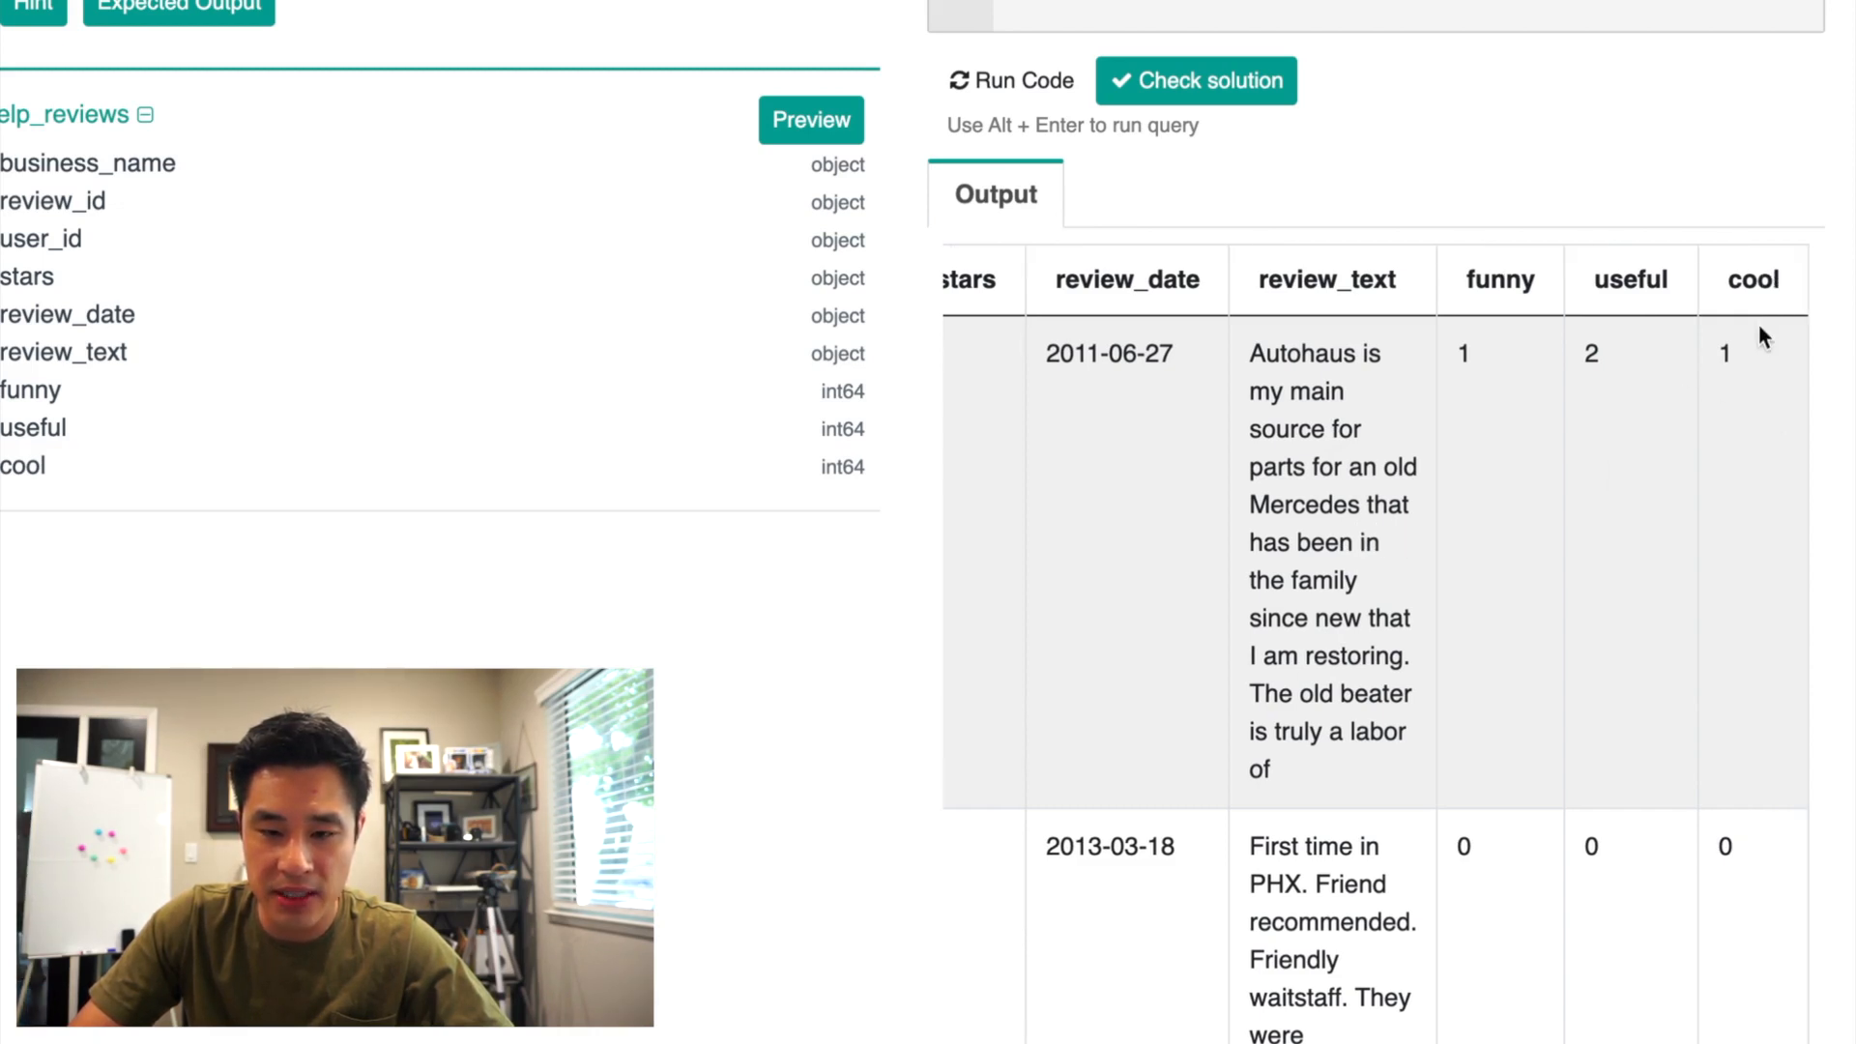
mouse_move(1775, 418)
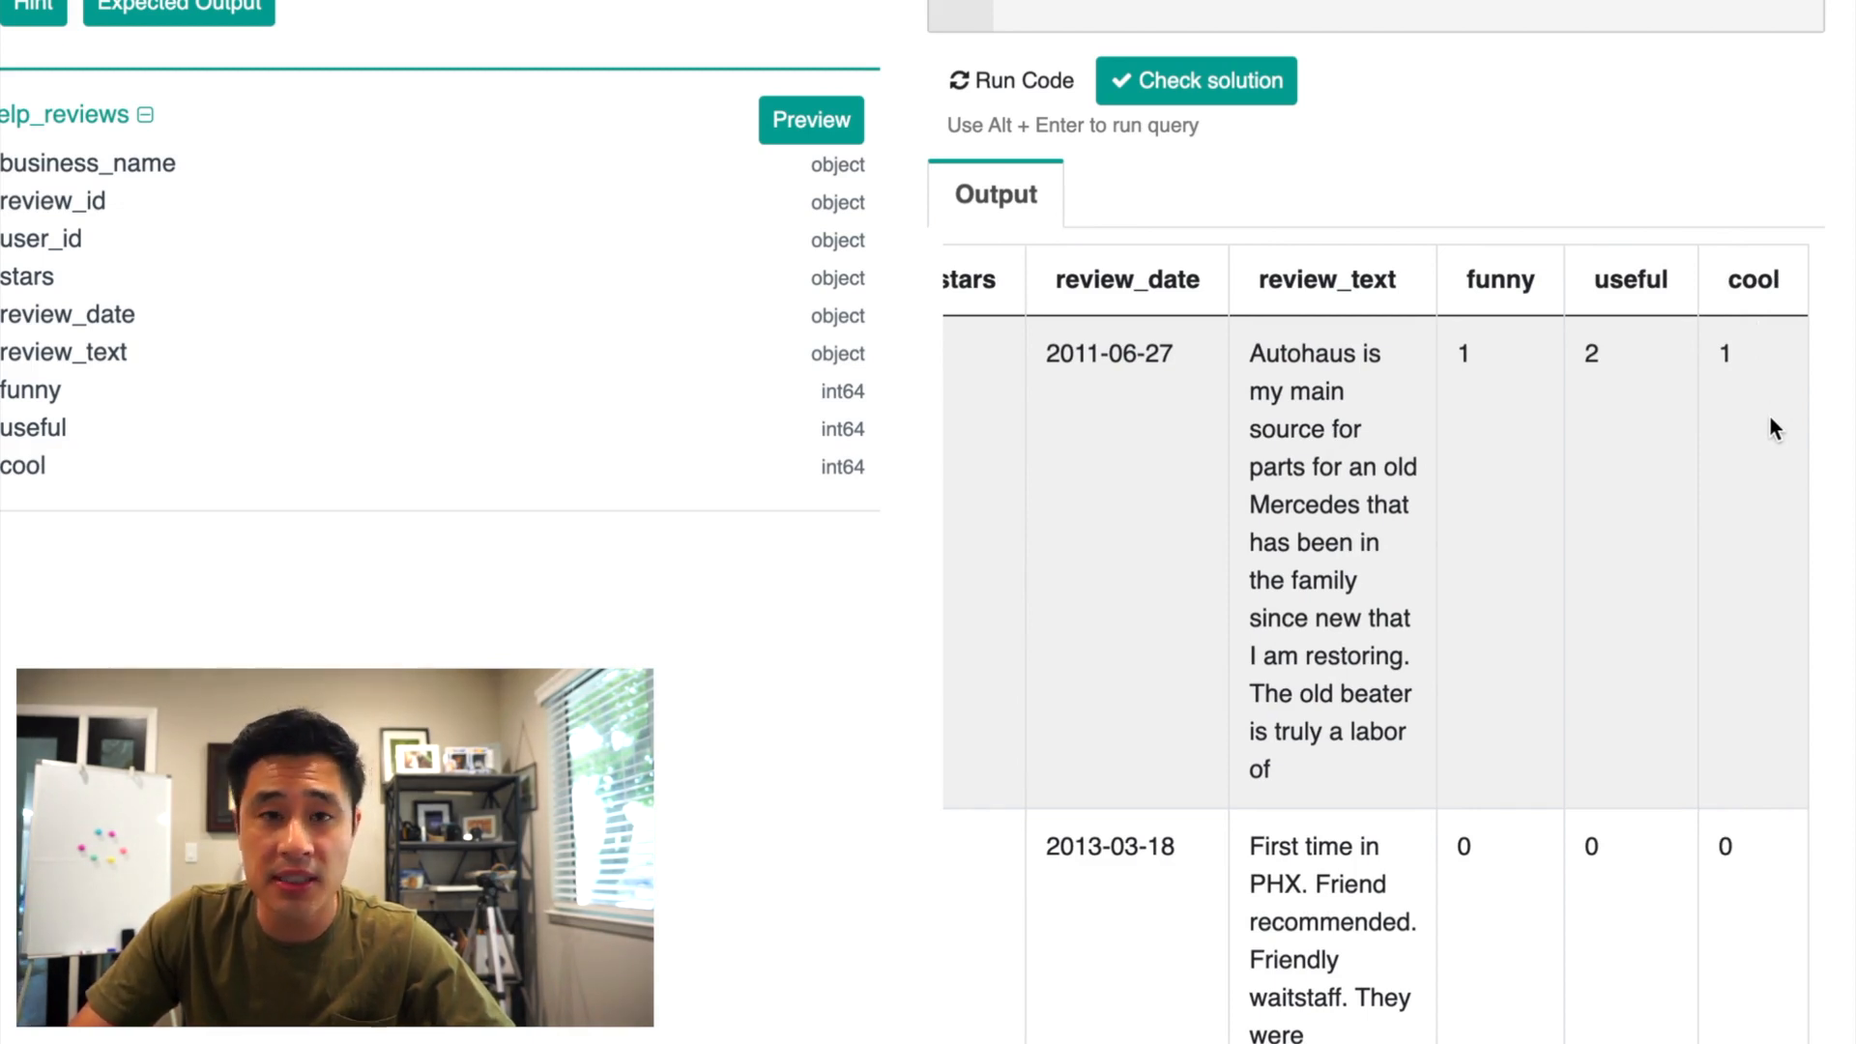
scroll("down", 3)
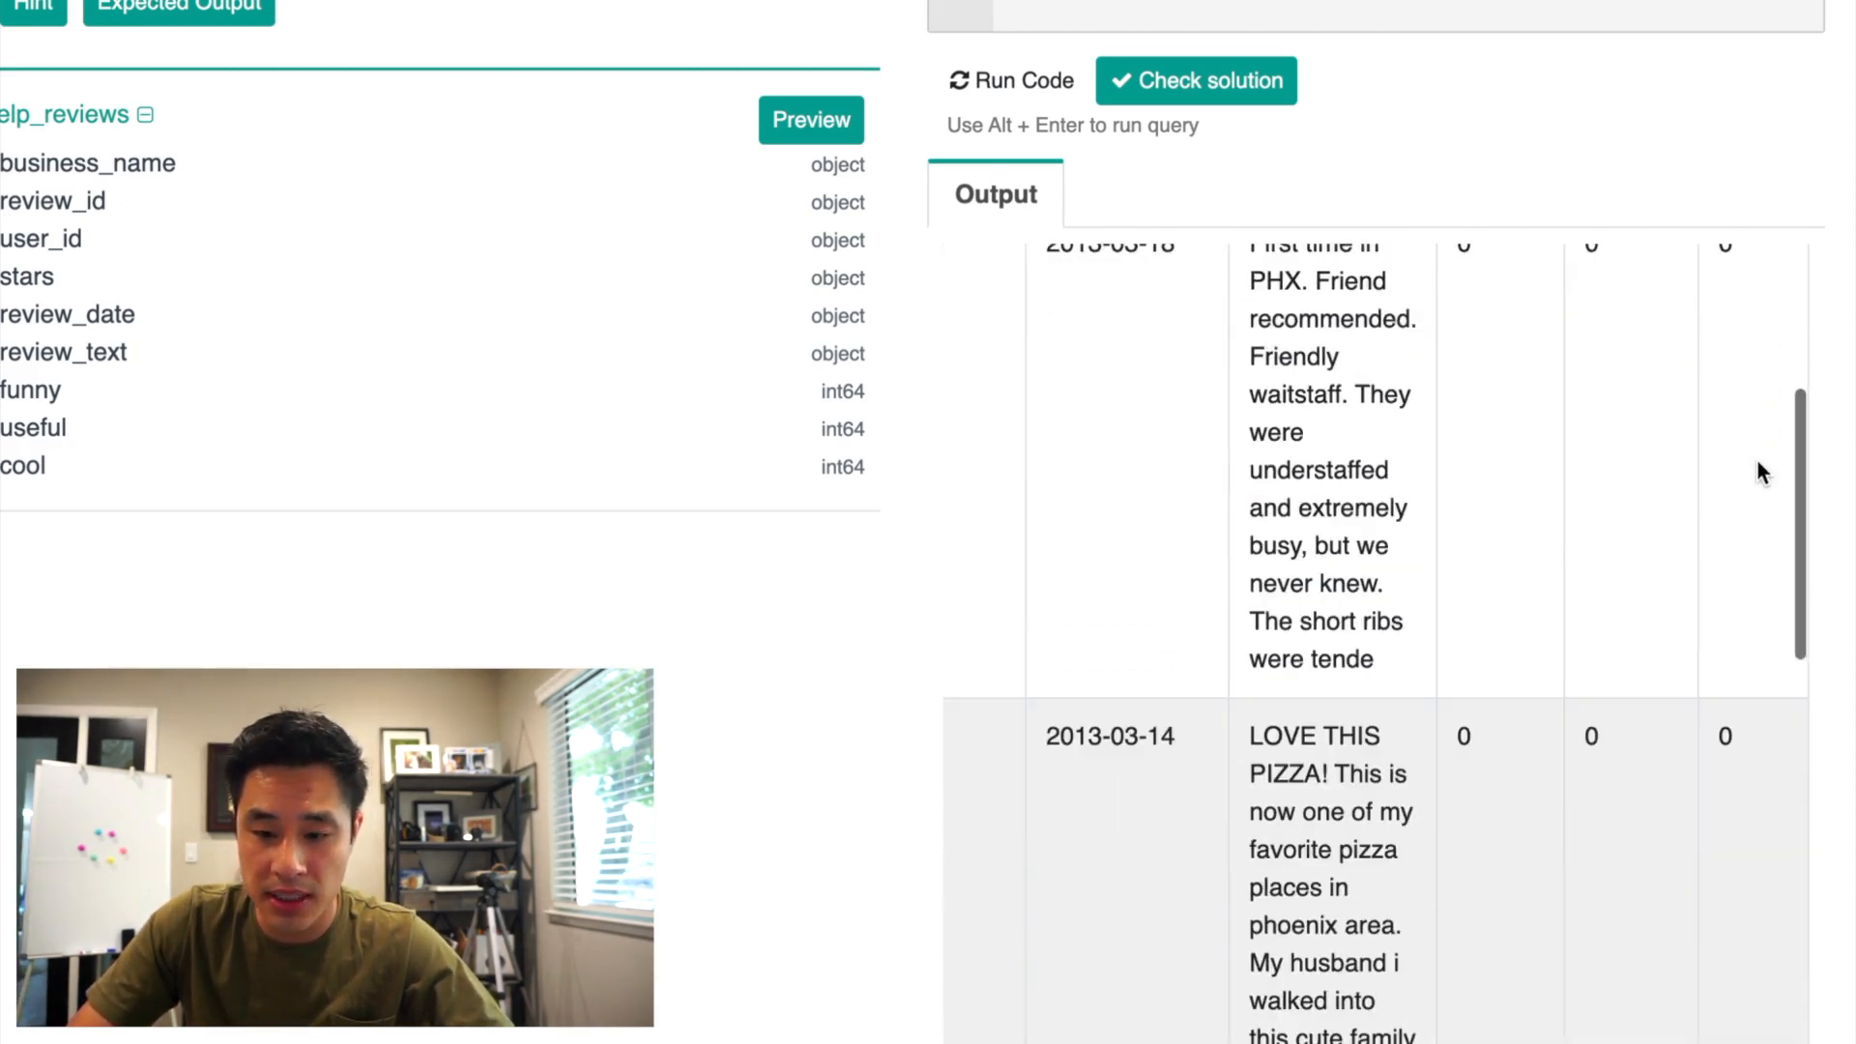
scroll("down", 3)
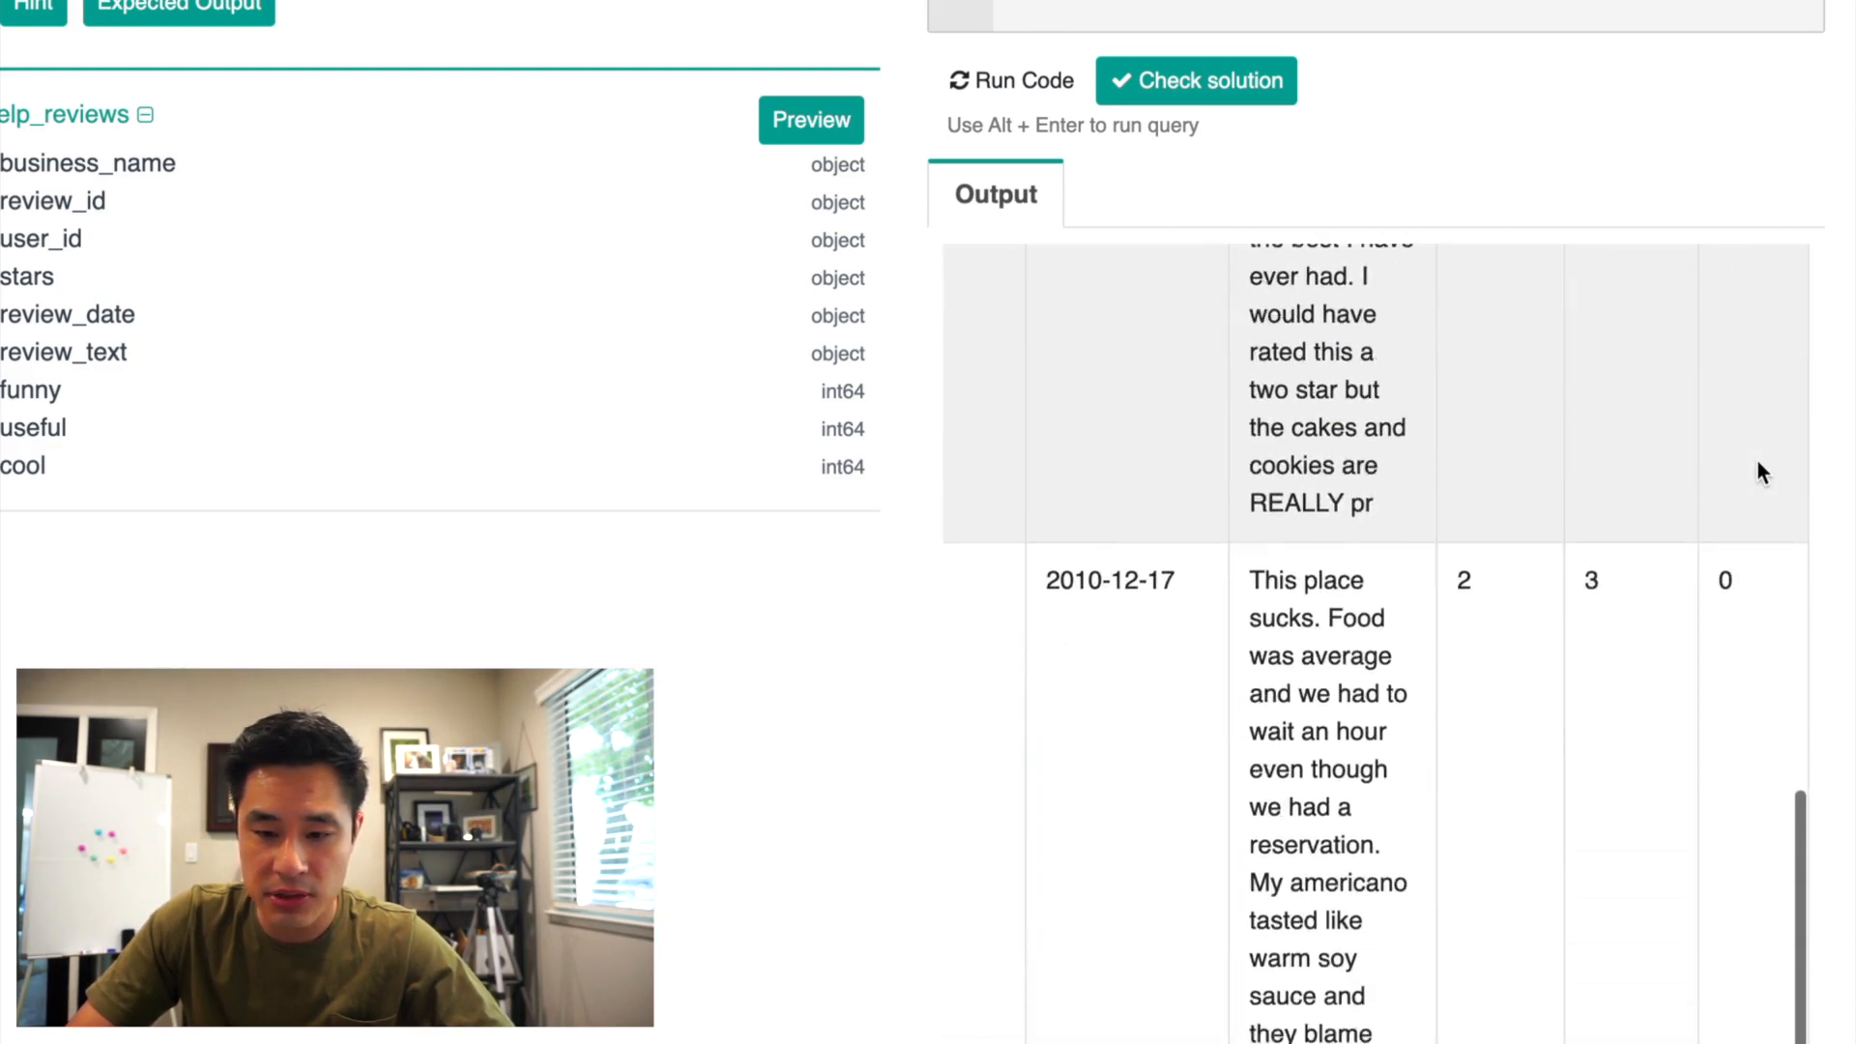
scroll("down", 3)
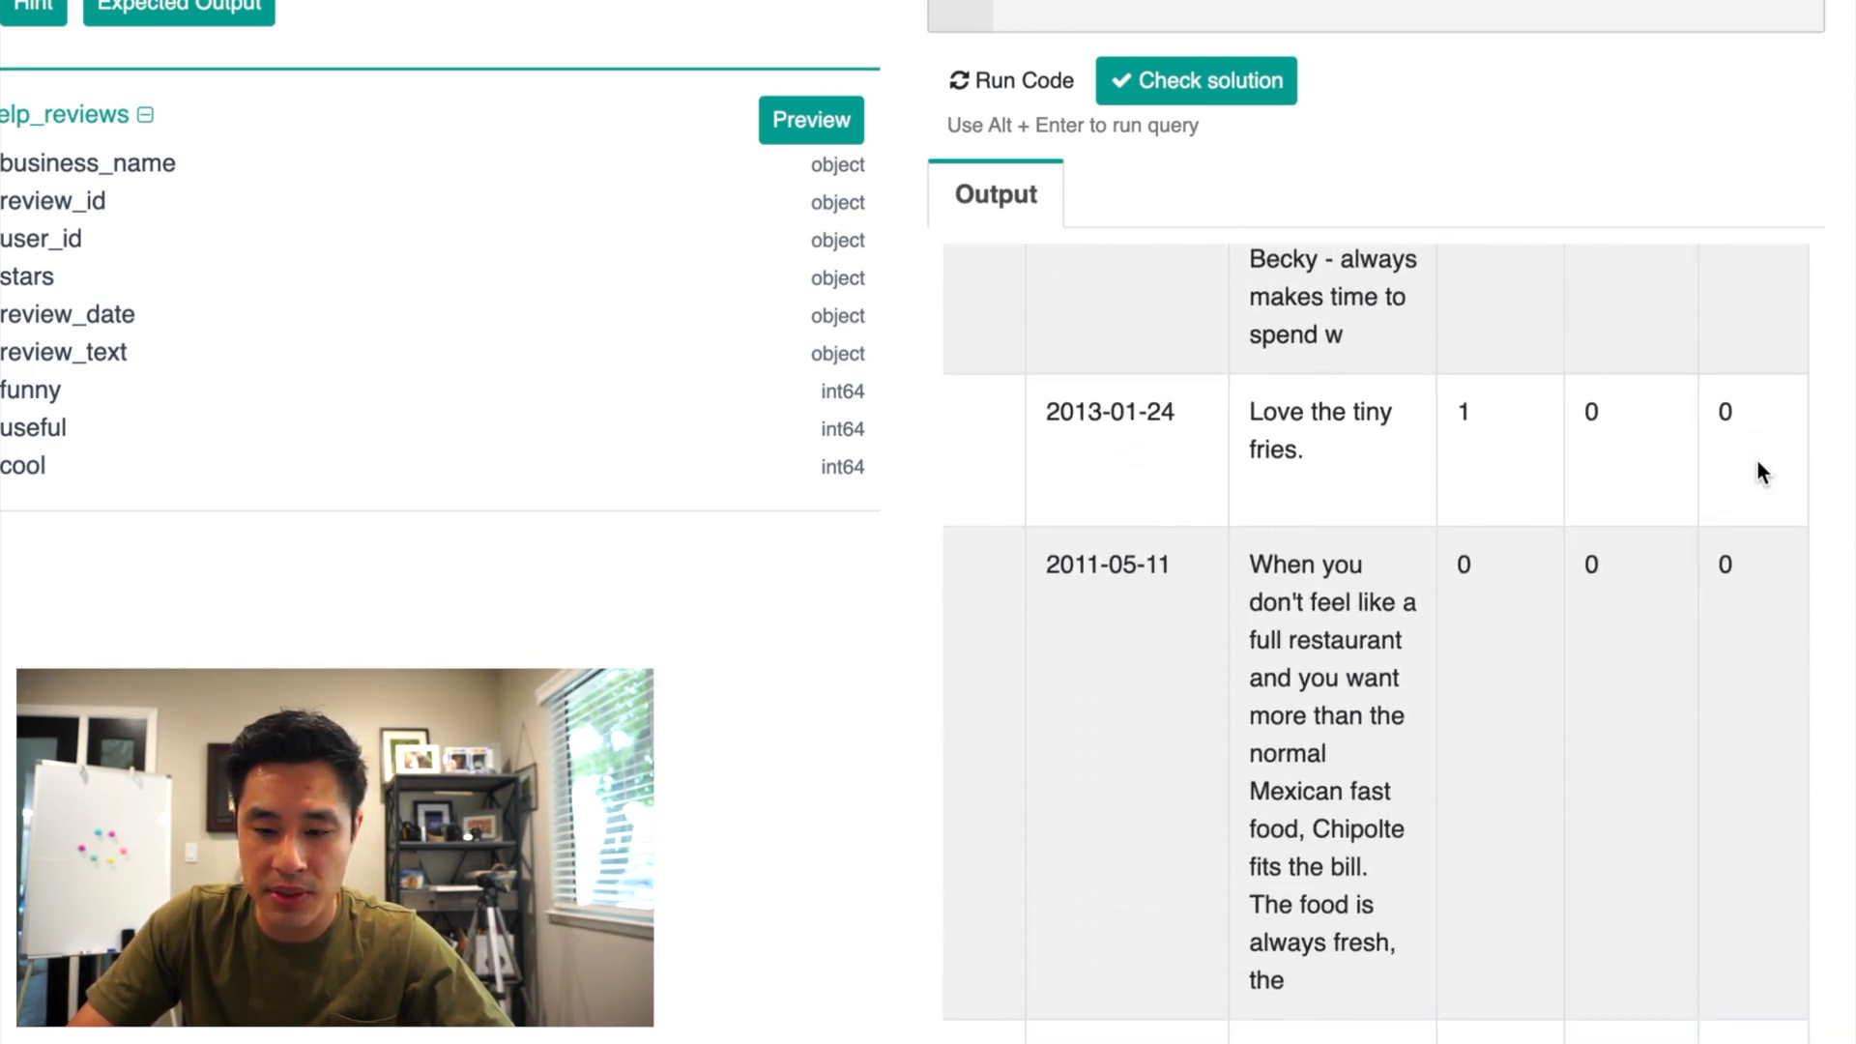
scroll("down", 3)
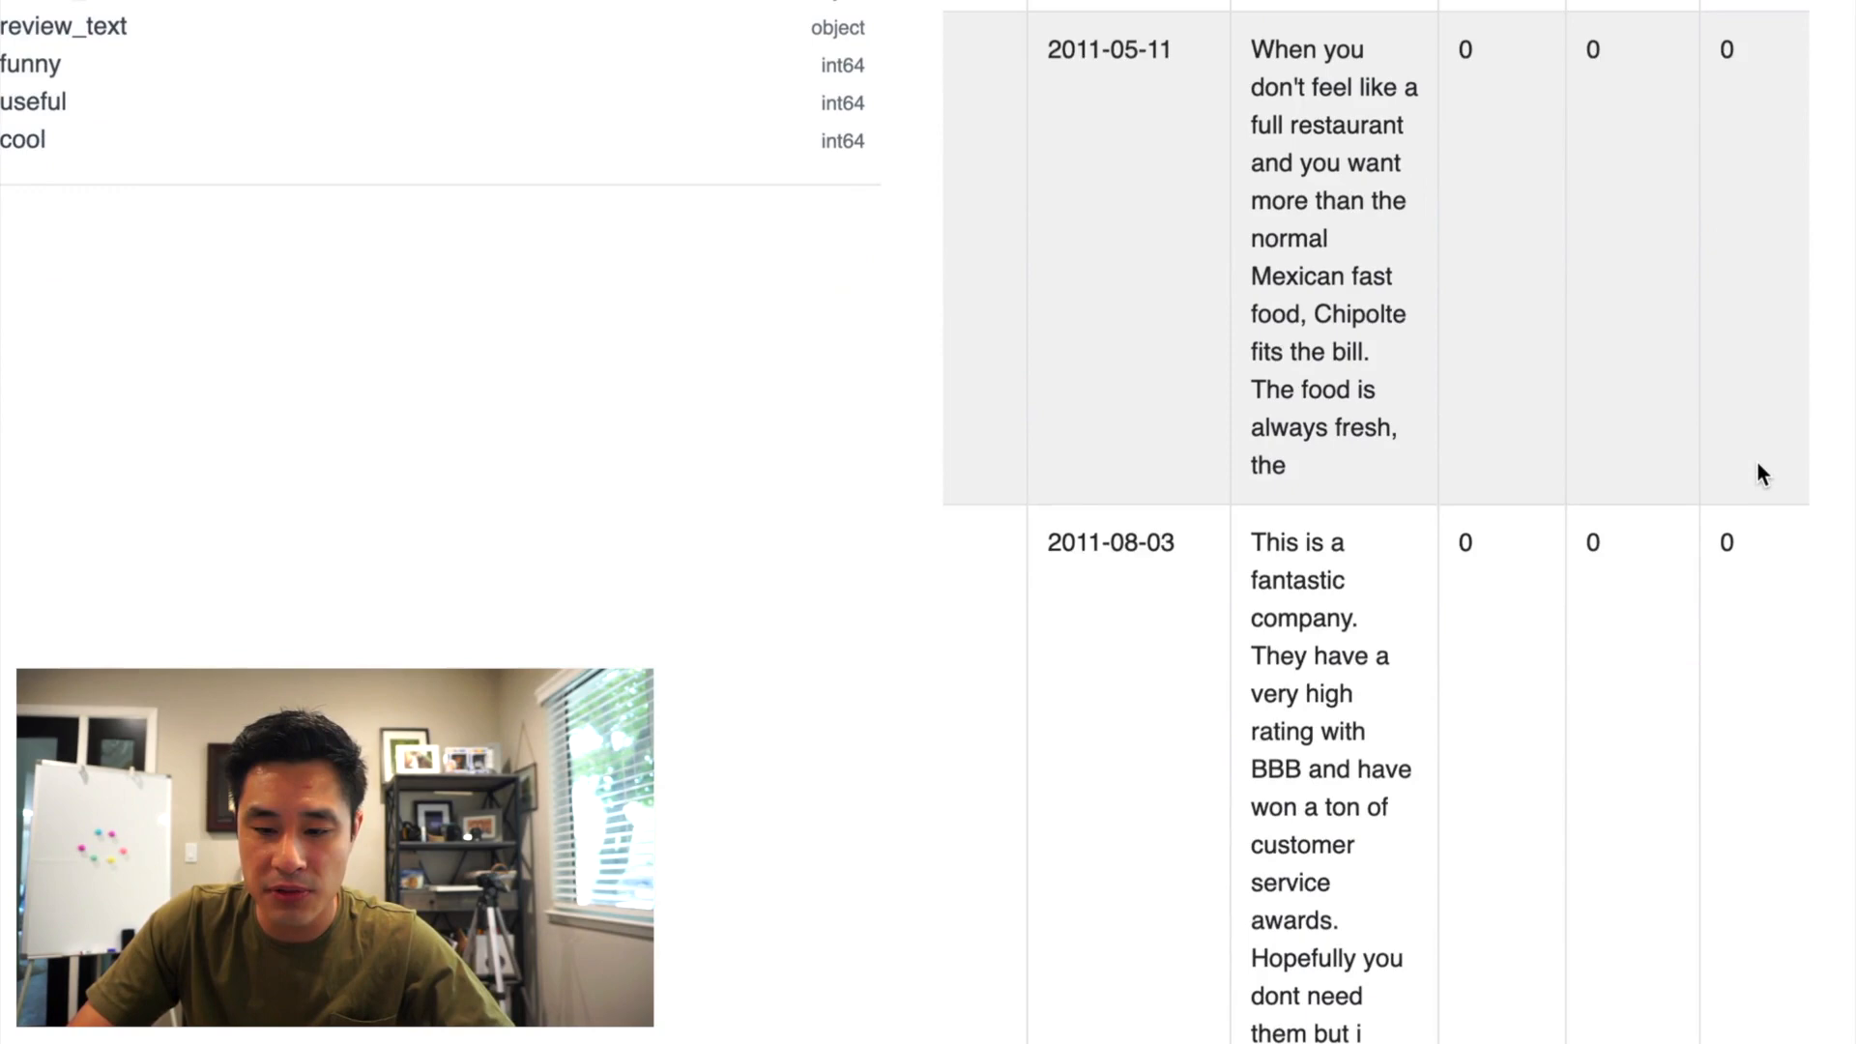
scroll("down", 3)
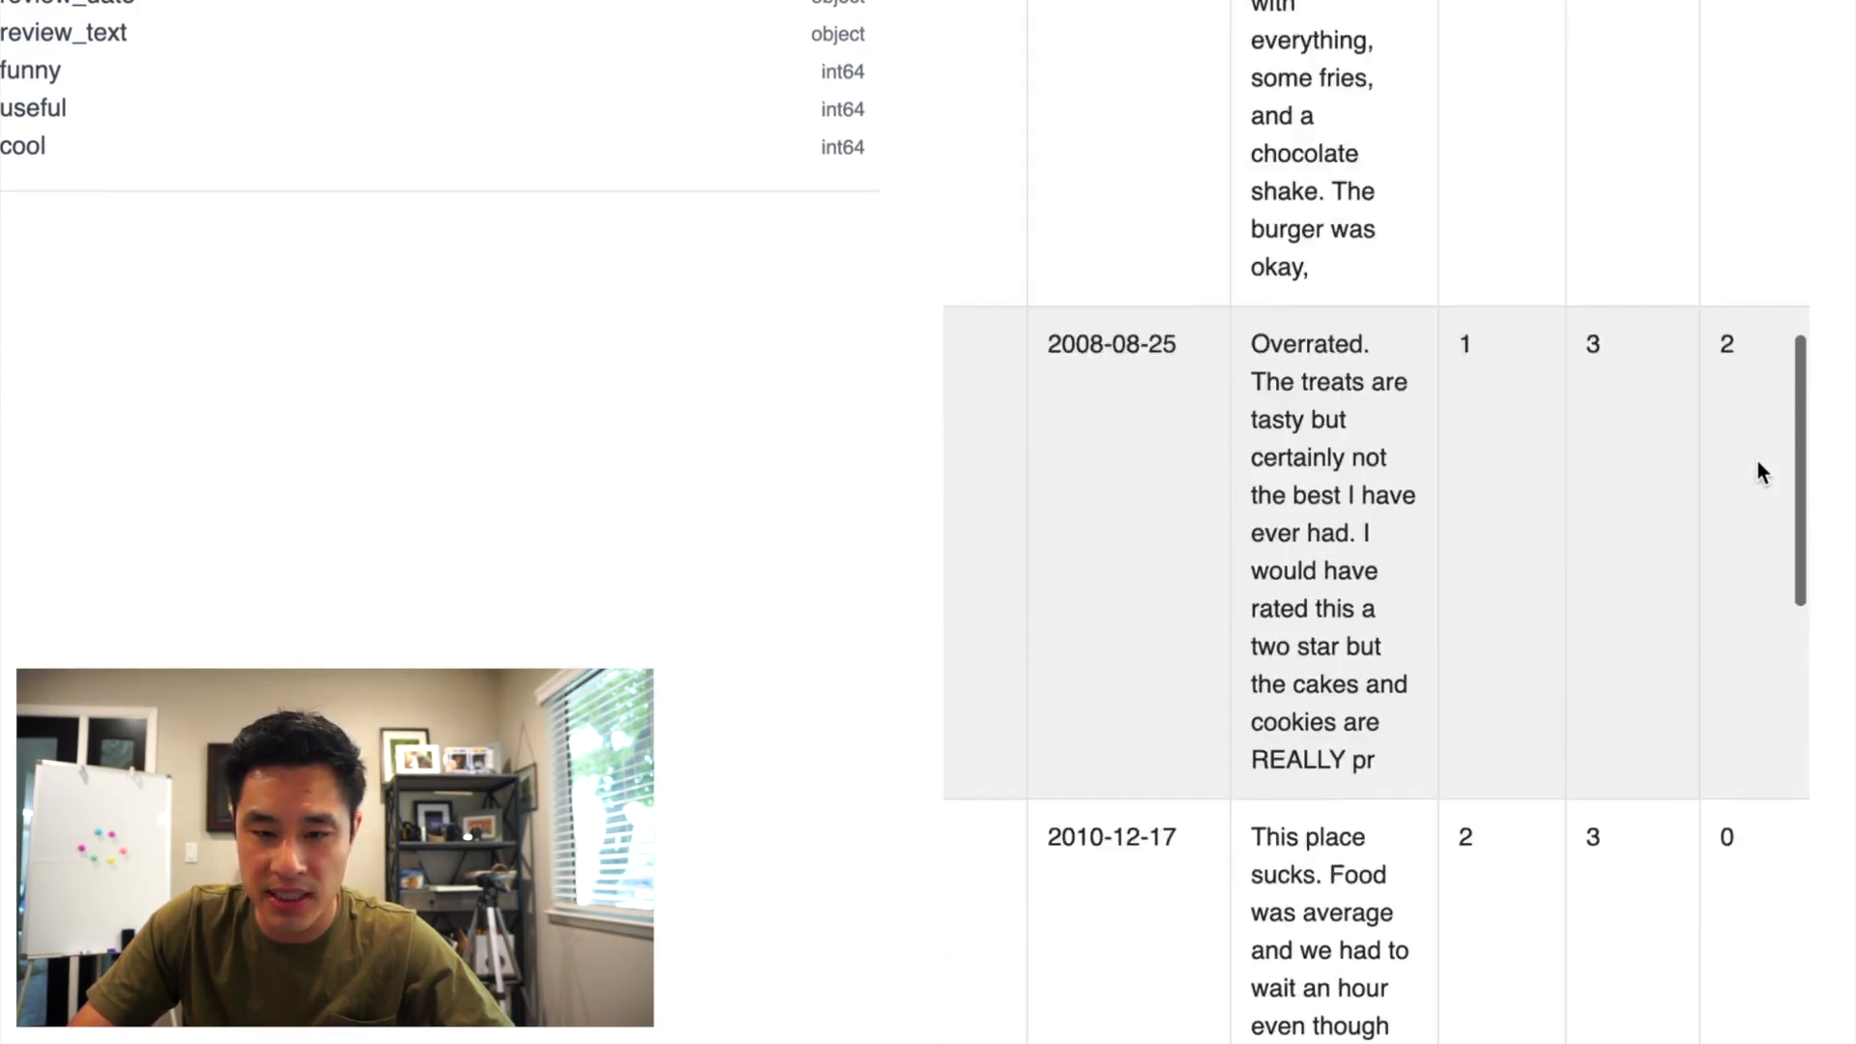
scroll("down", 3)
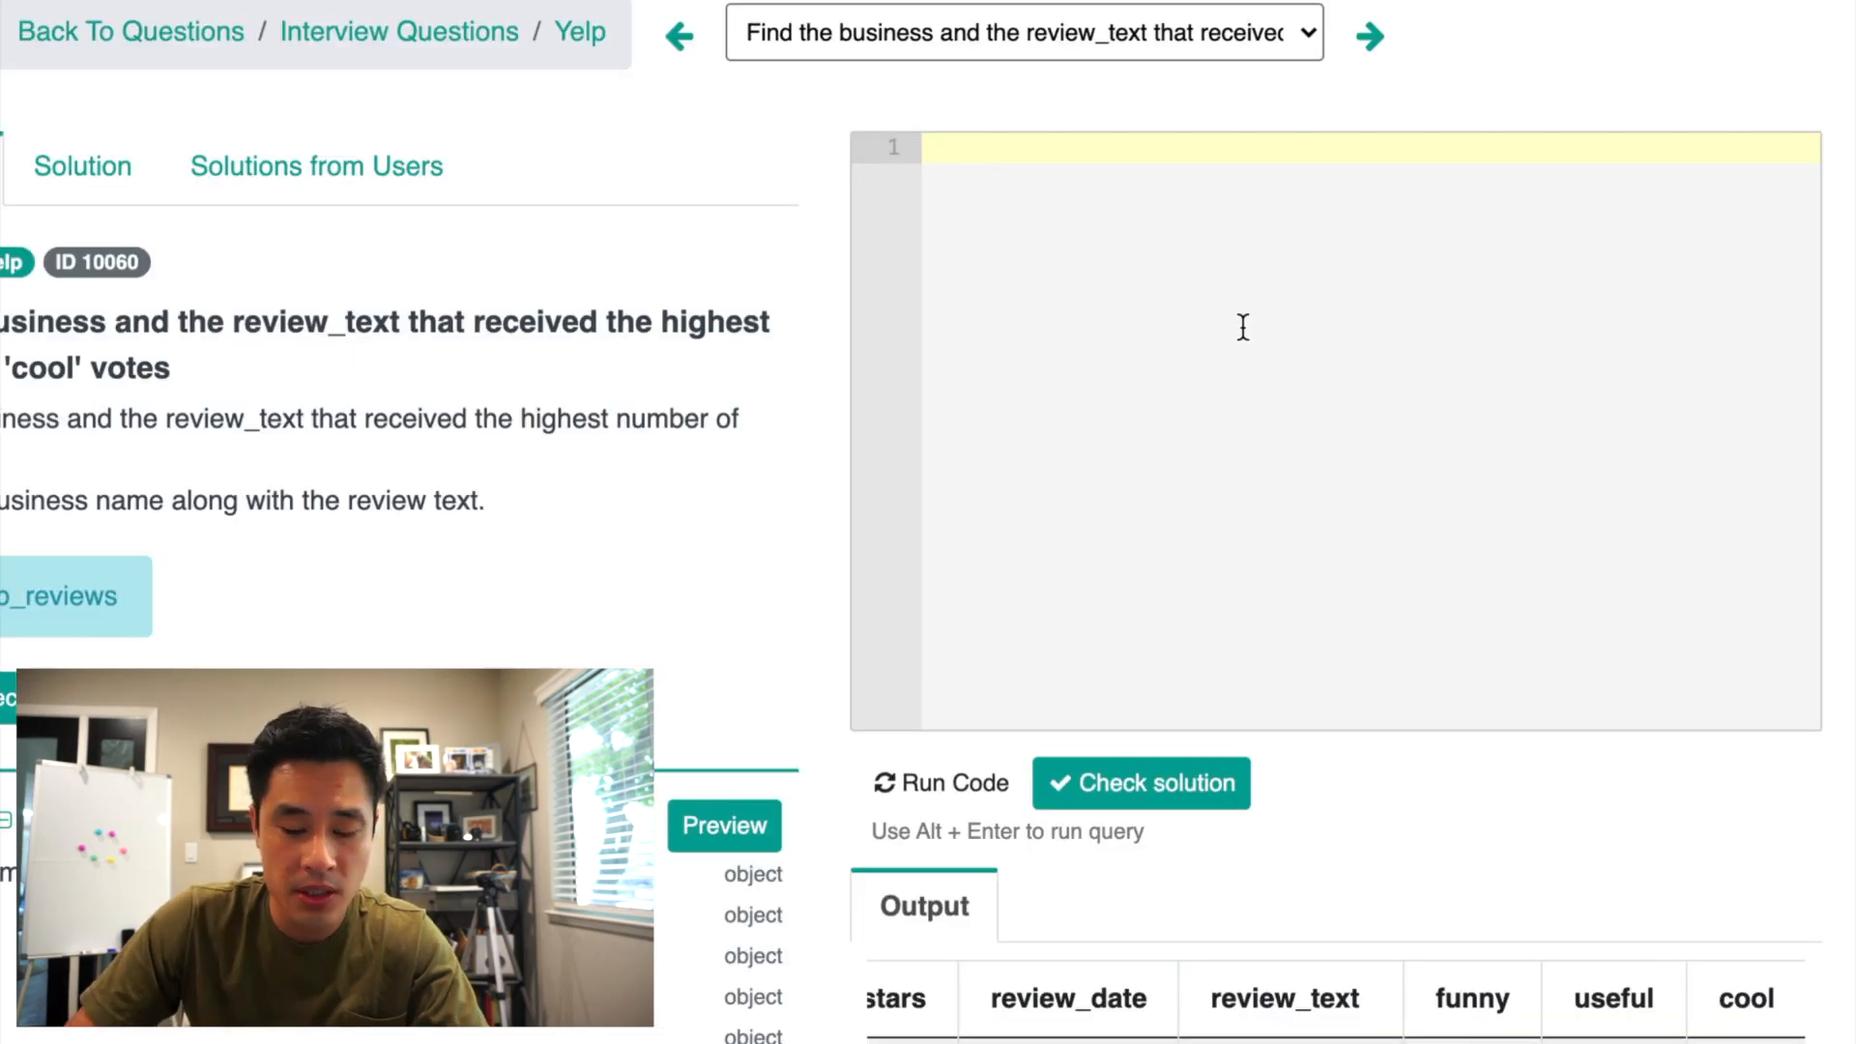
Step: Write an assumption comment noting multiple businesses may share the highest cool votes
type("-- assu")
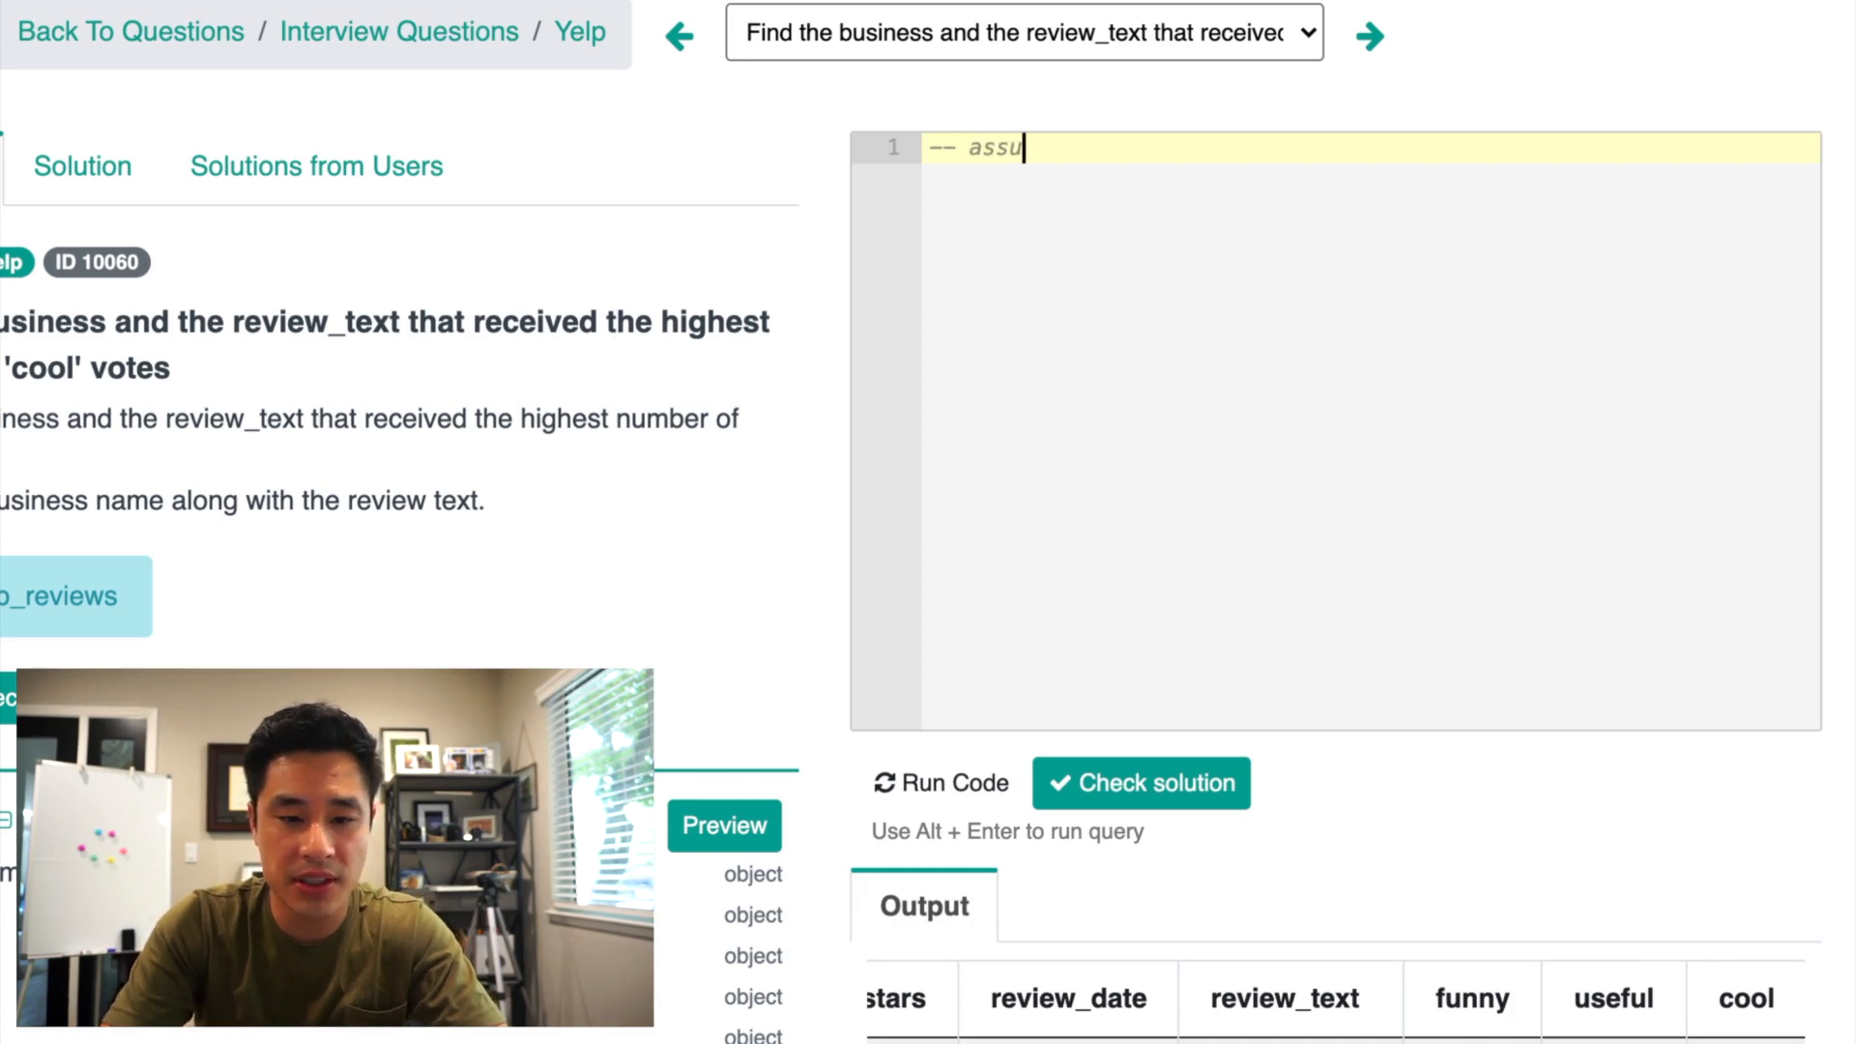
type("mption:")
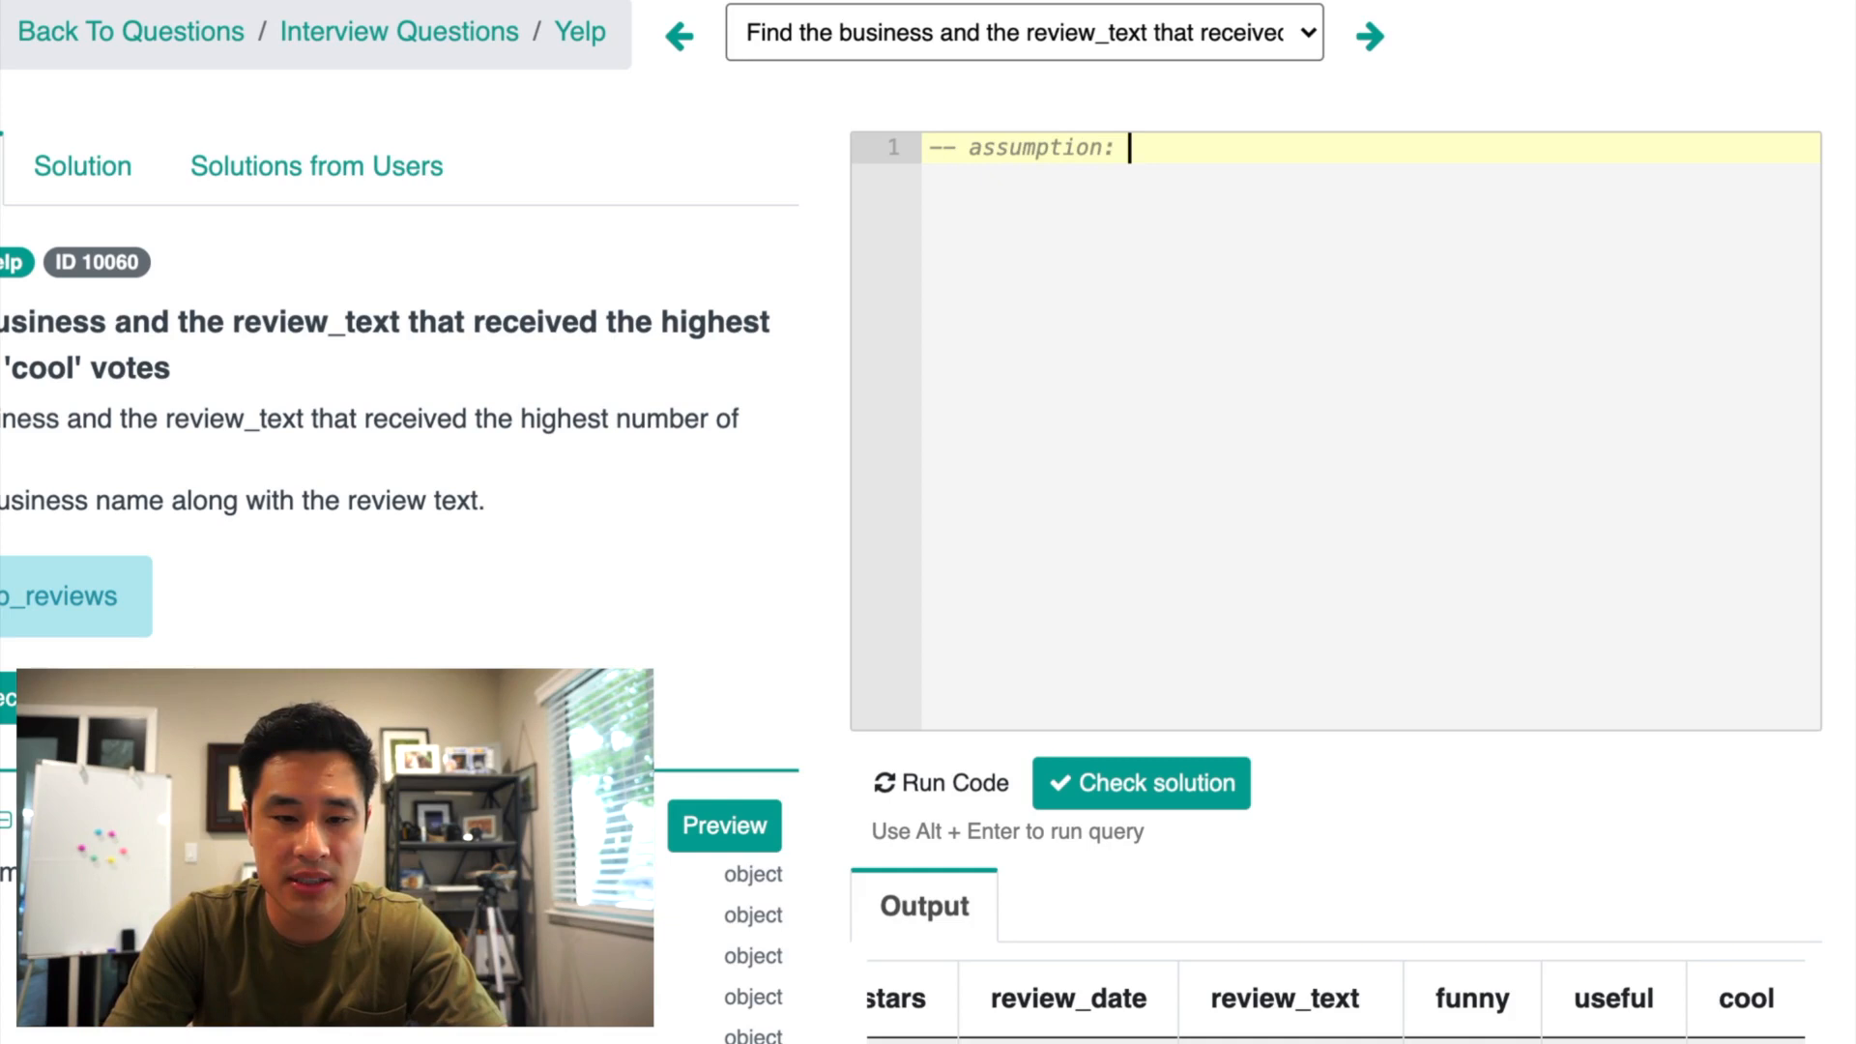
type("m")
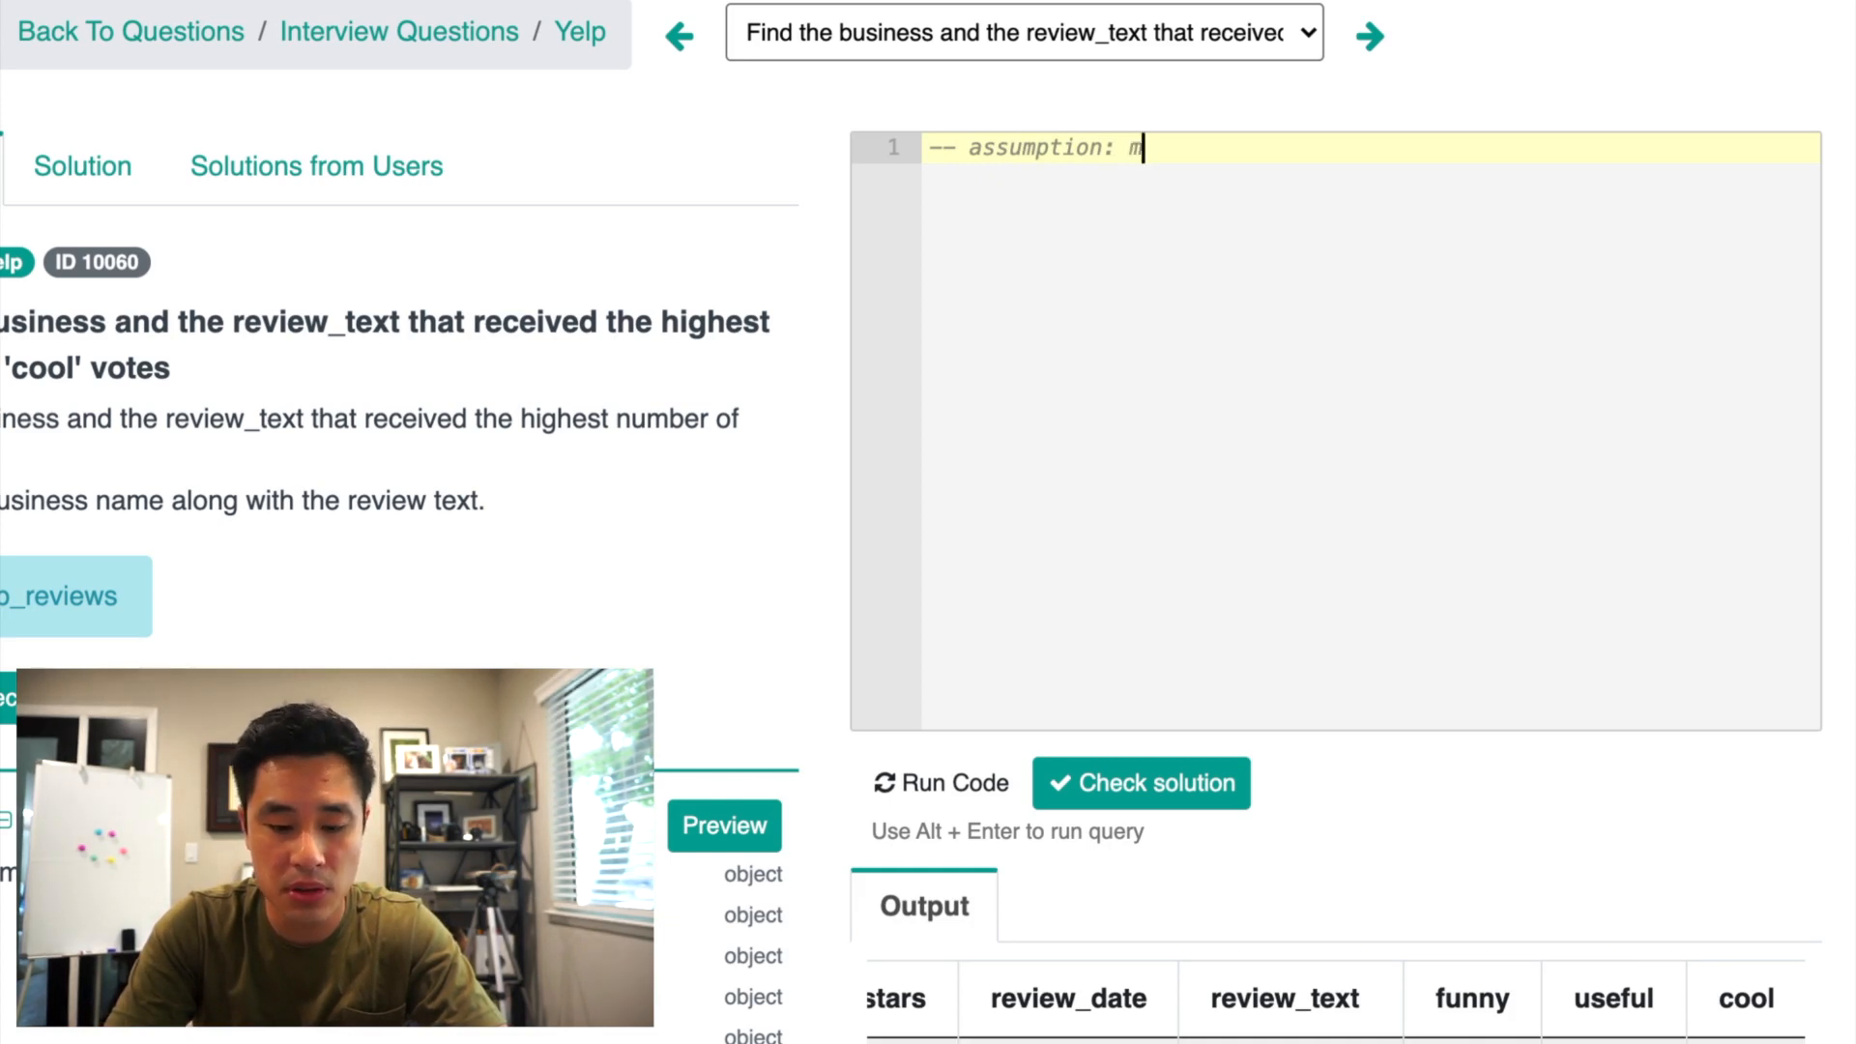
type("ultiple")
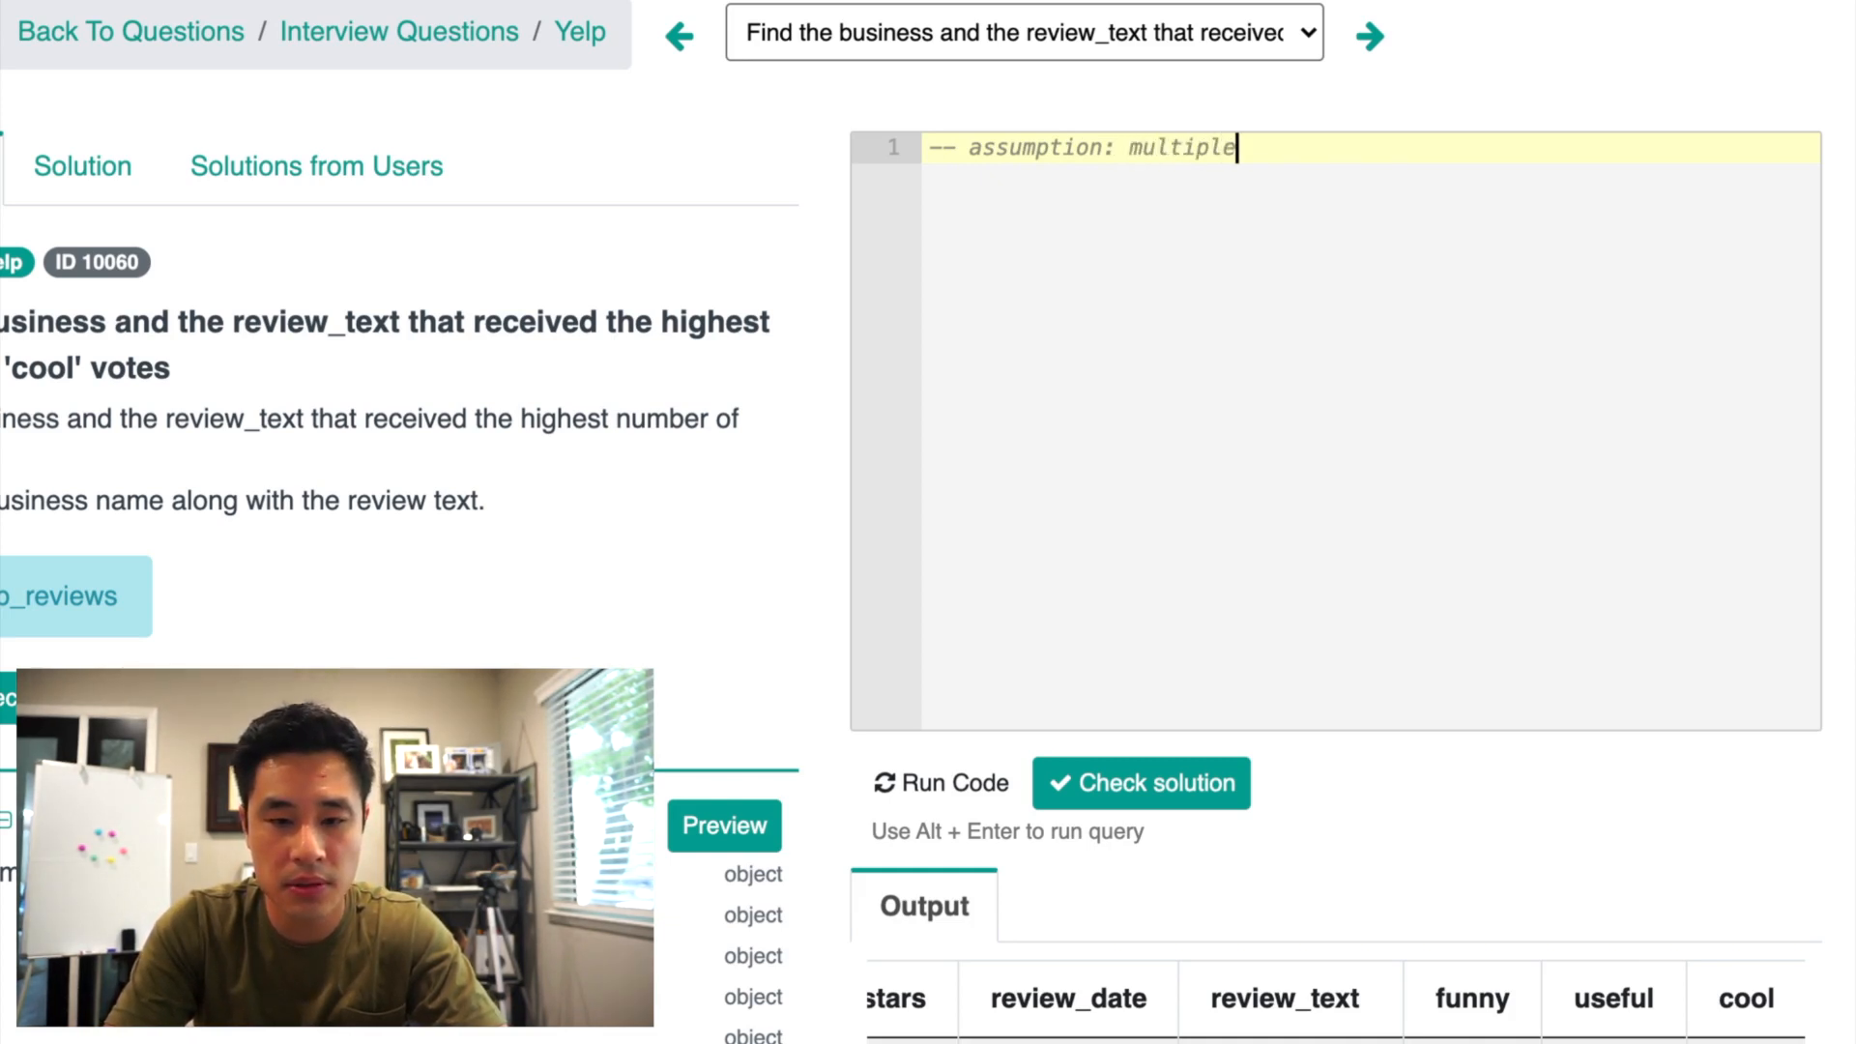
type("businesses with the same number of")
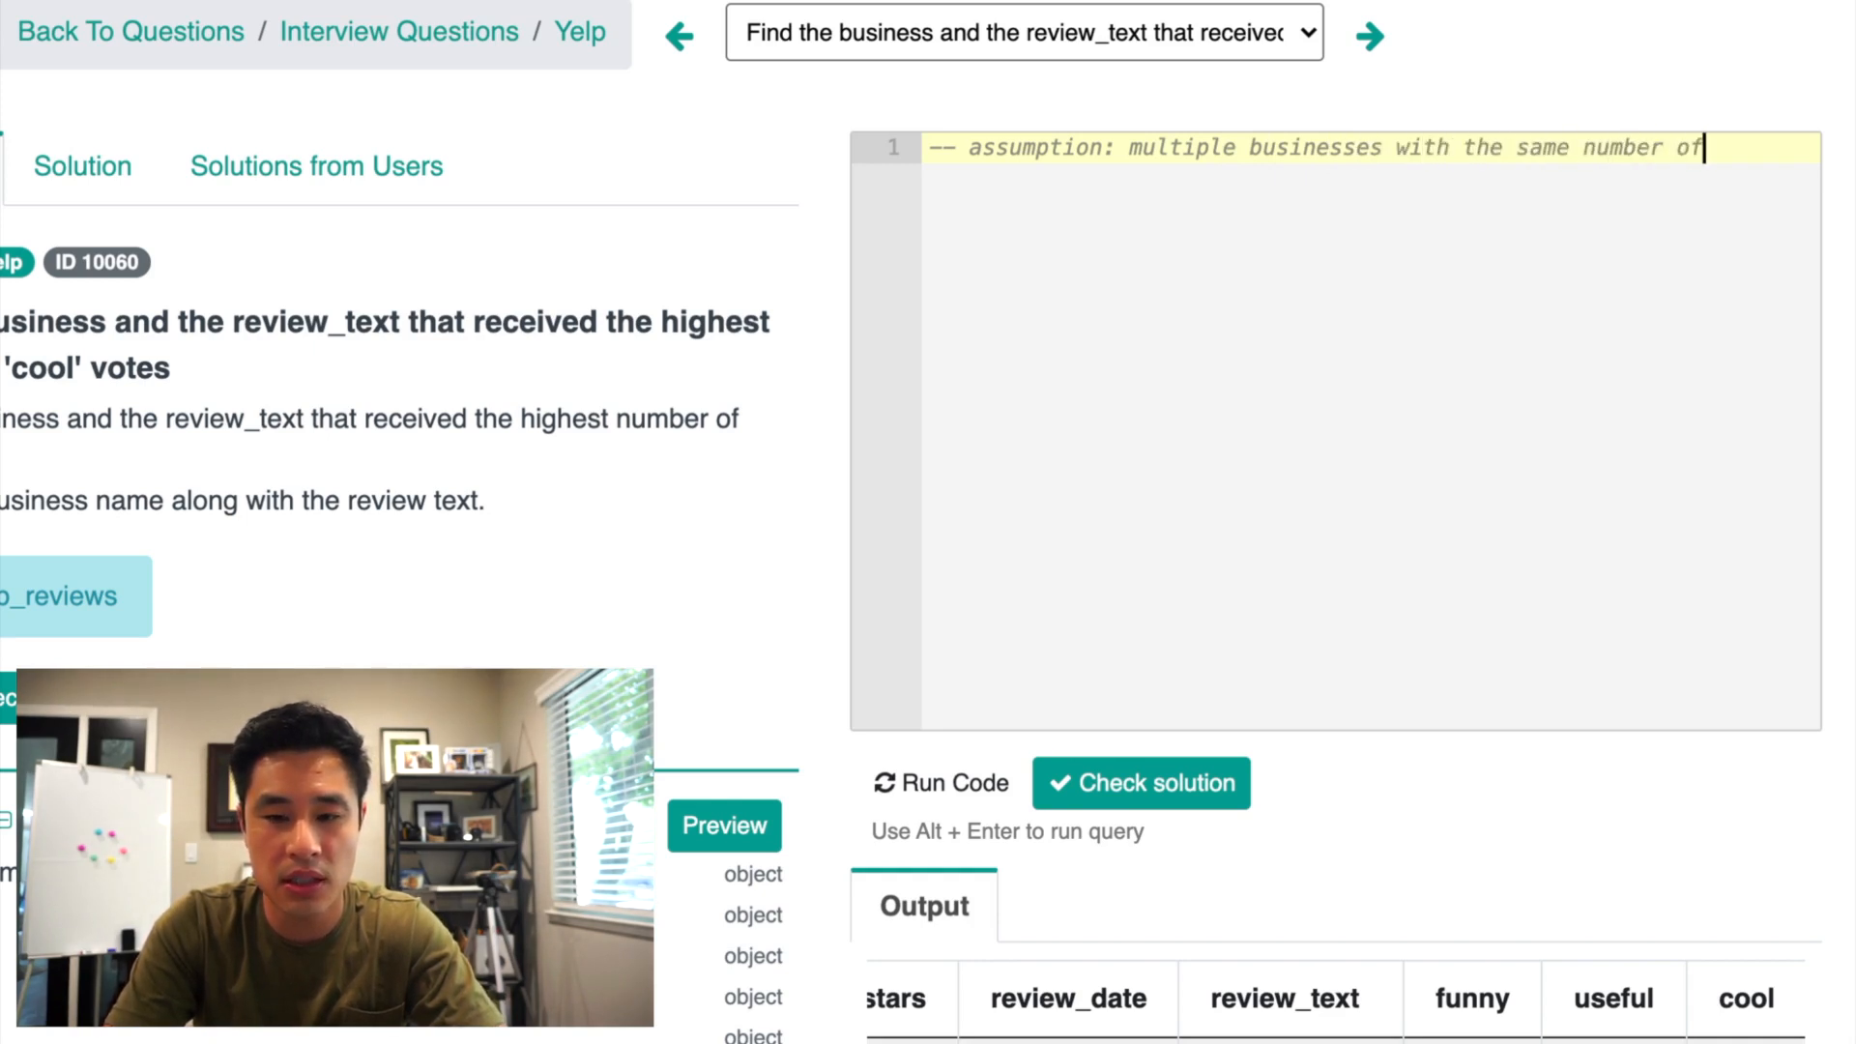
type("cool votes")
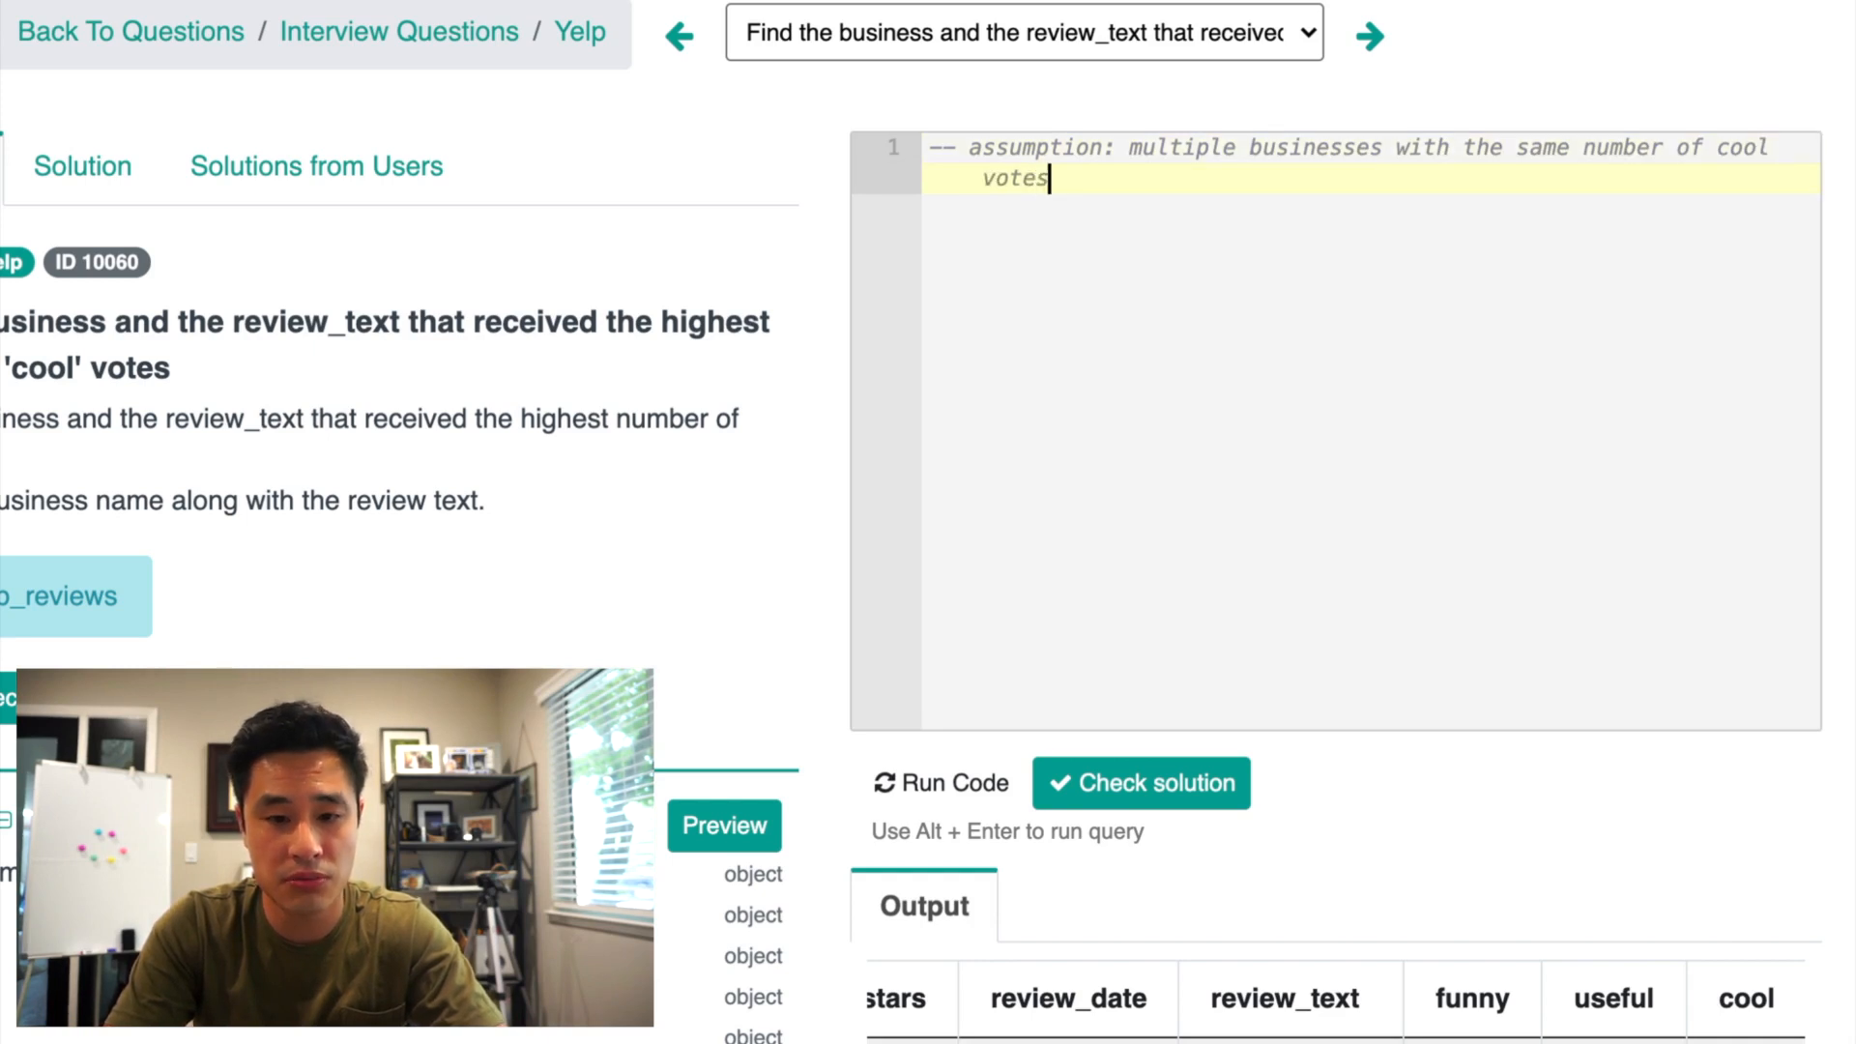
type(".")
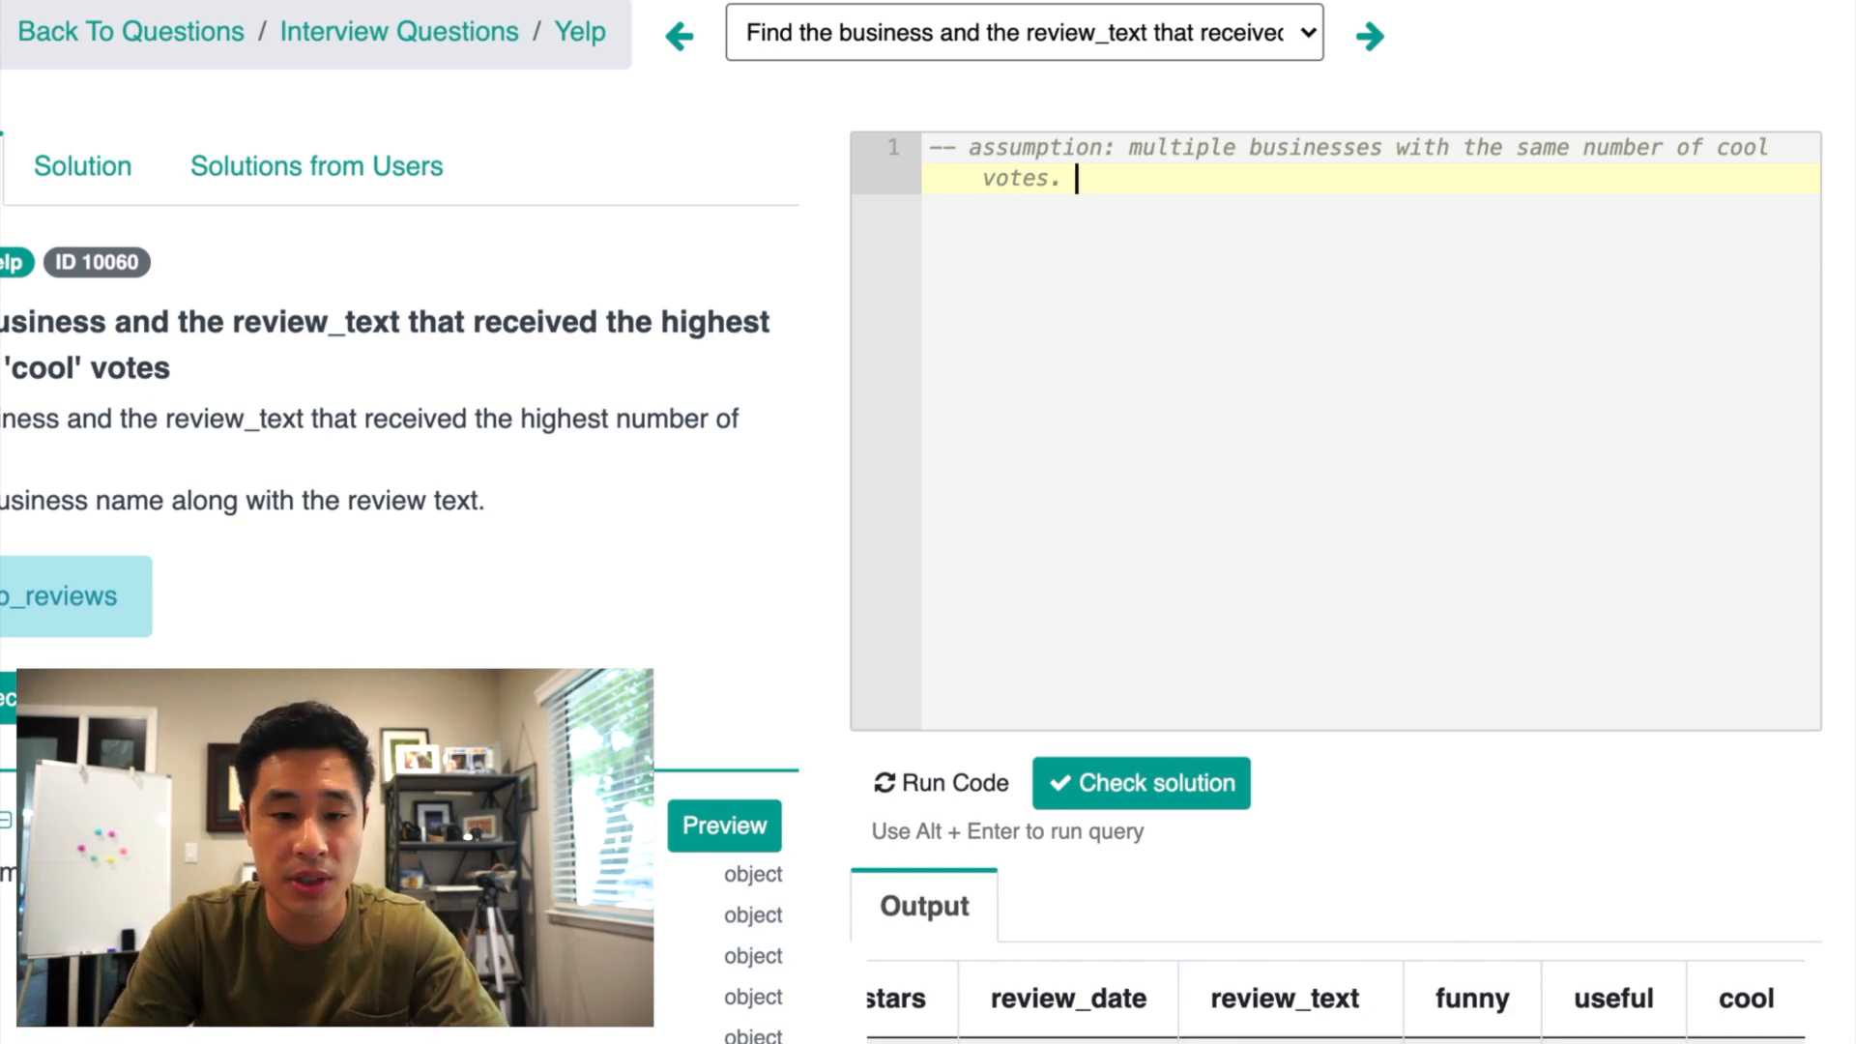
Step: Add comments planning a max-cool subquery and an inner join filtering out other businesses, then begin the SELECT
type("-- use an inner join to")
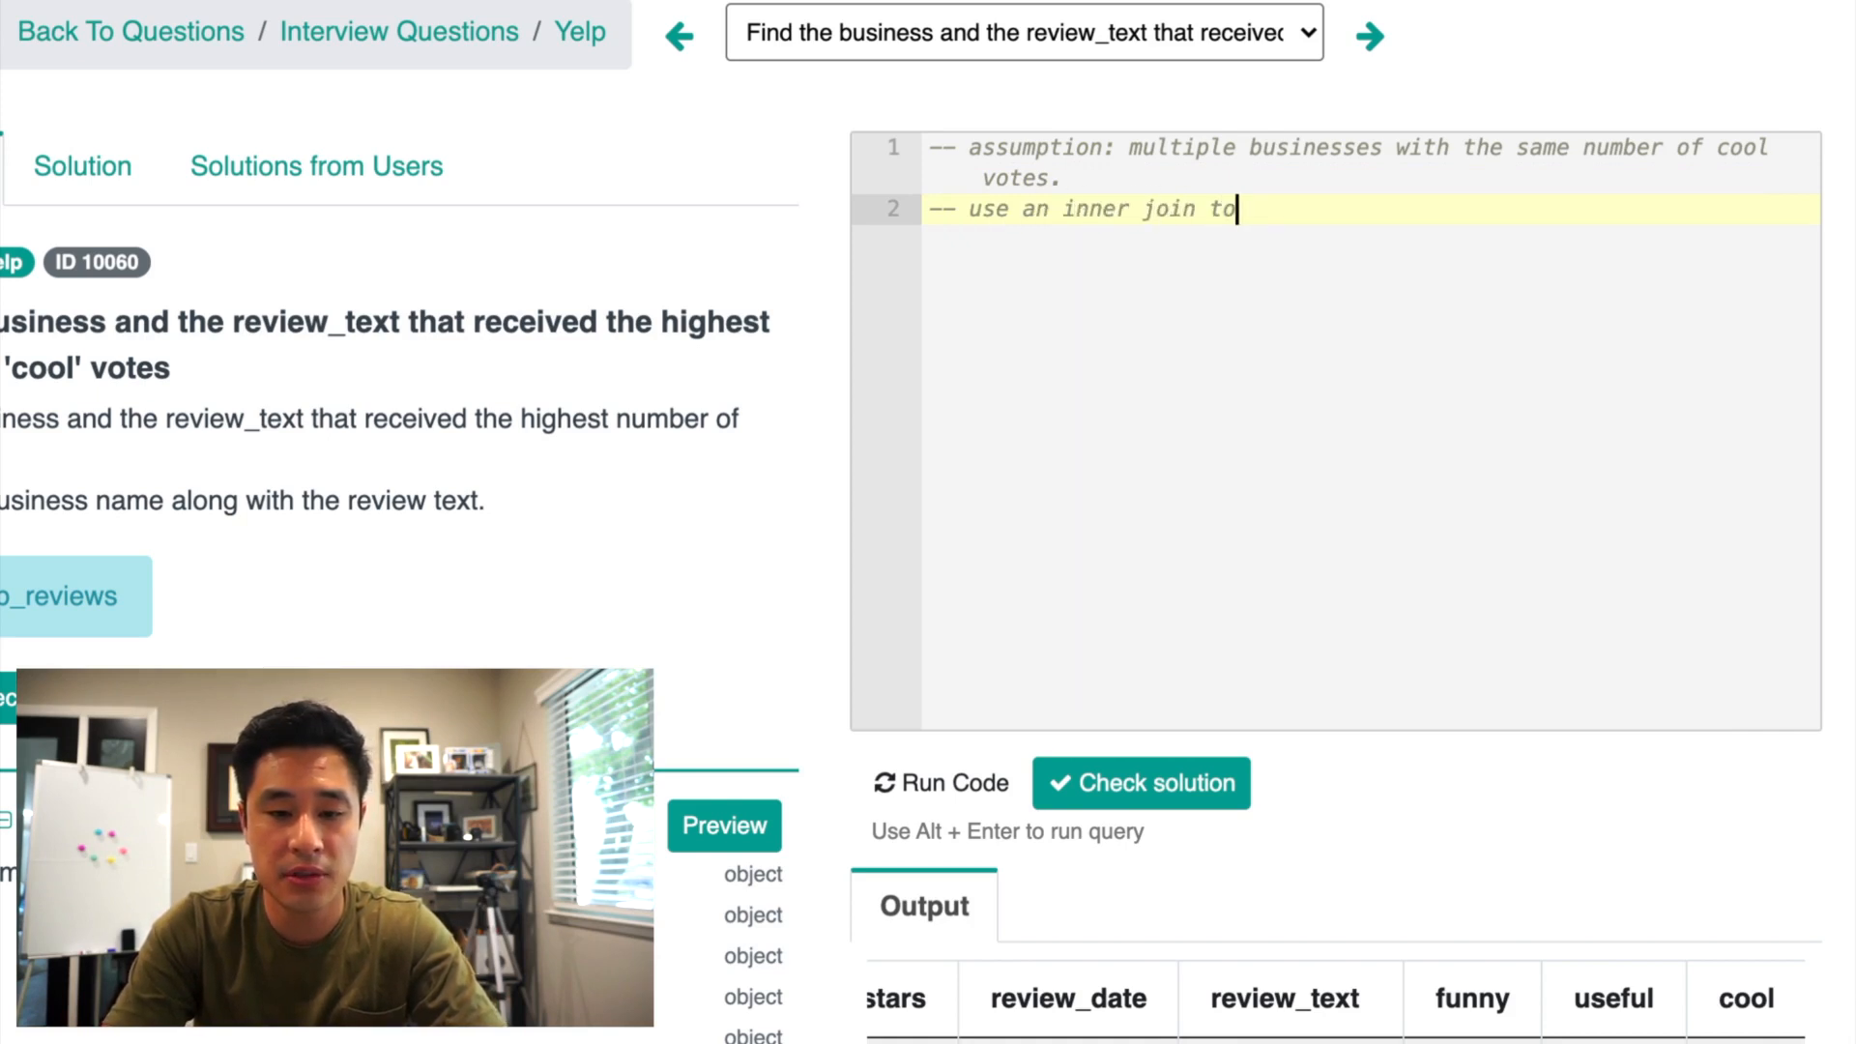
type("filter out bu")
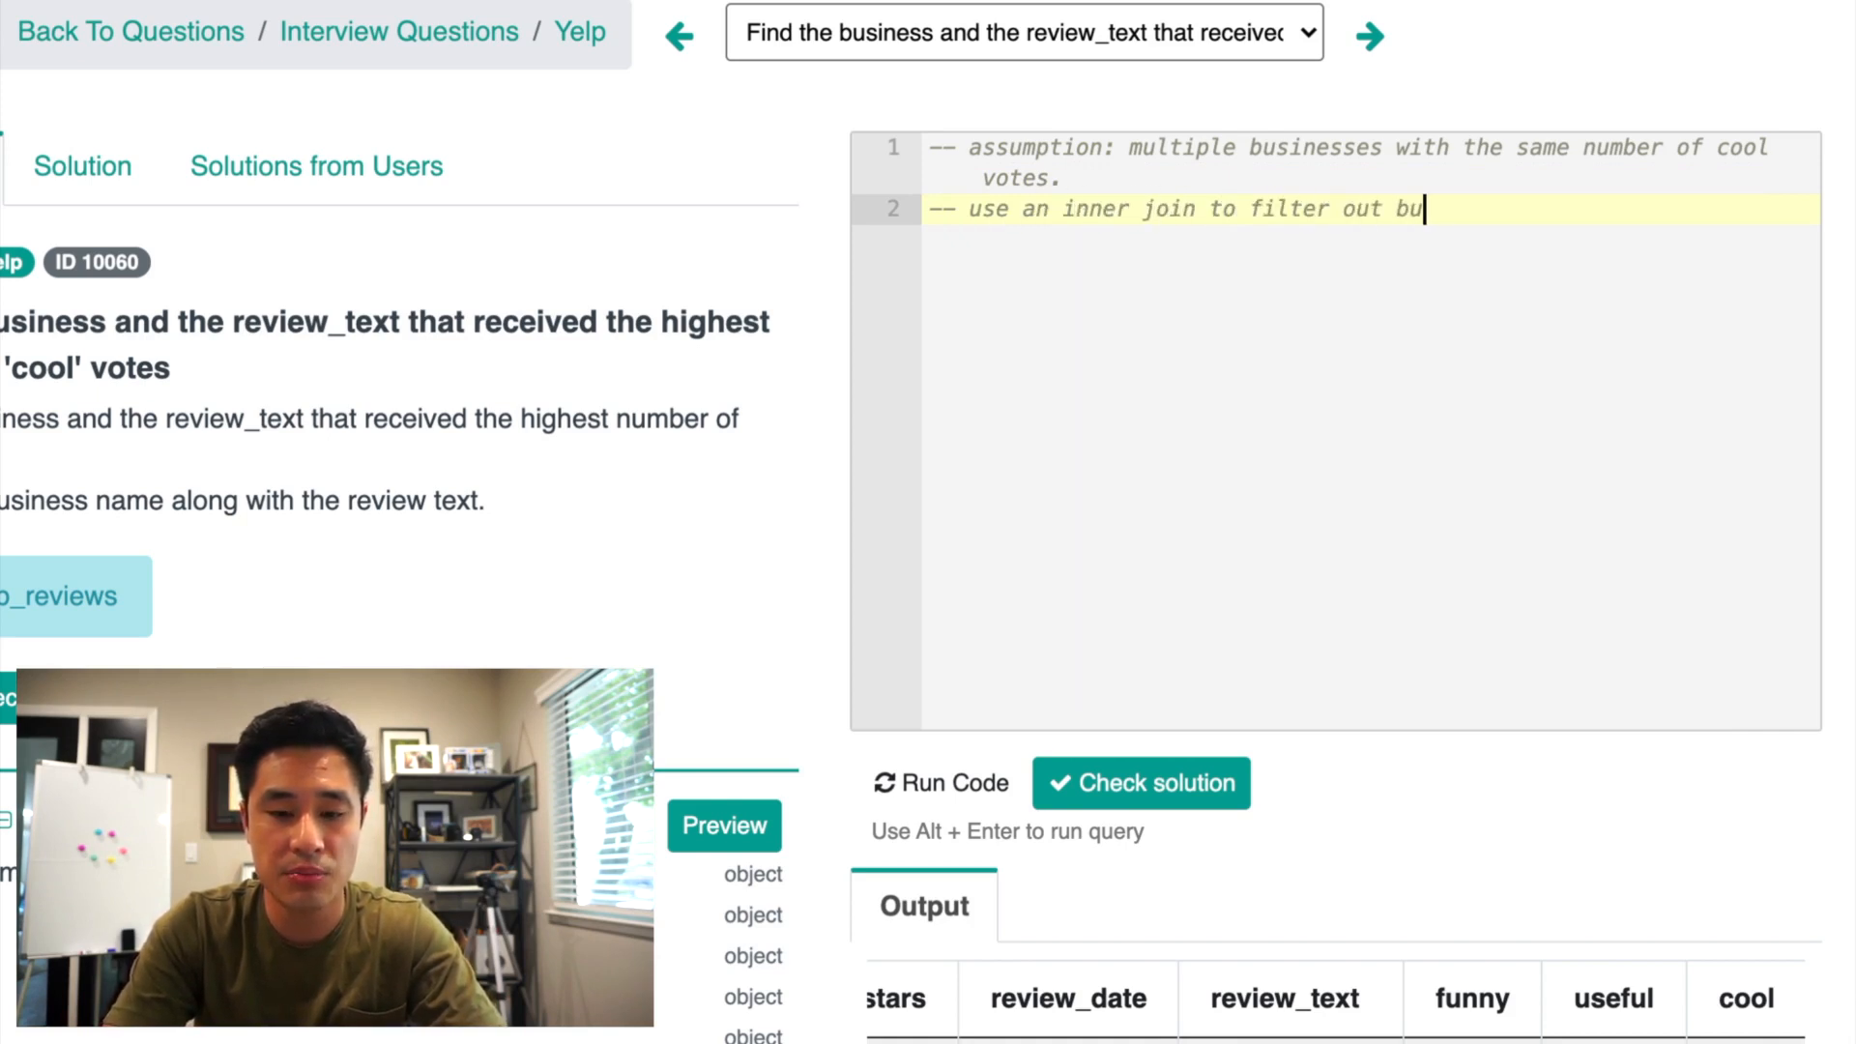
type("sinesses")
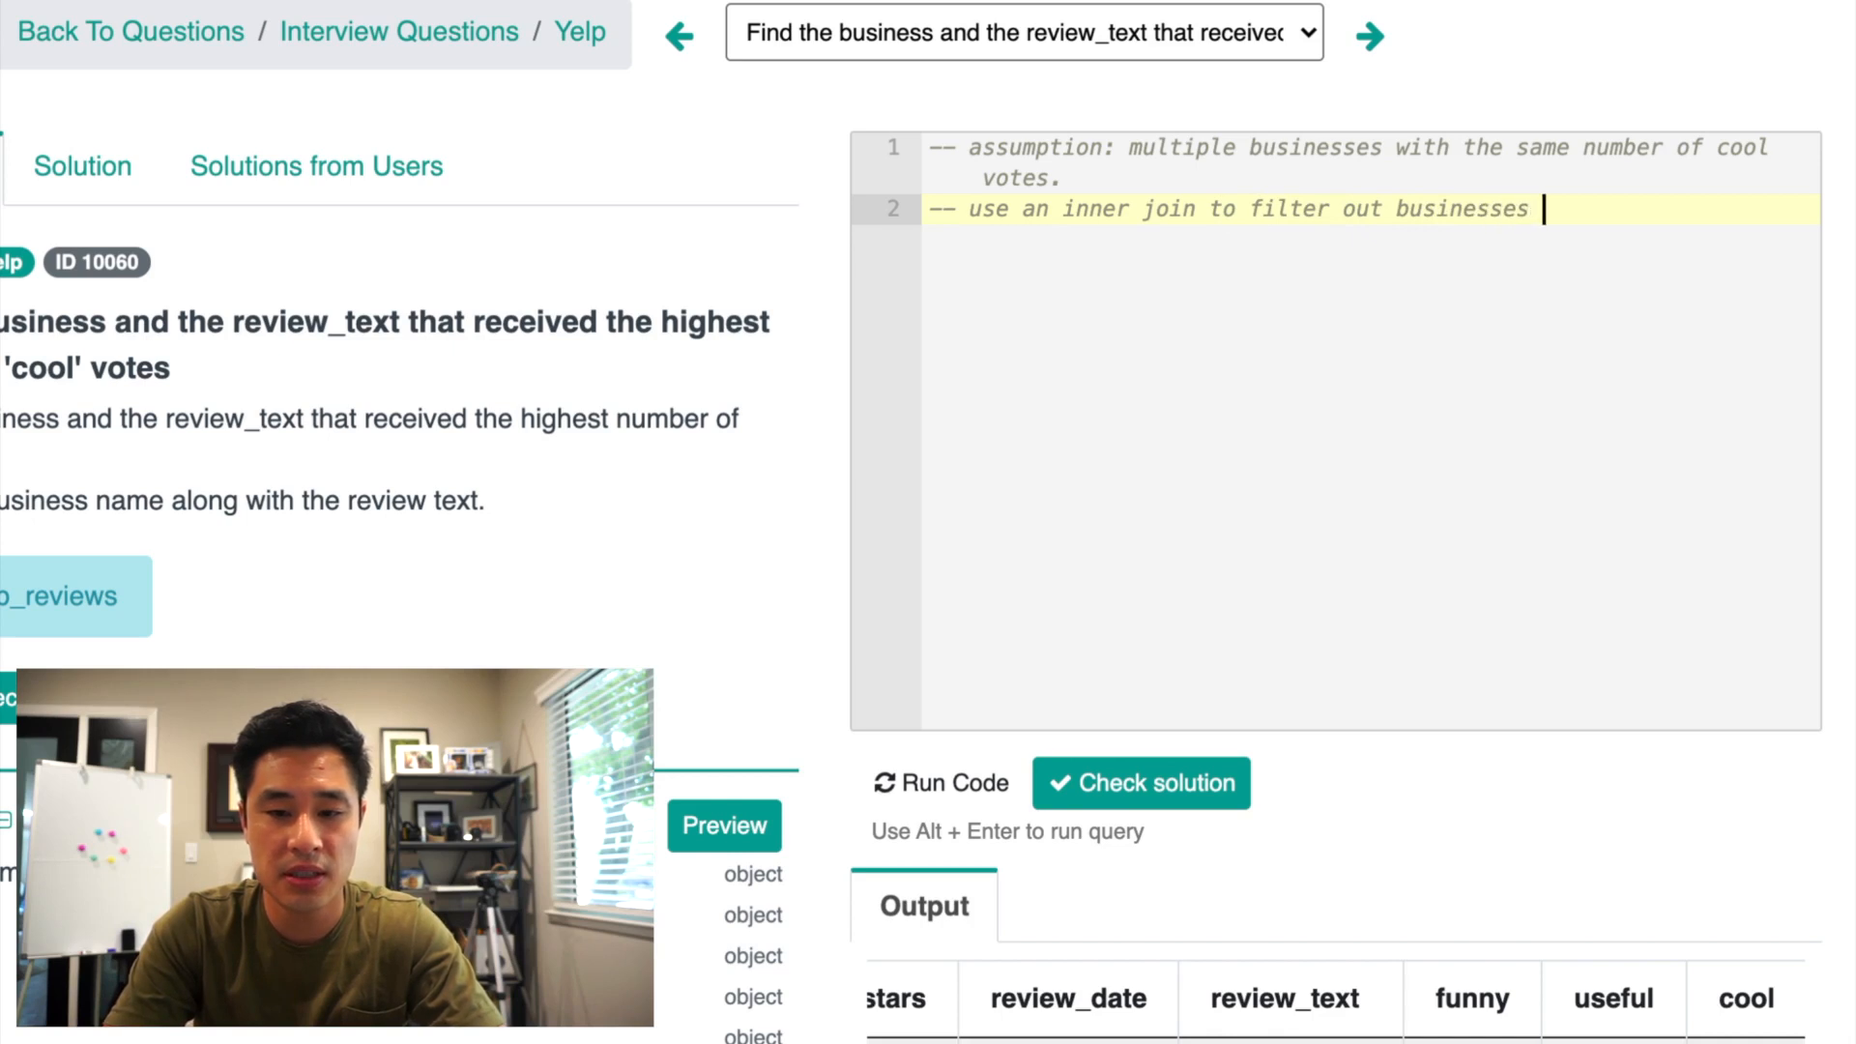
type("that don't have the max num")
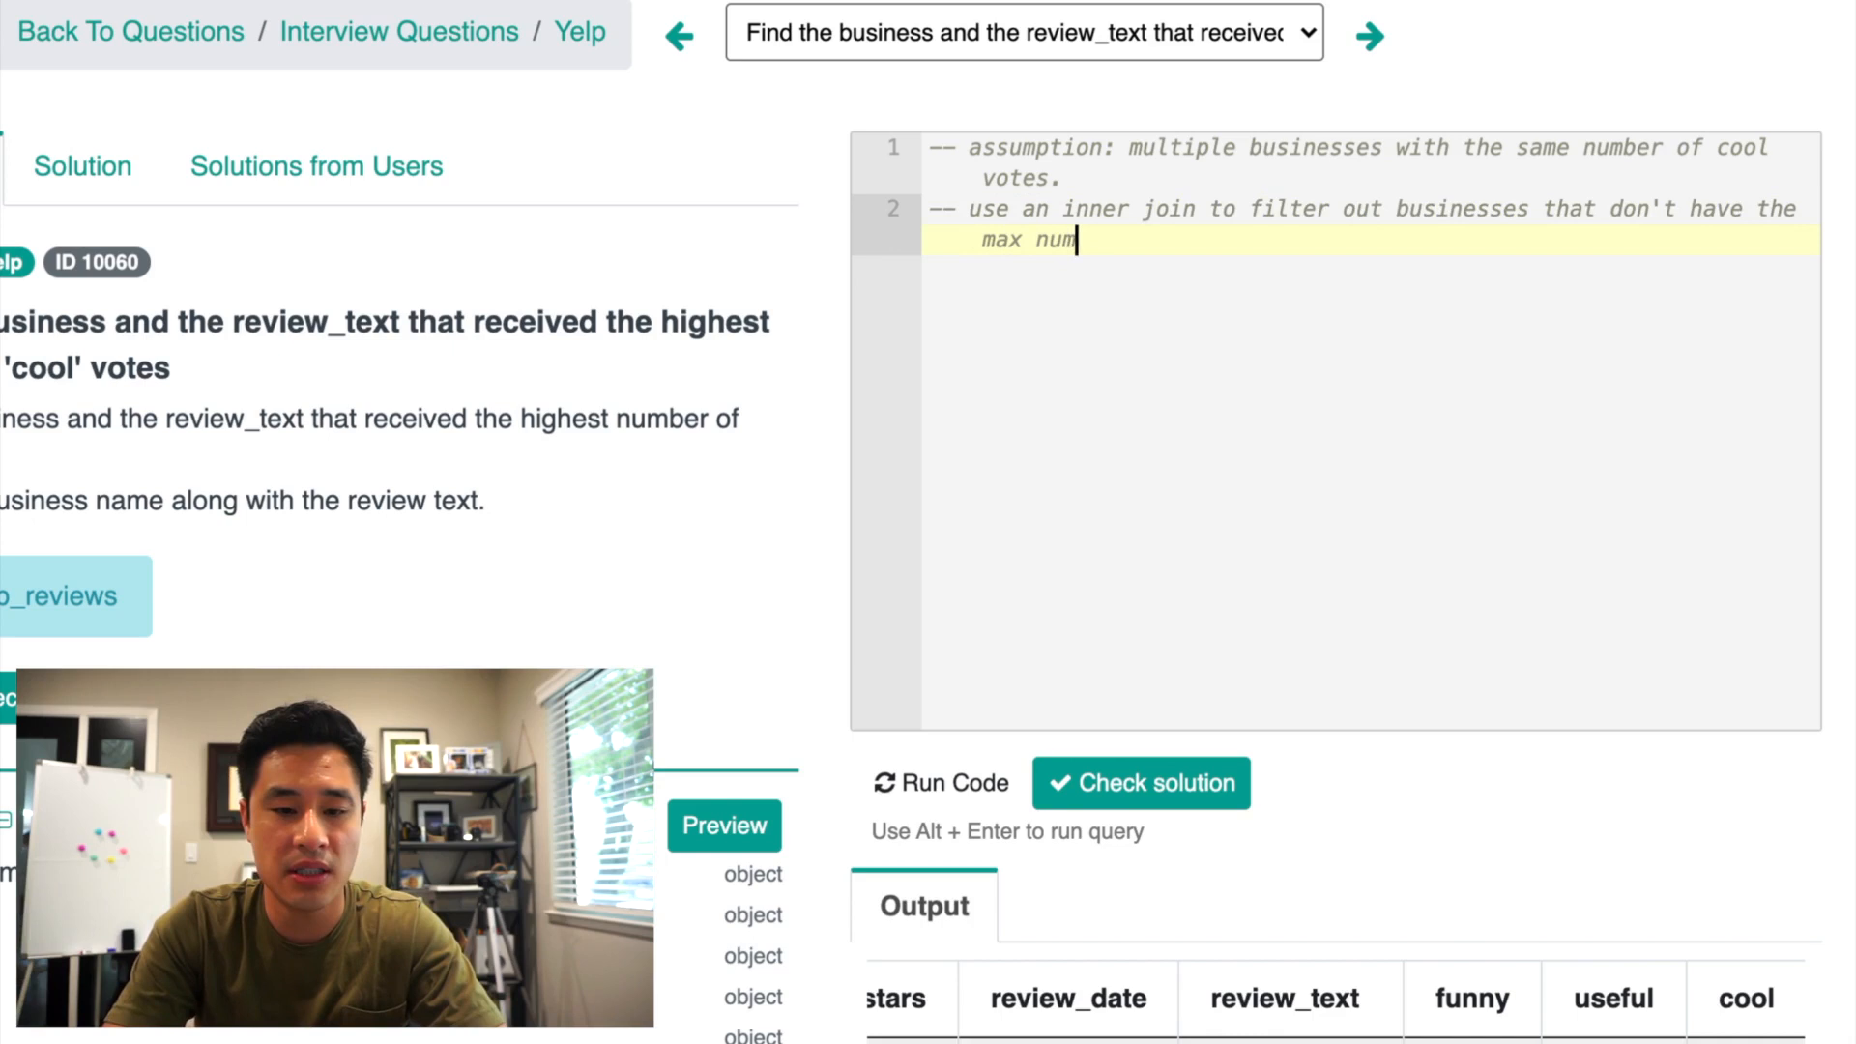
type("ber of cool vote")
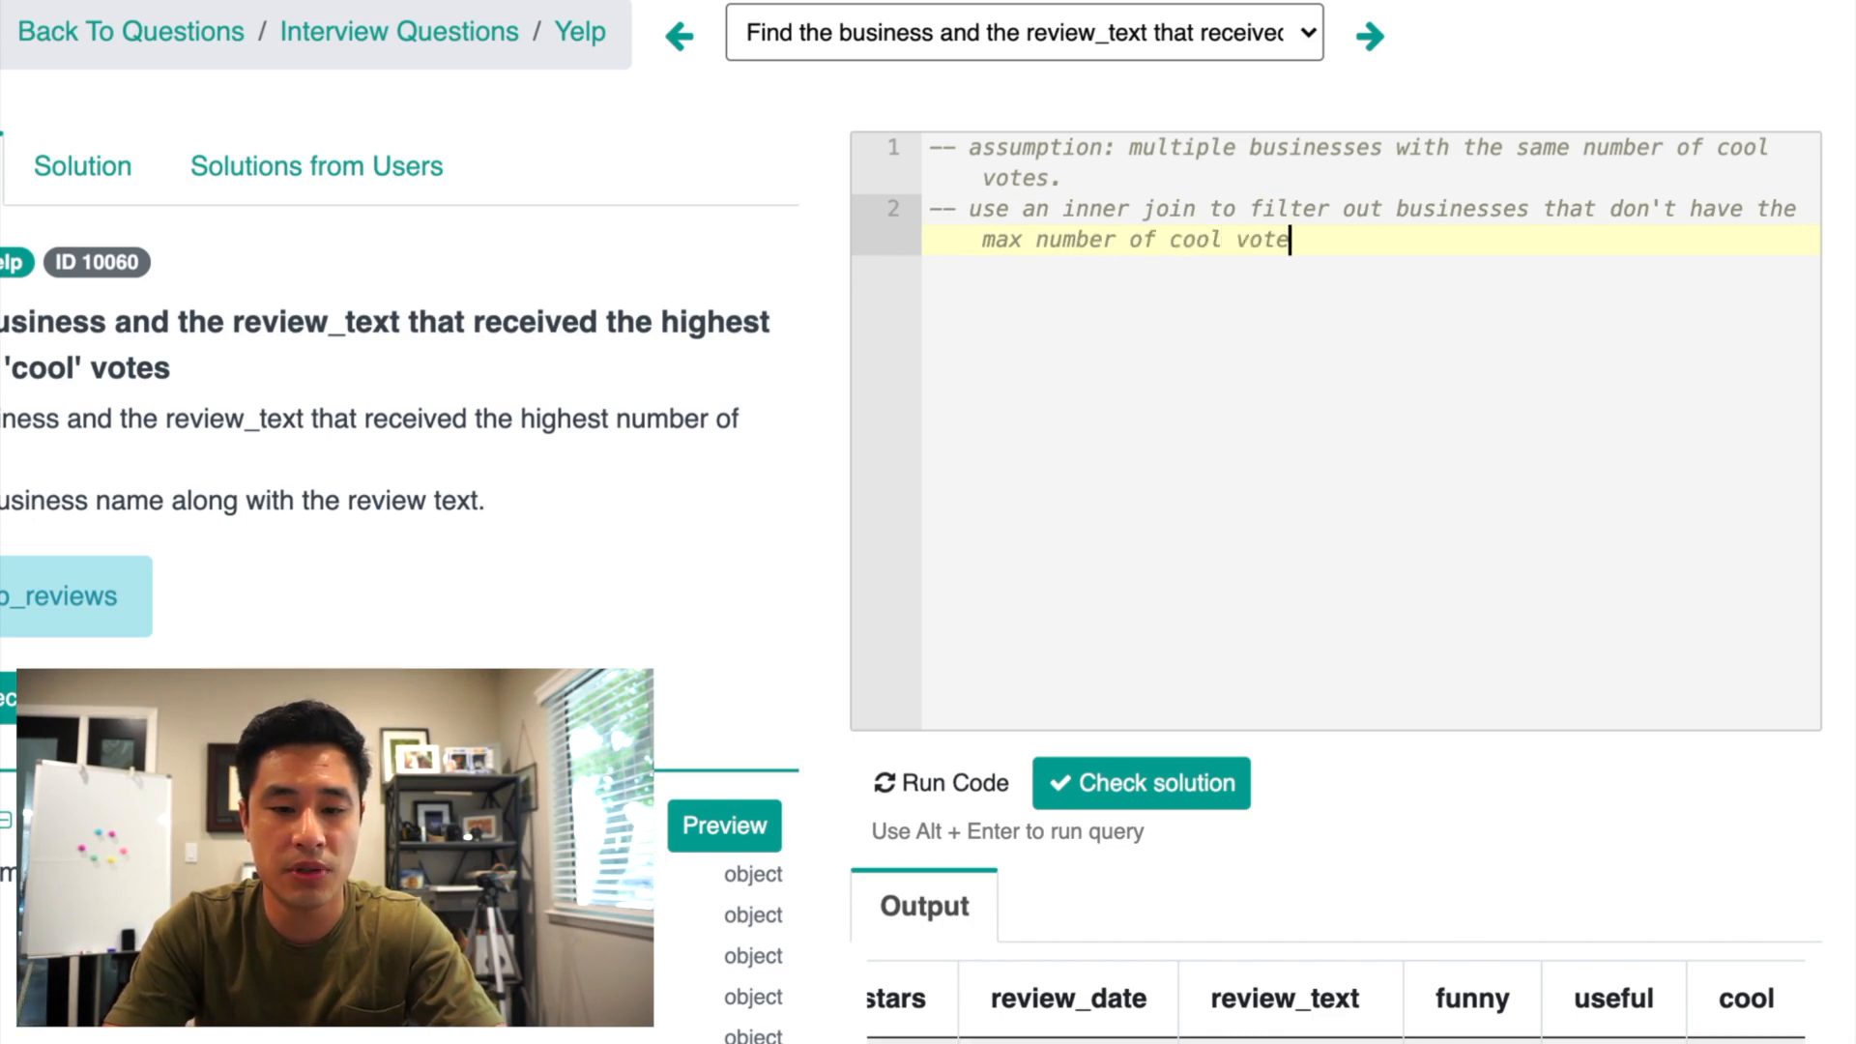
type("s")
type("--")
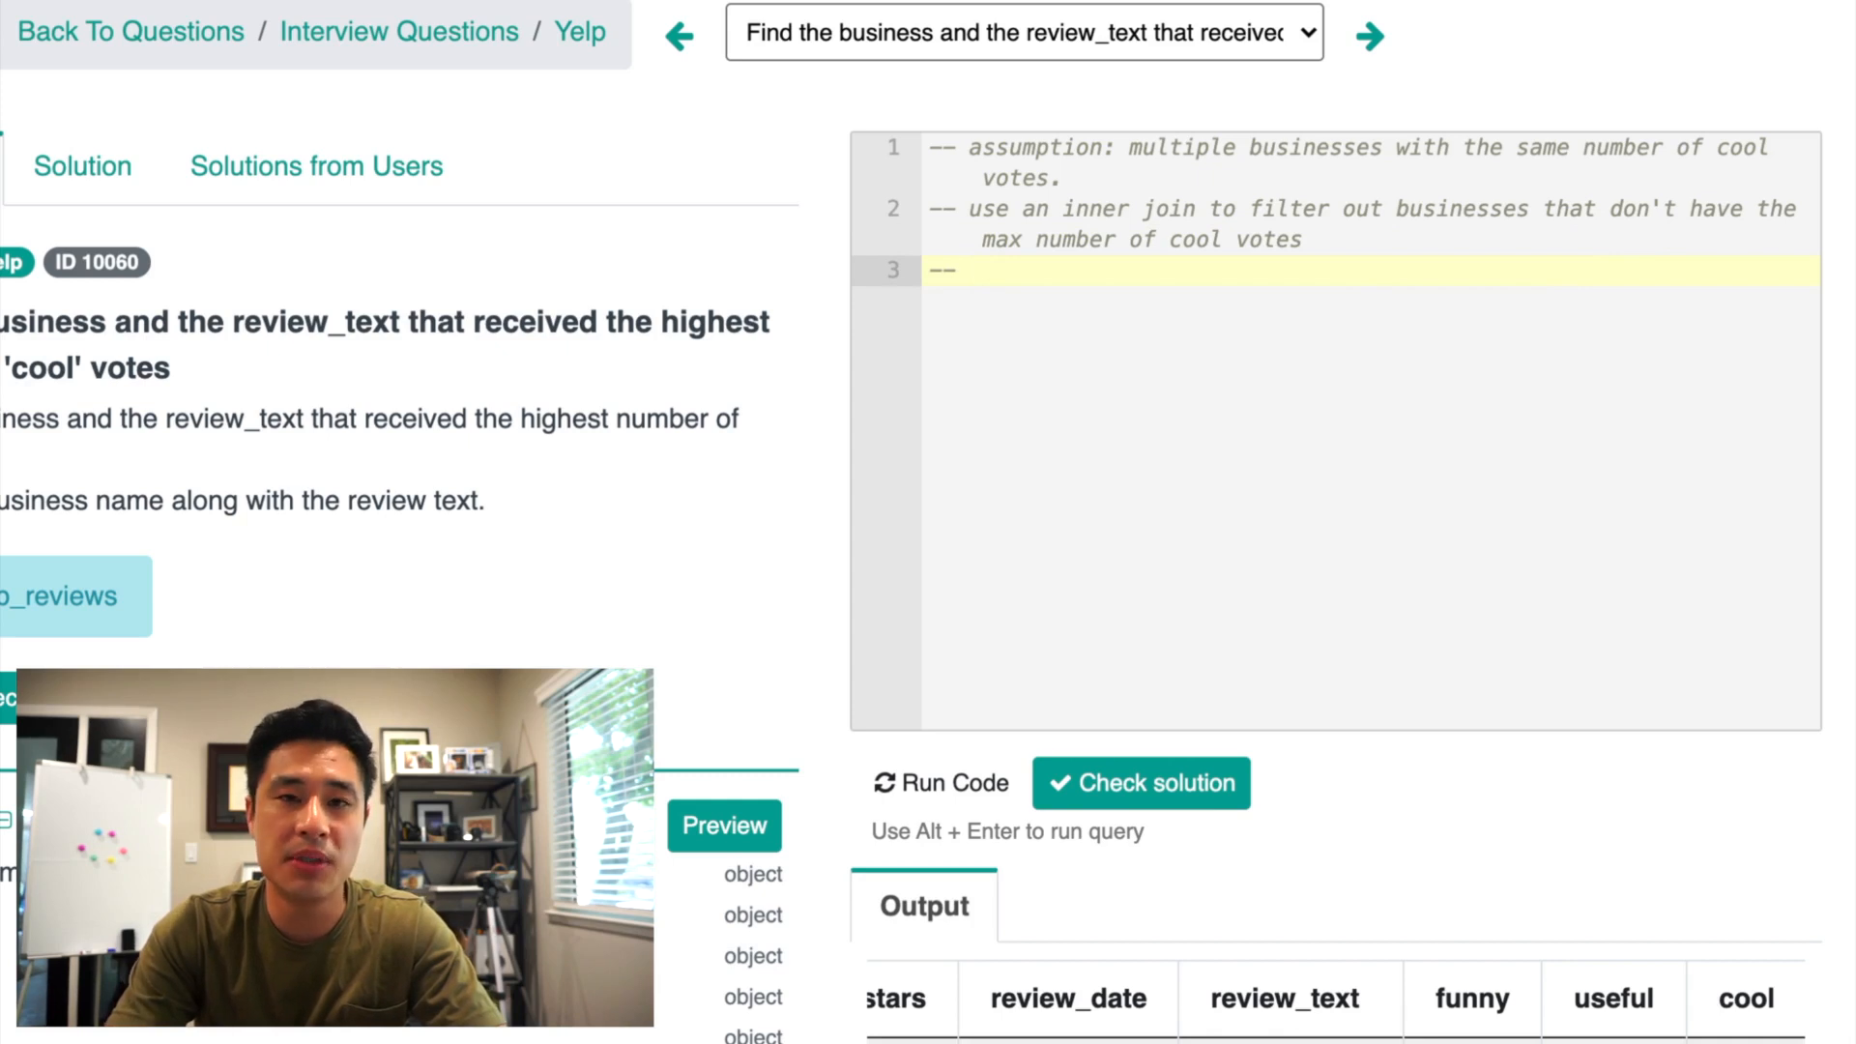
type("use")
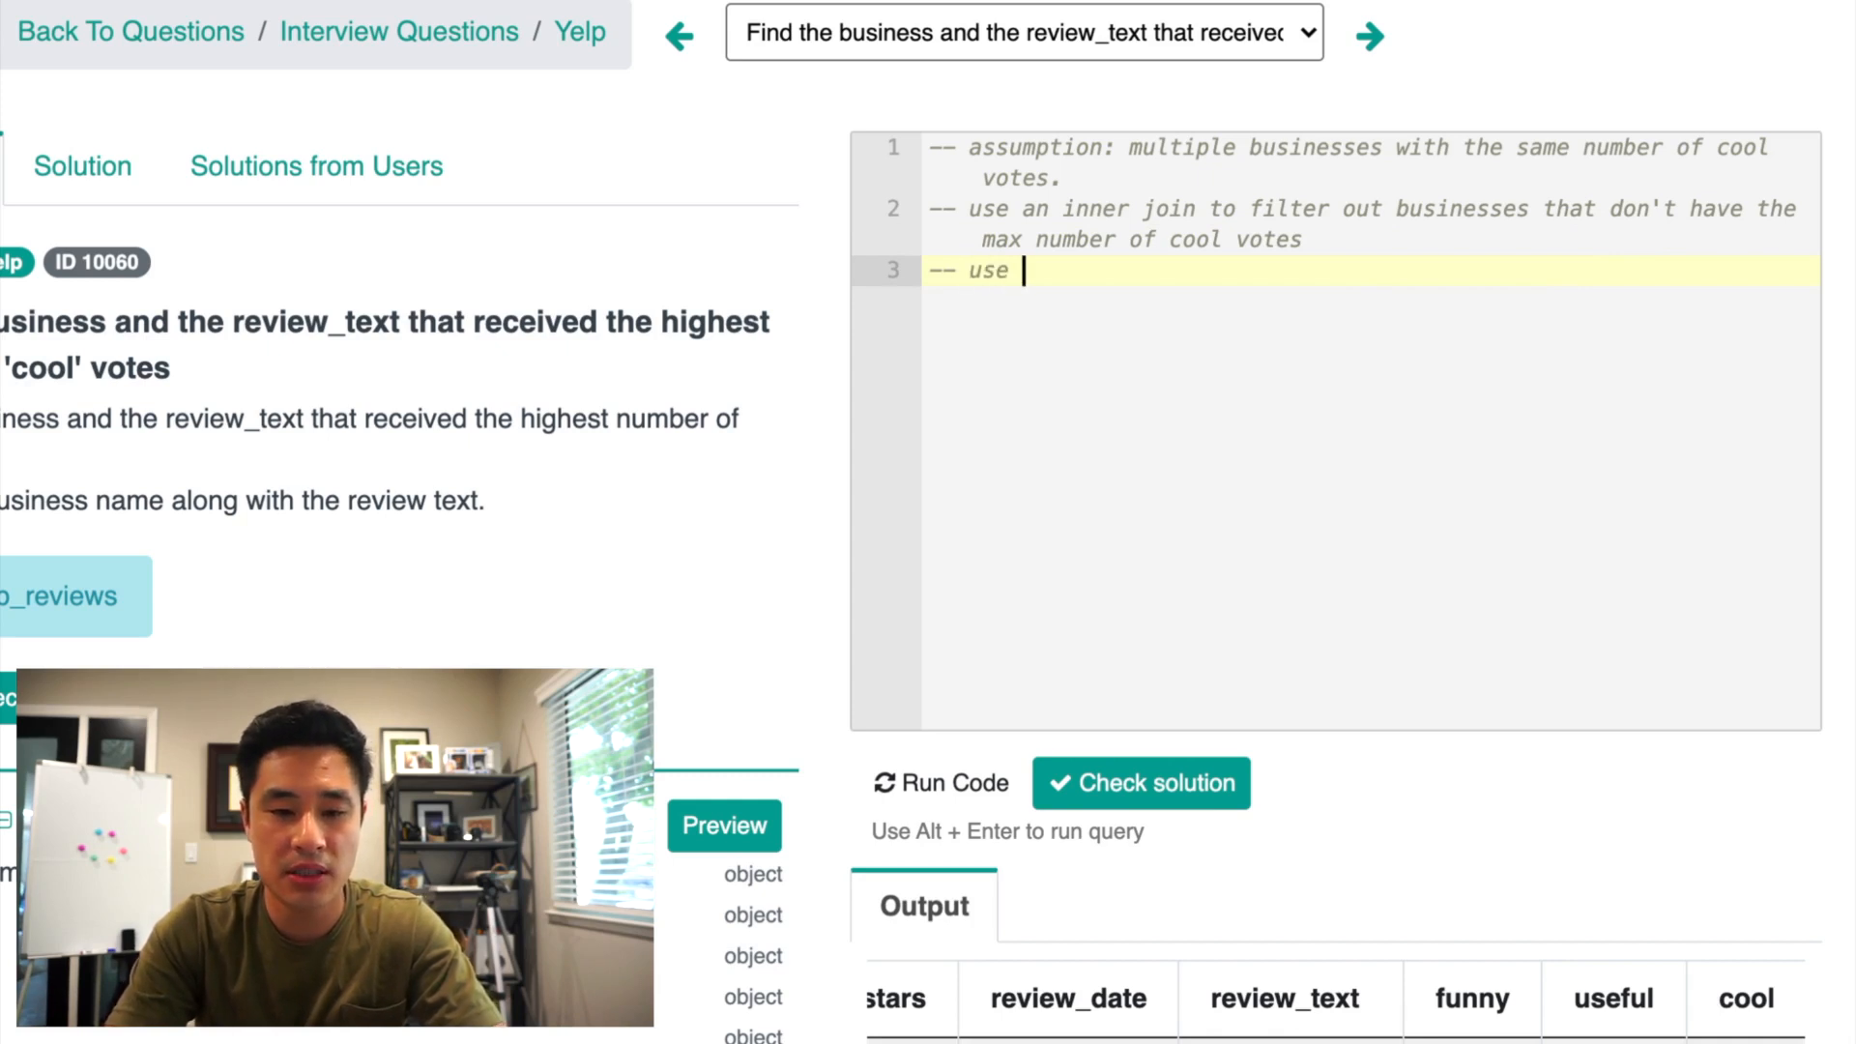
type("subquery")
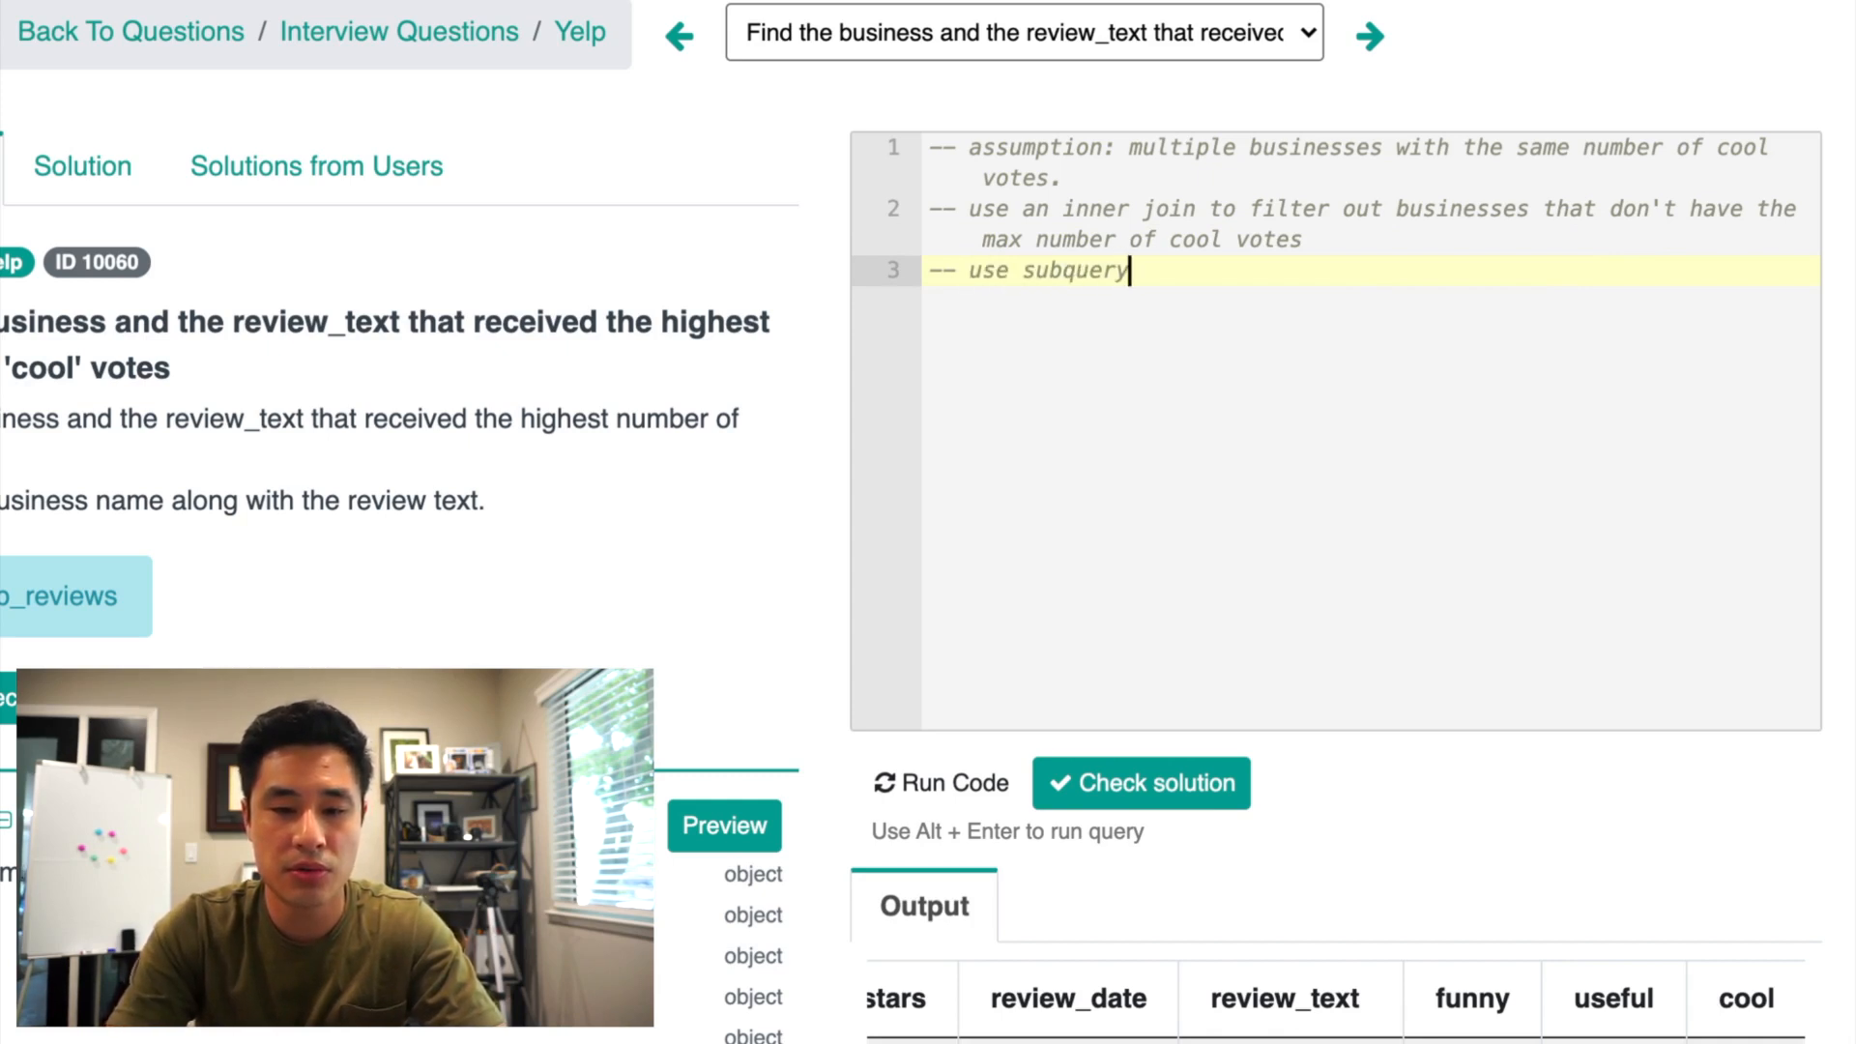
type("to identify the max")
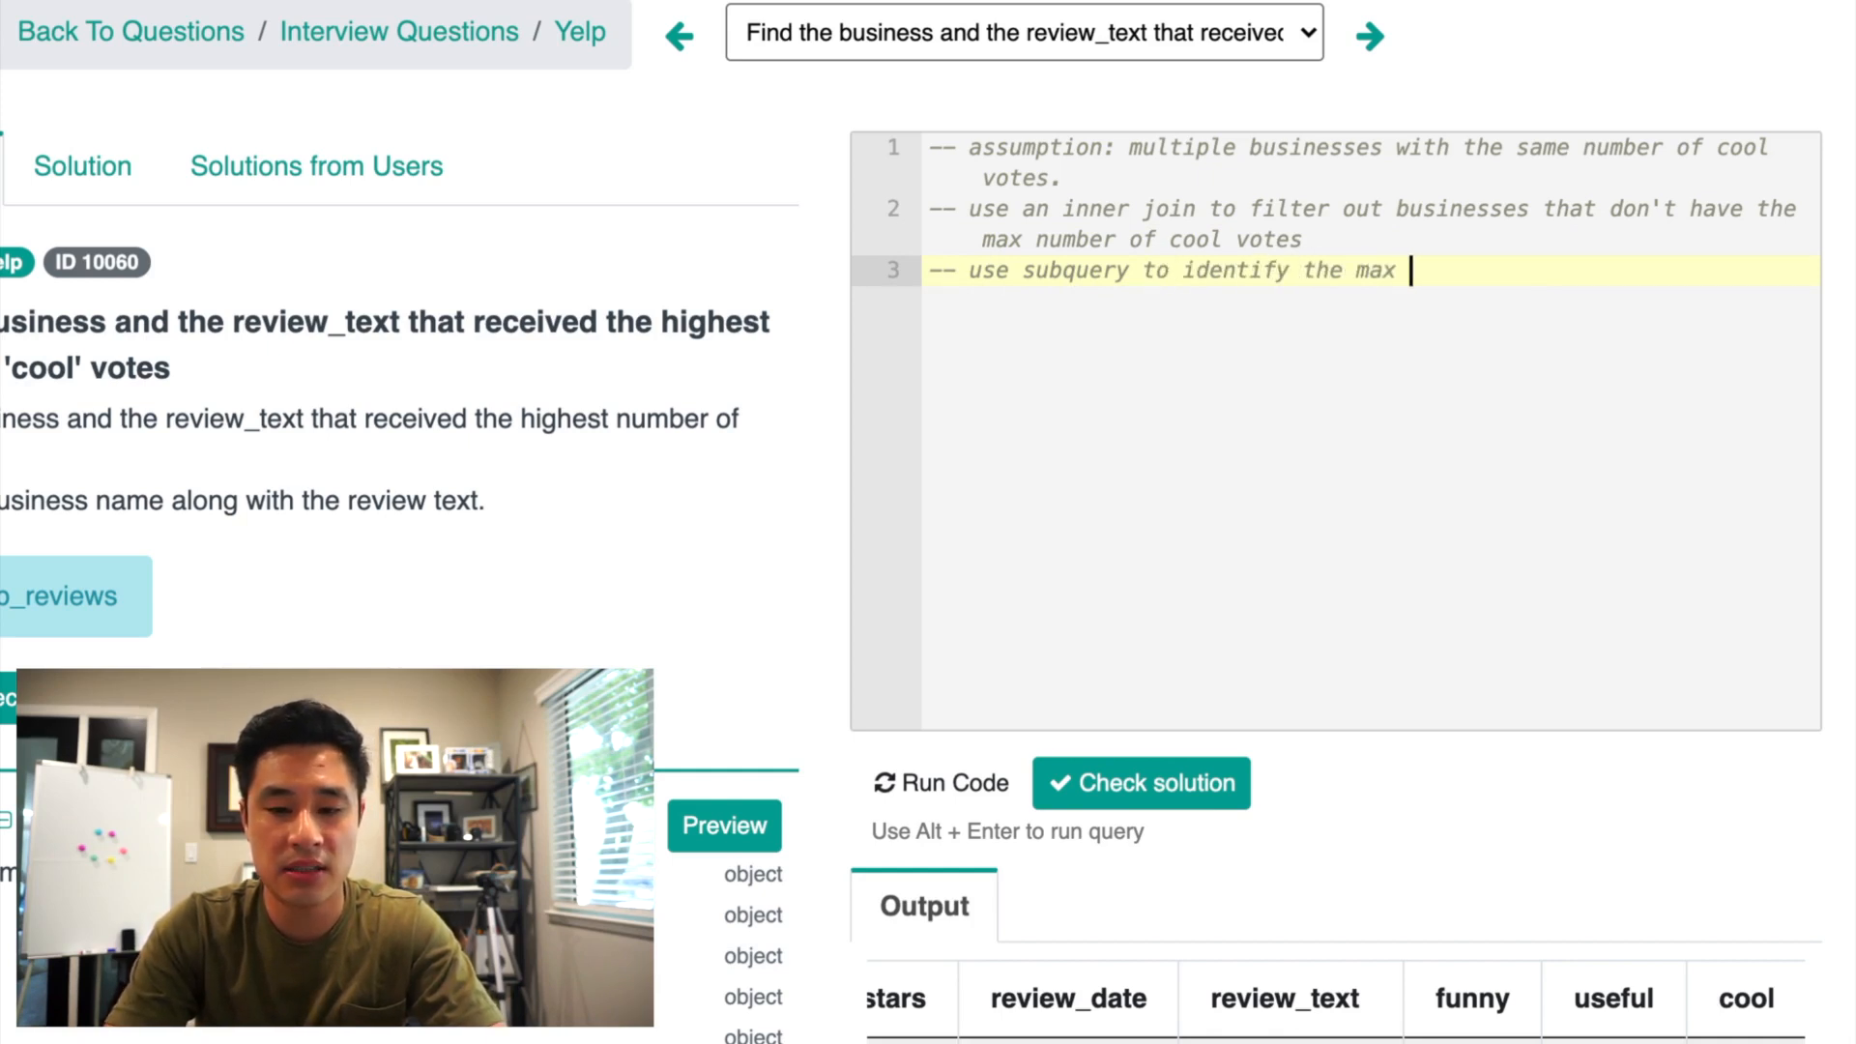
type("number of cool votes first")
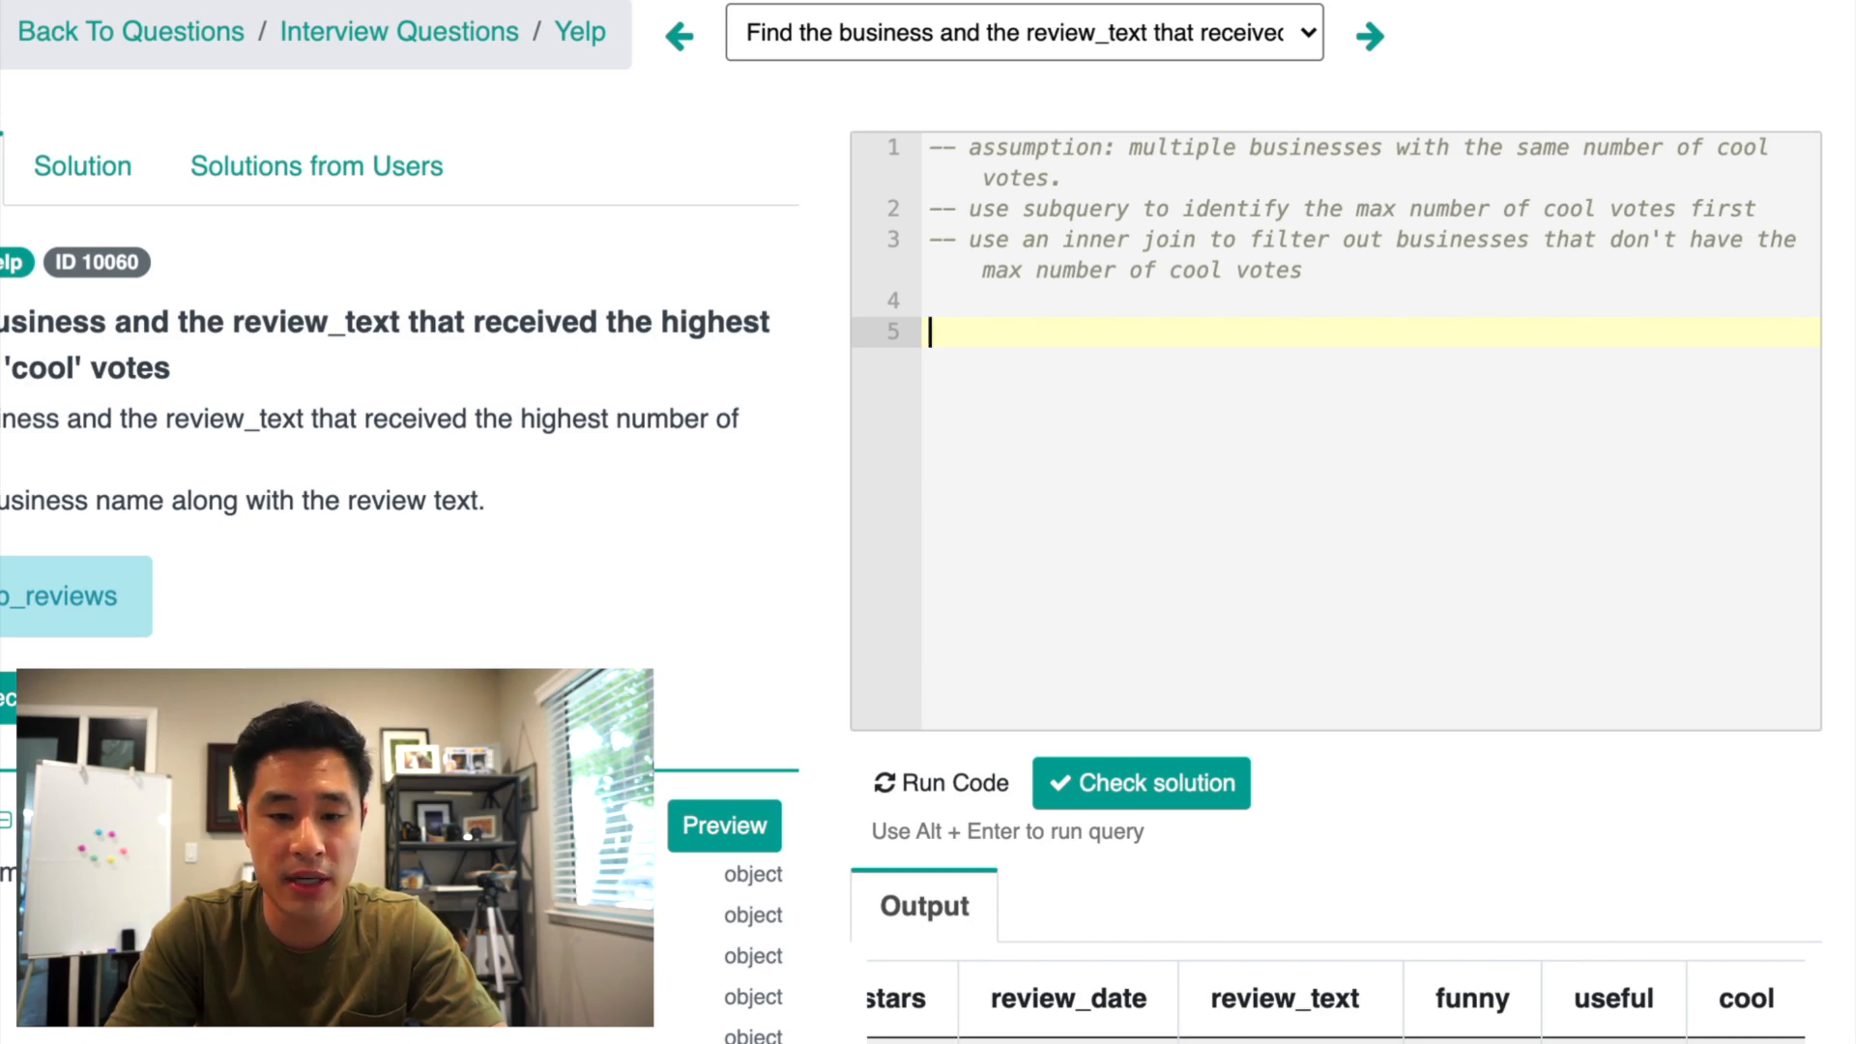
type("SELECT")
type("FROM yelp_reviews")
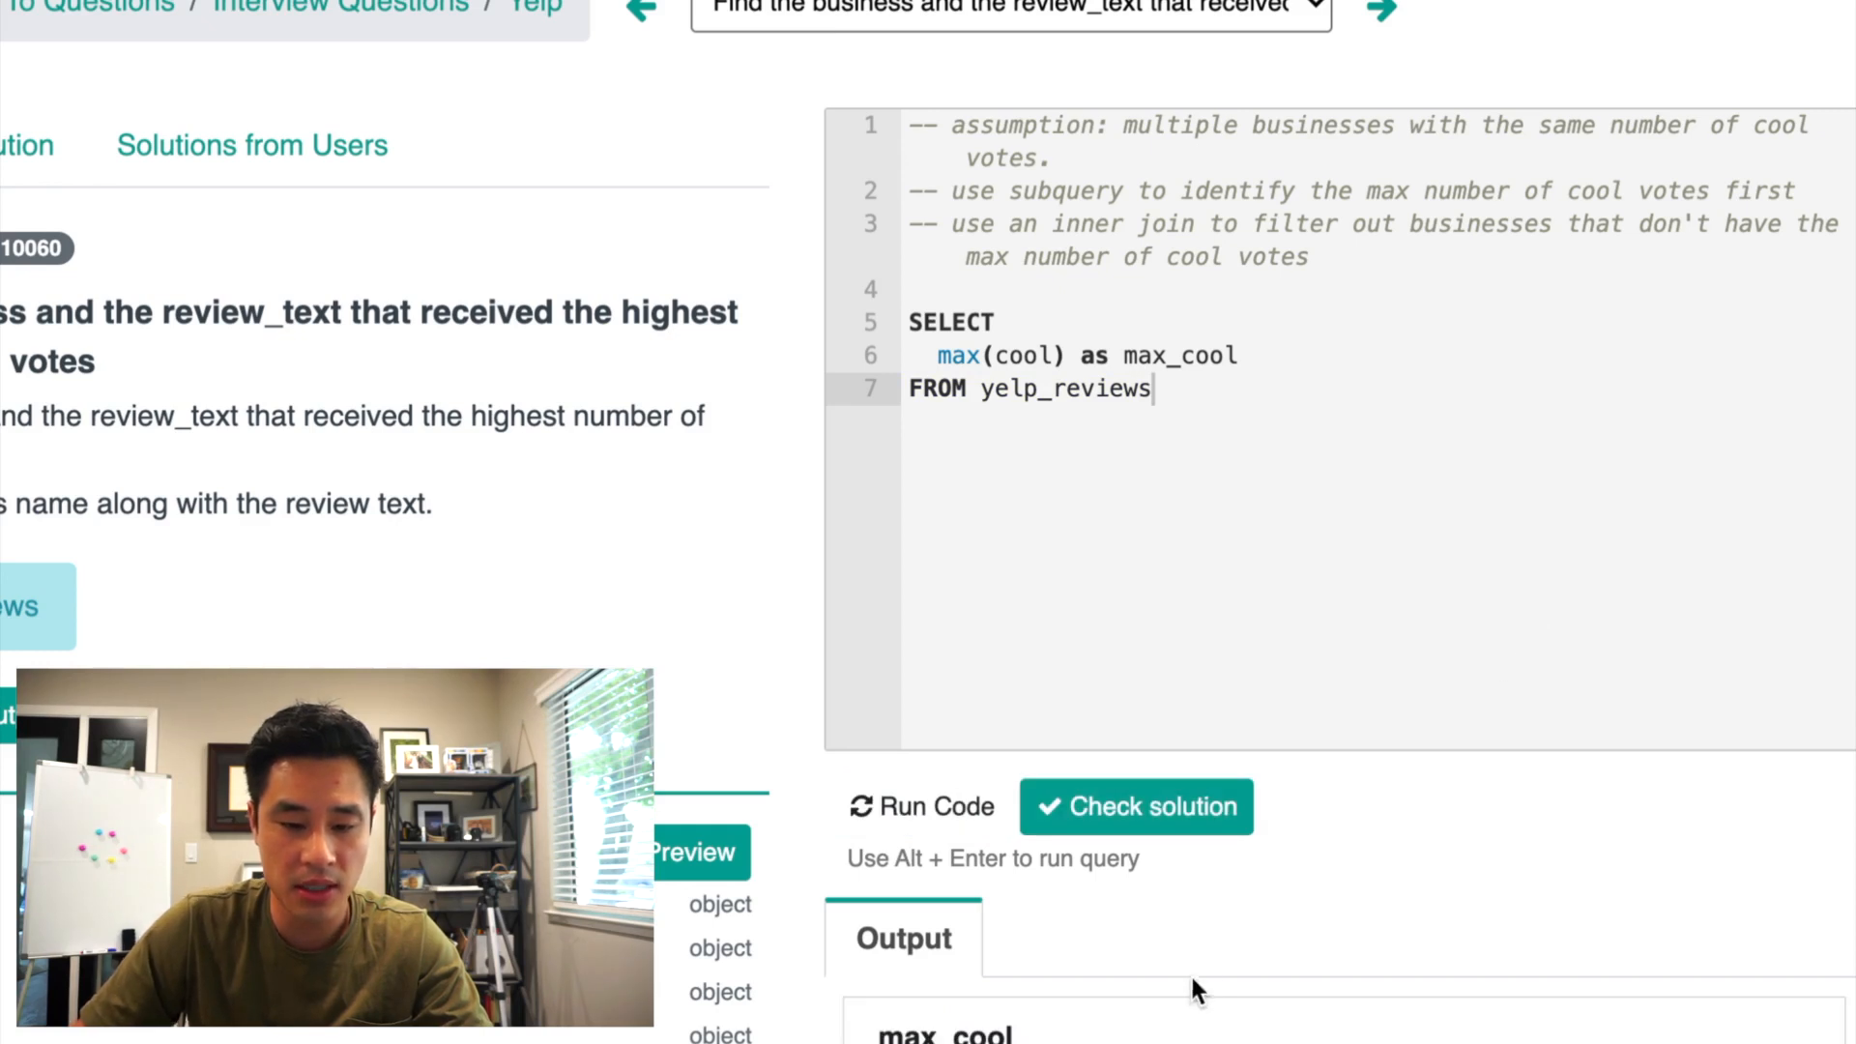
Step: Run the max(cool) query showing max_cool 10 and position the cursor above it for the outer query
scroll("down", 3)
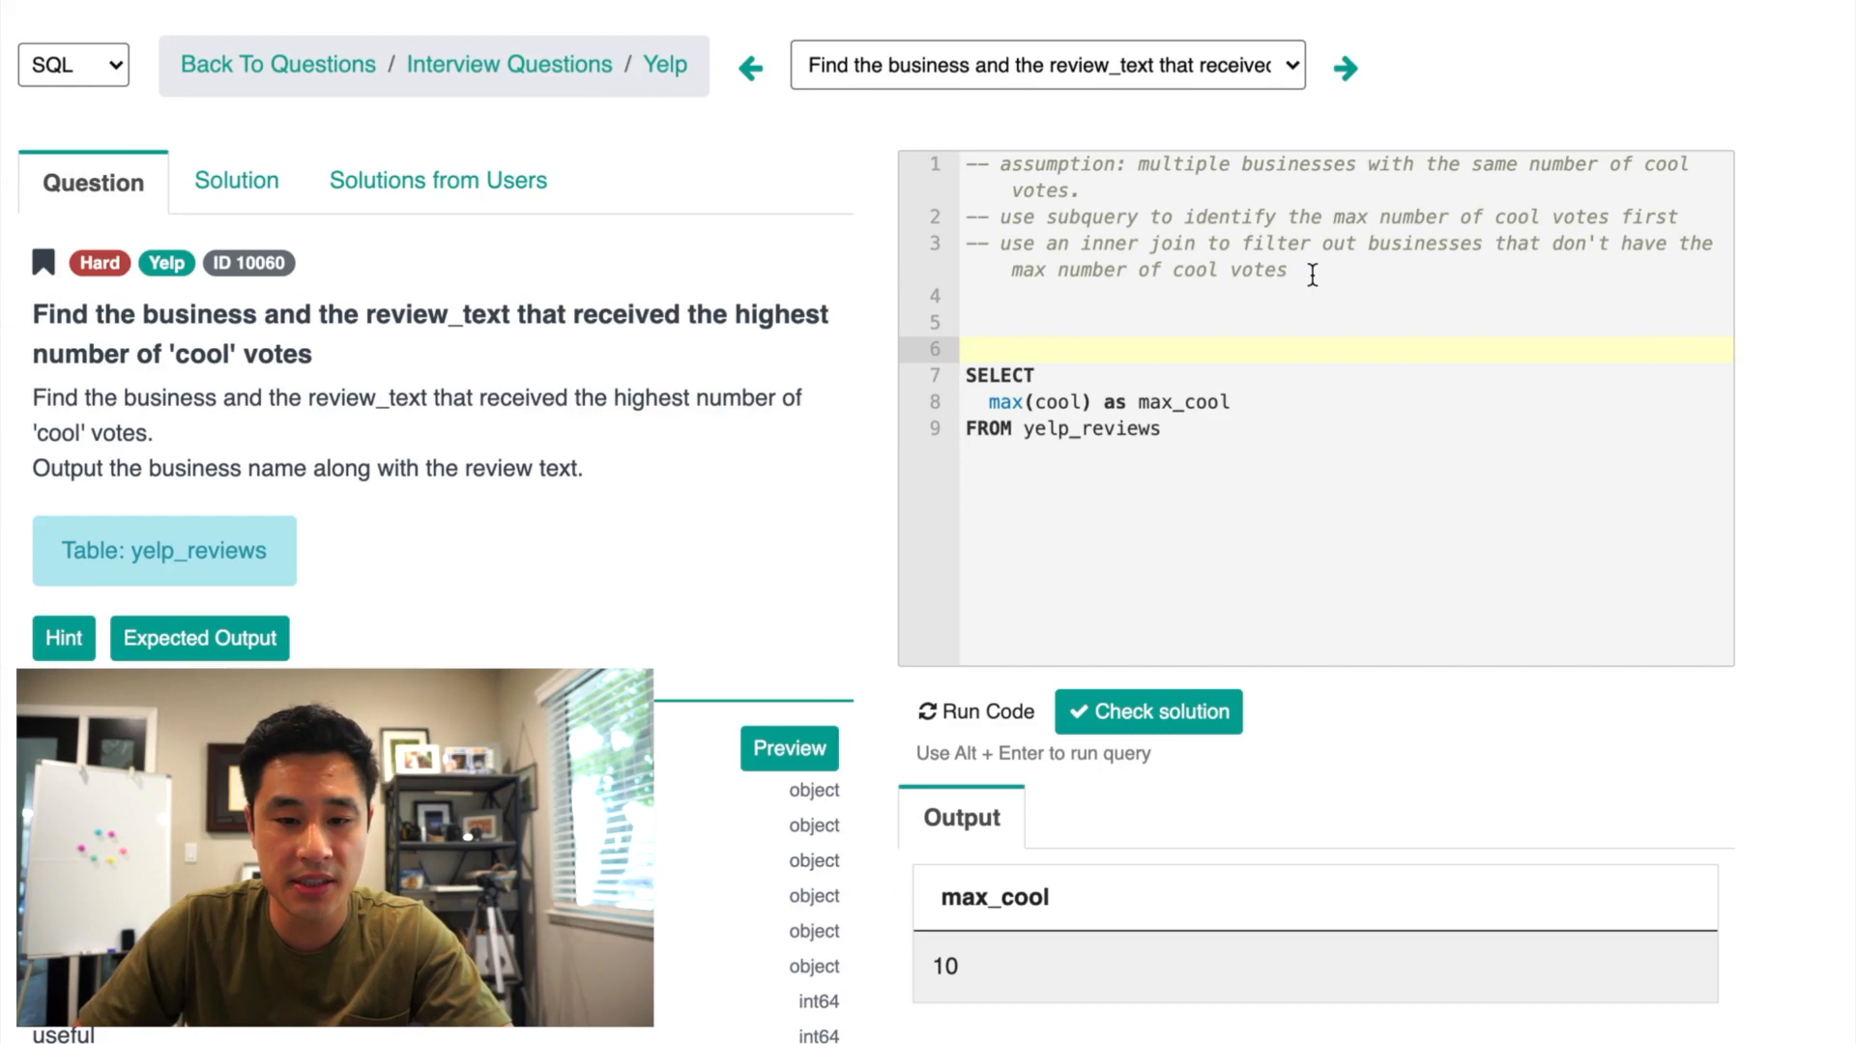
left_click(1030, 294)
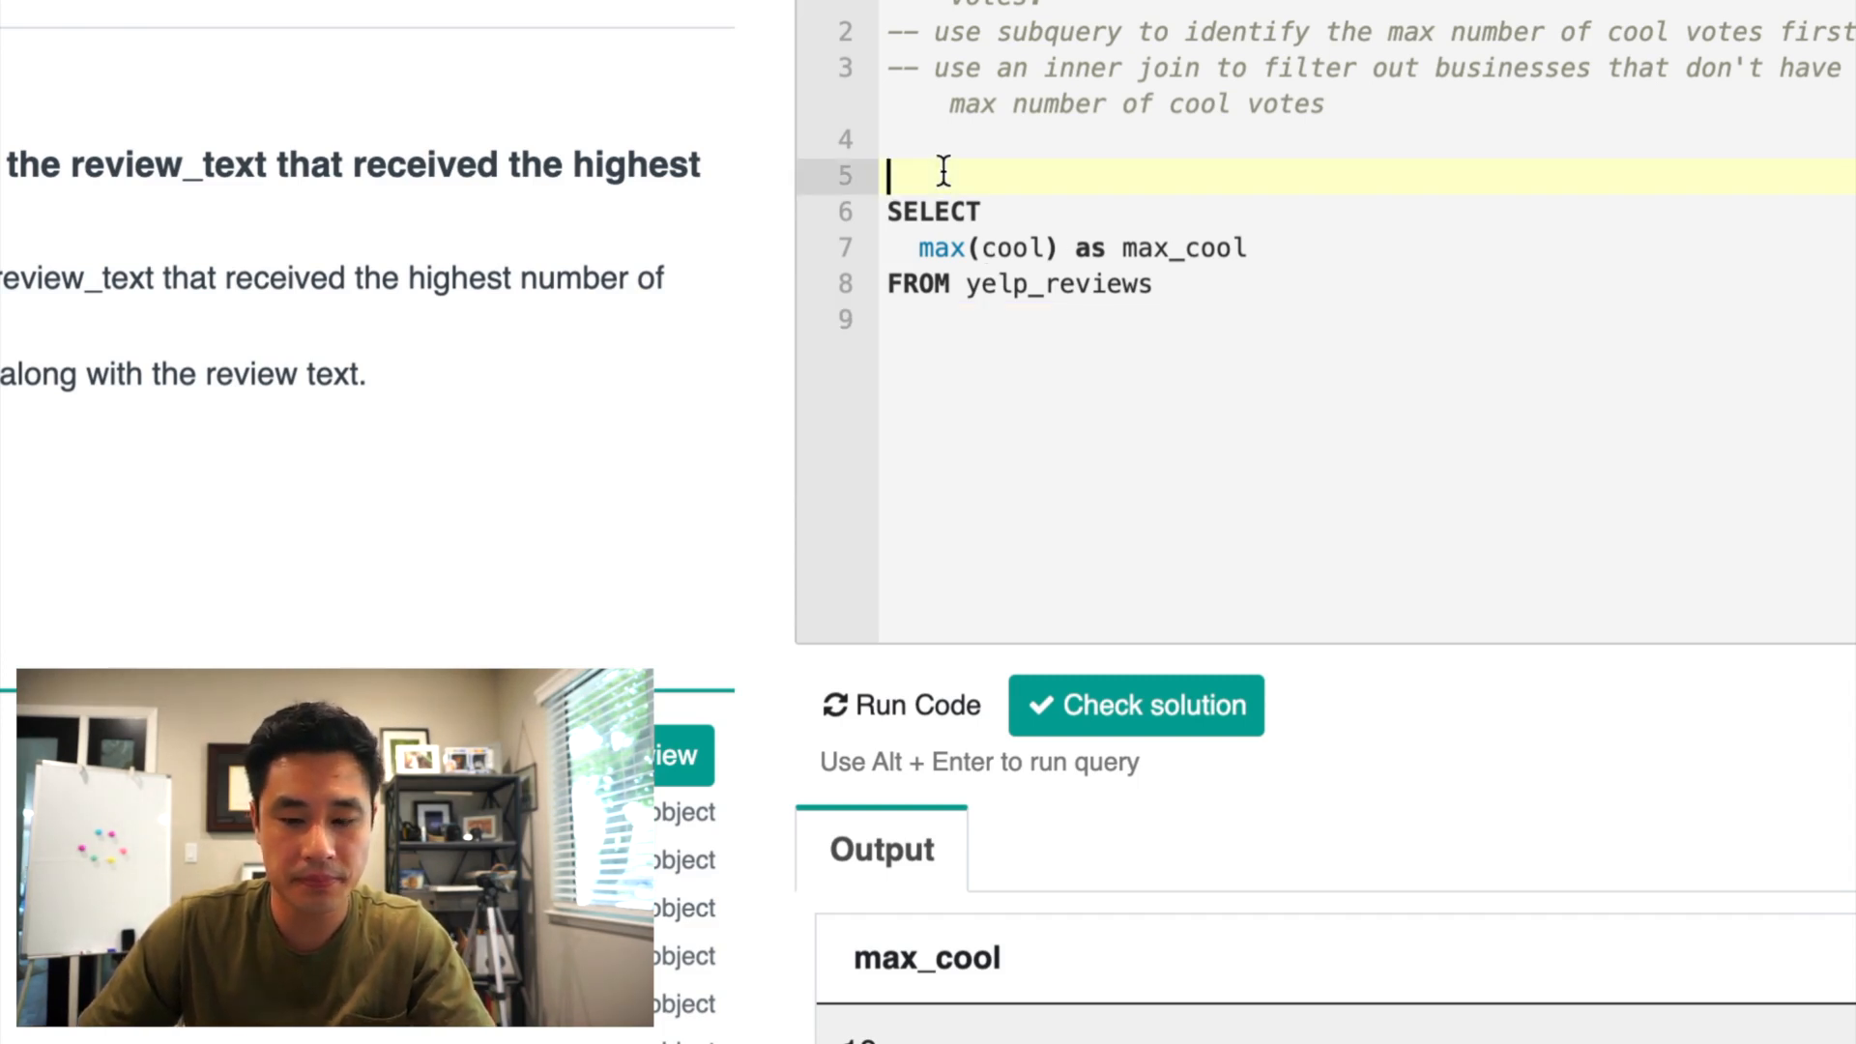
Step: Wrap the max_cool query as indented subquery mc inner-joined from yelp_reviews yr
type("FROM yelp_reviews yr")
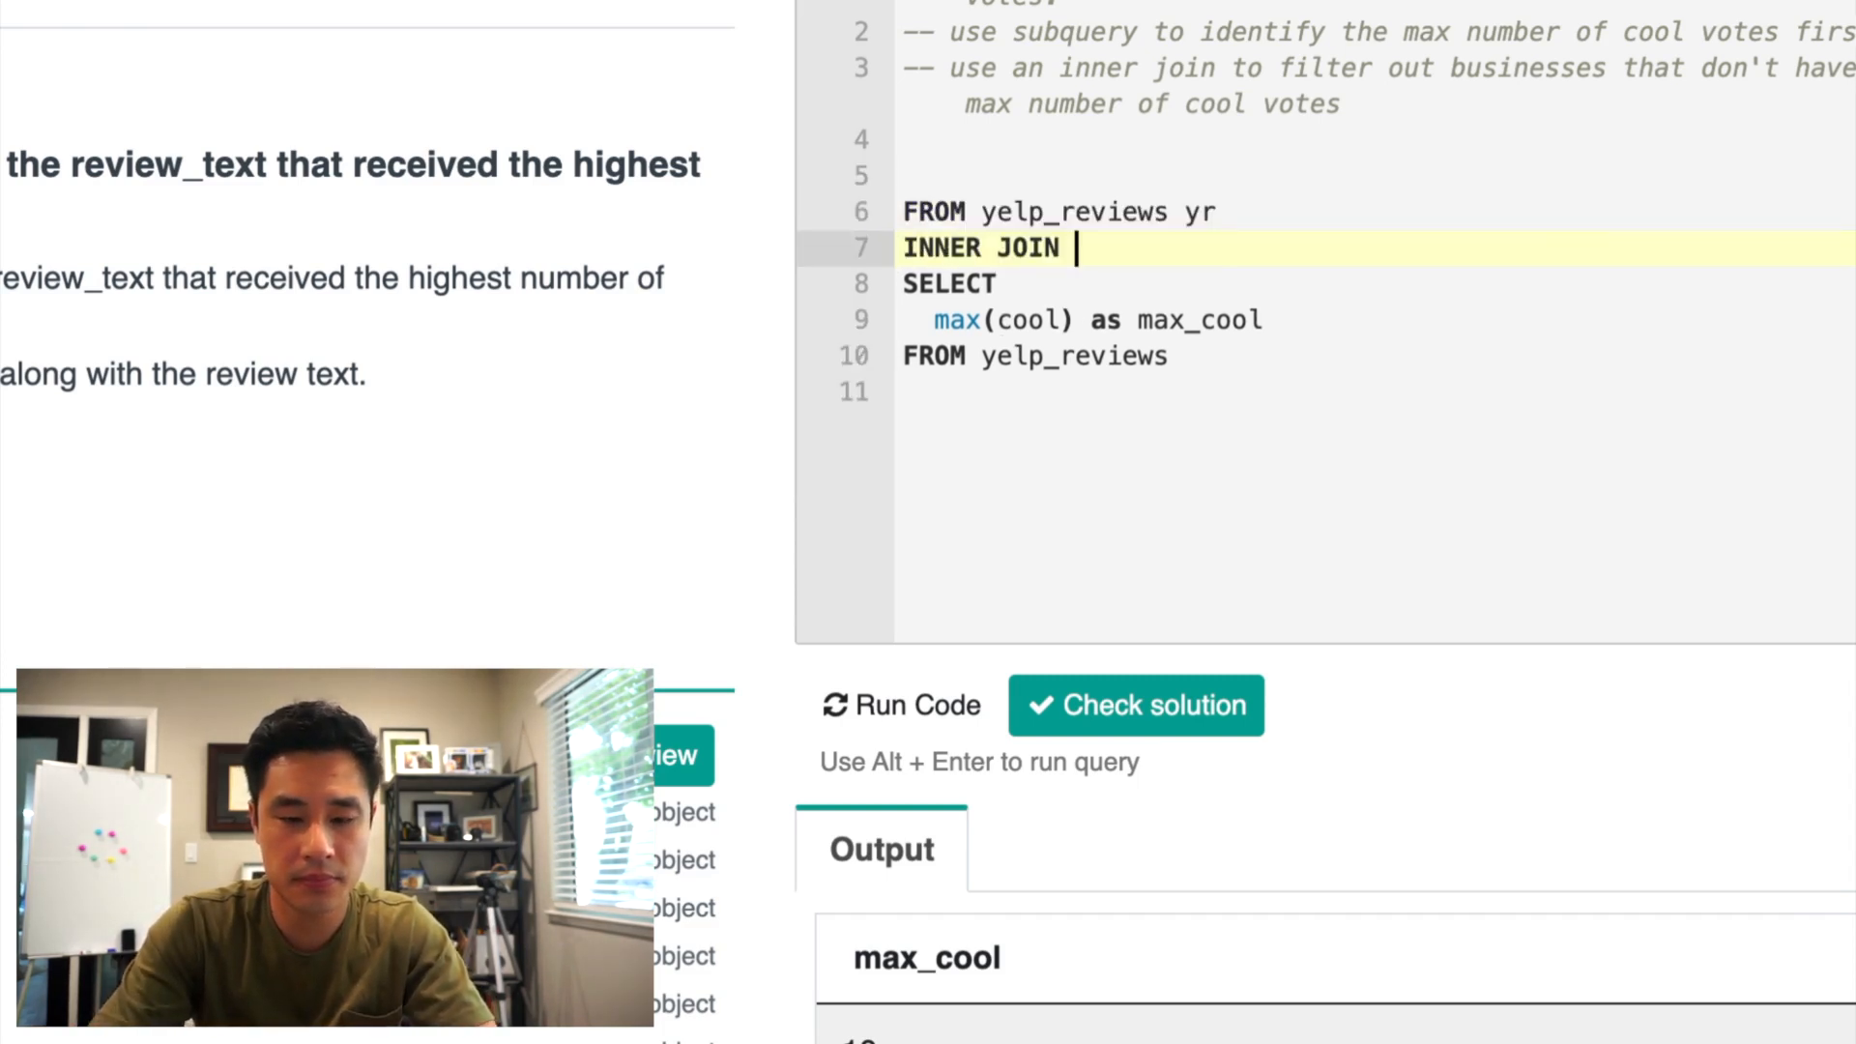
type("(")
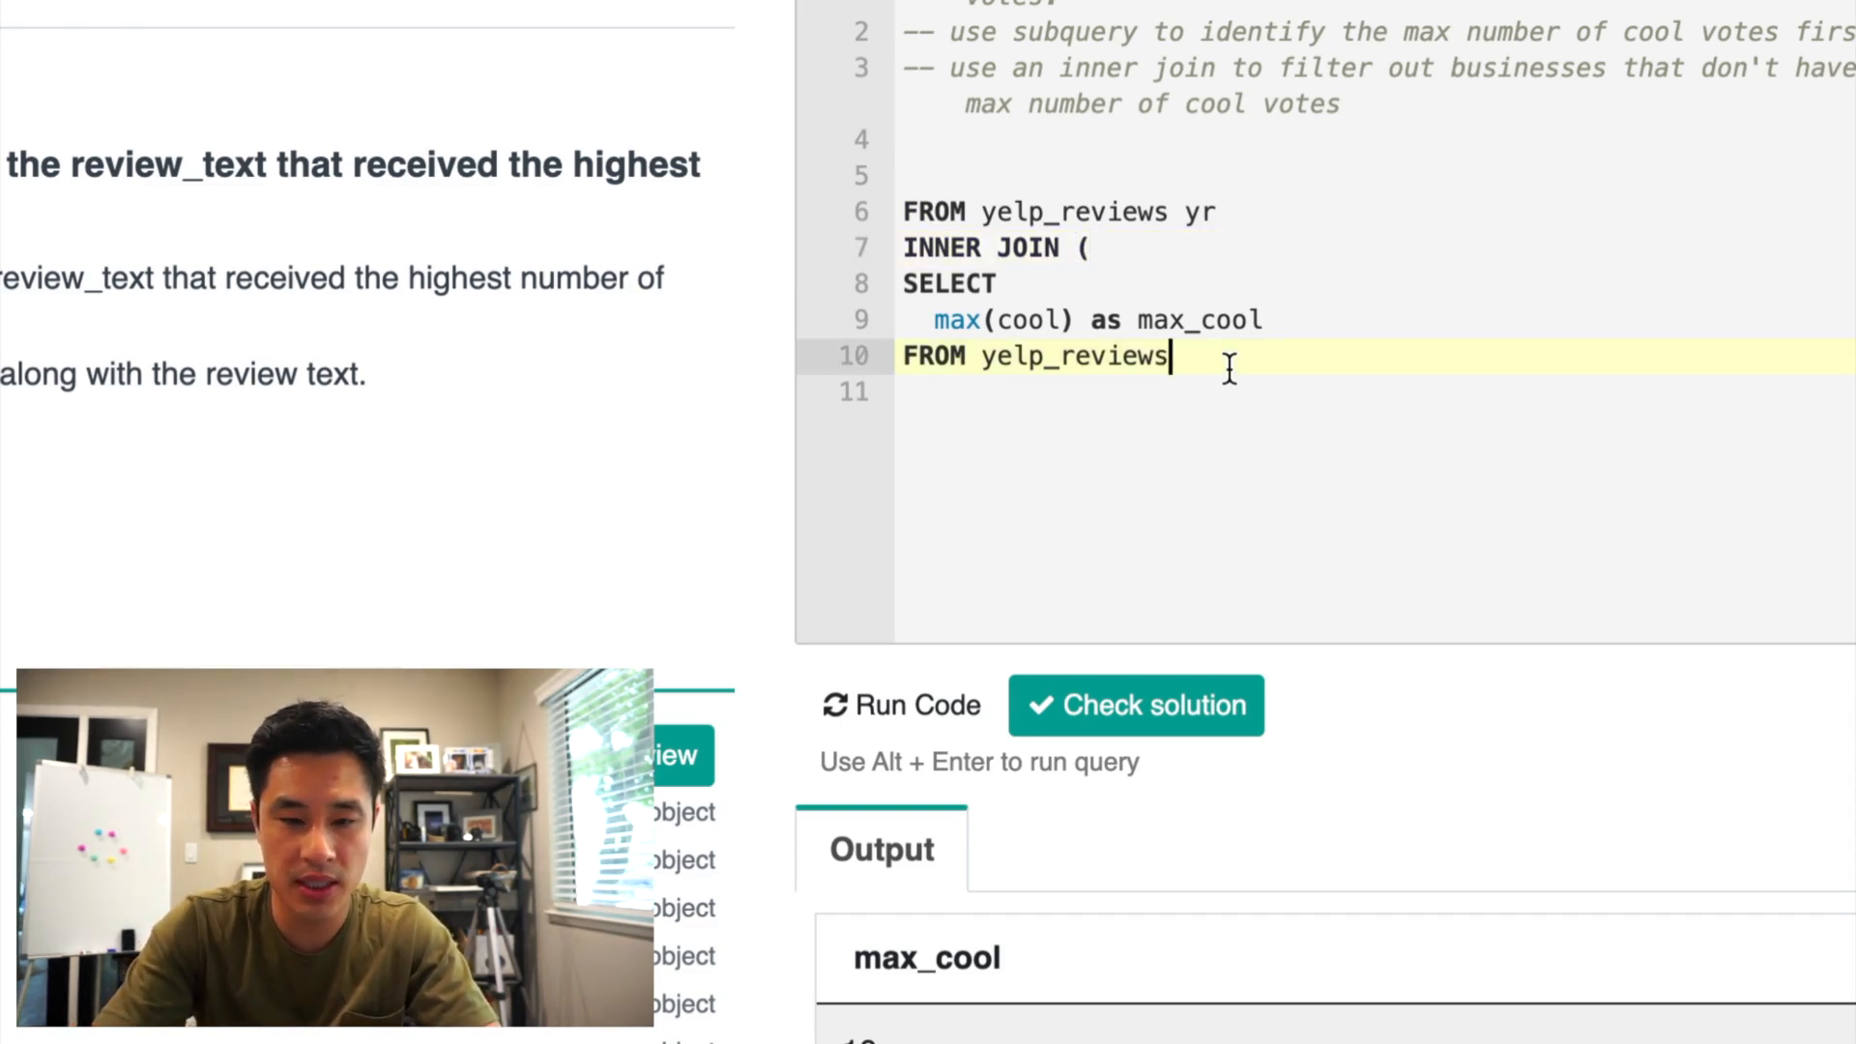
type(")")
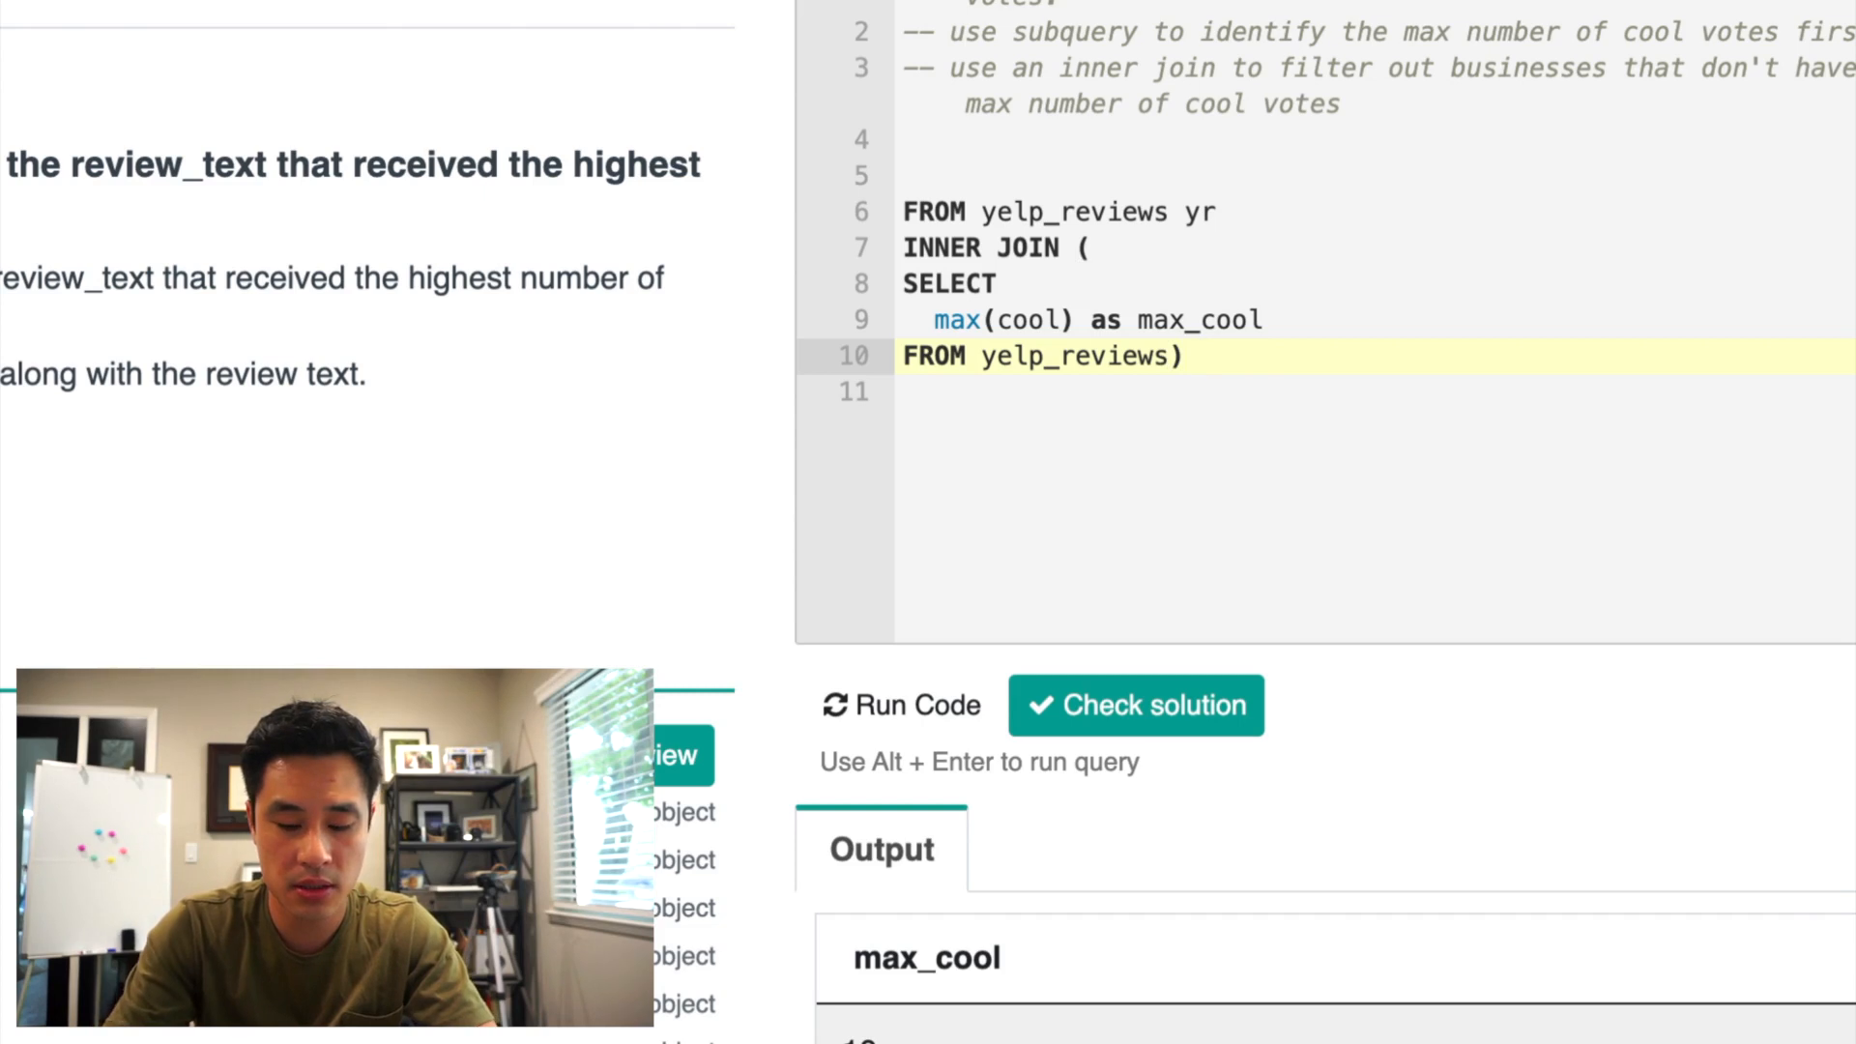
type("mc")
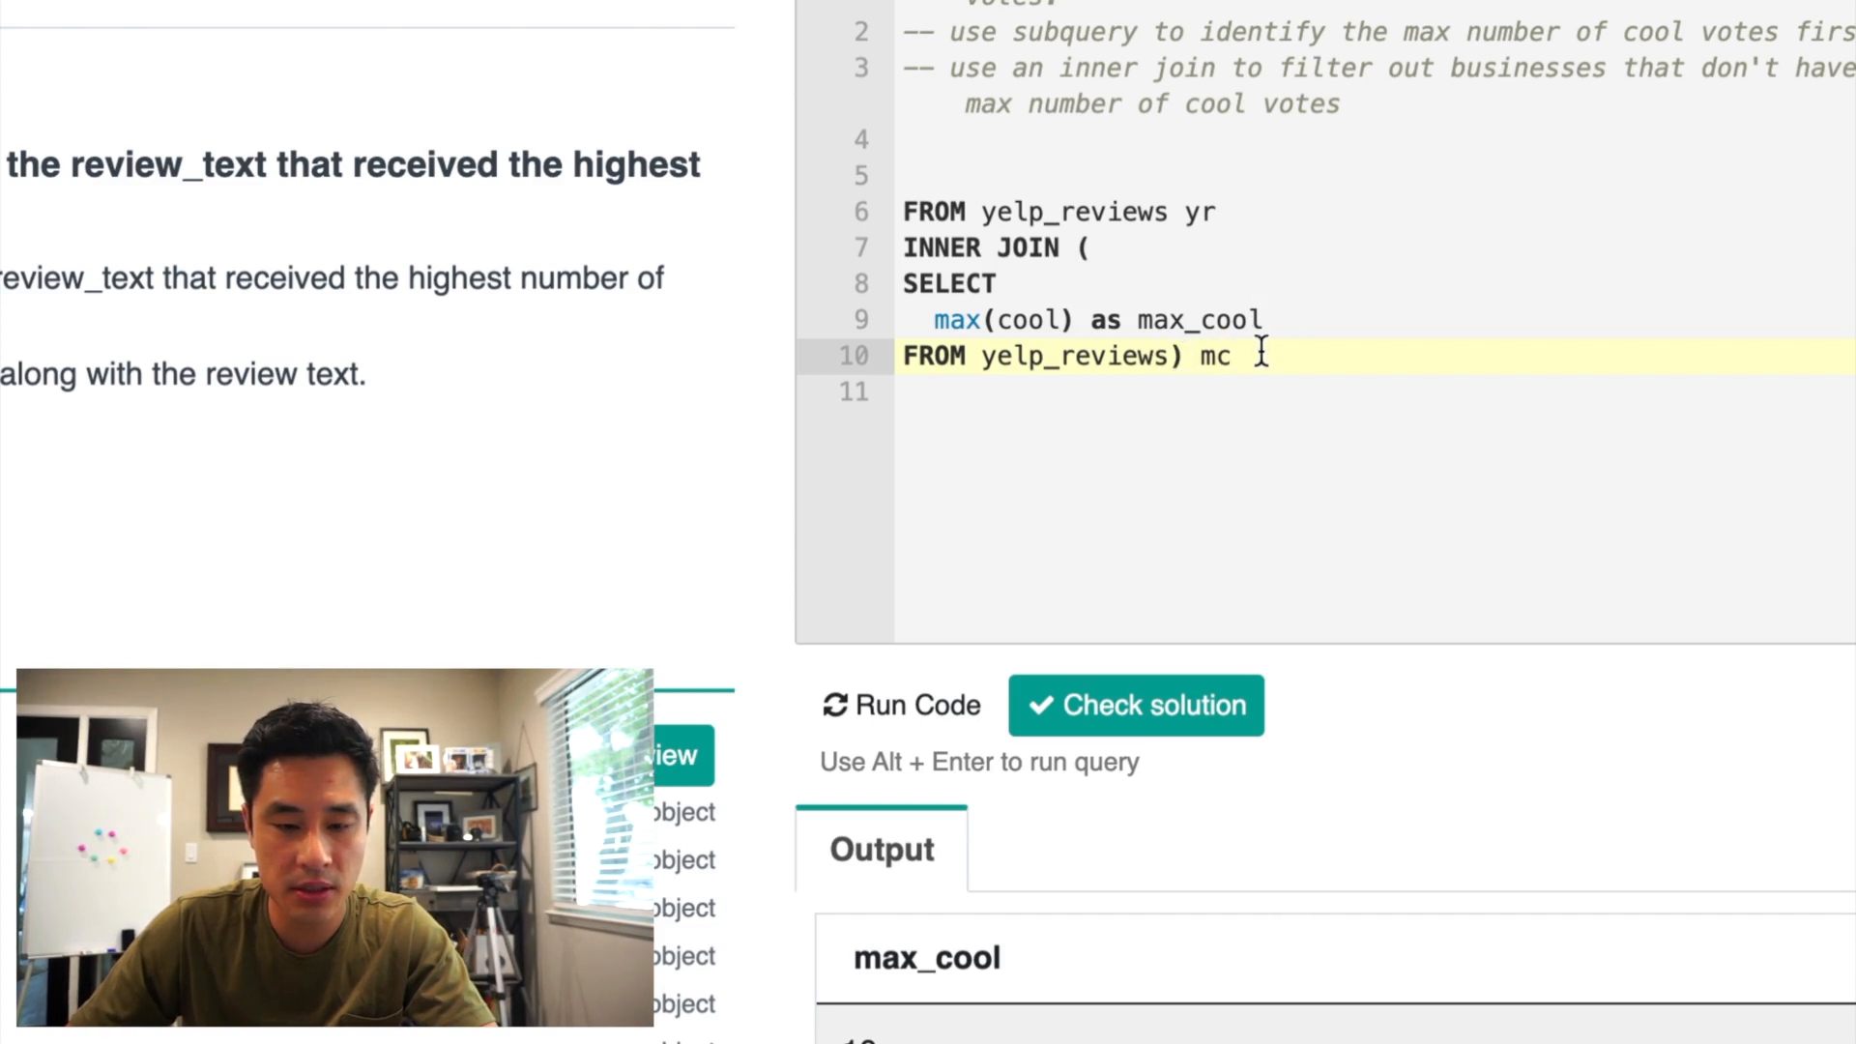
left_click_drag(965, 282, 1289, 356)
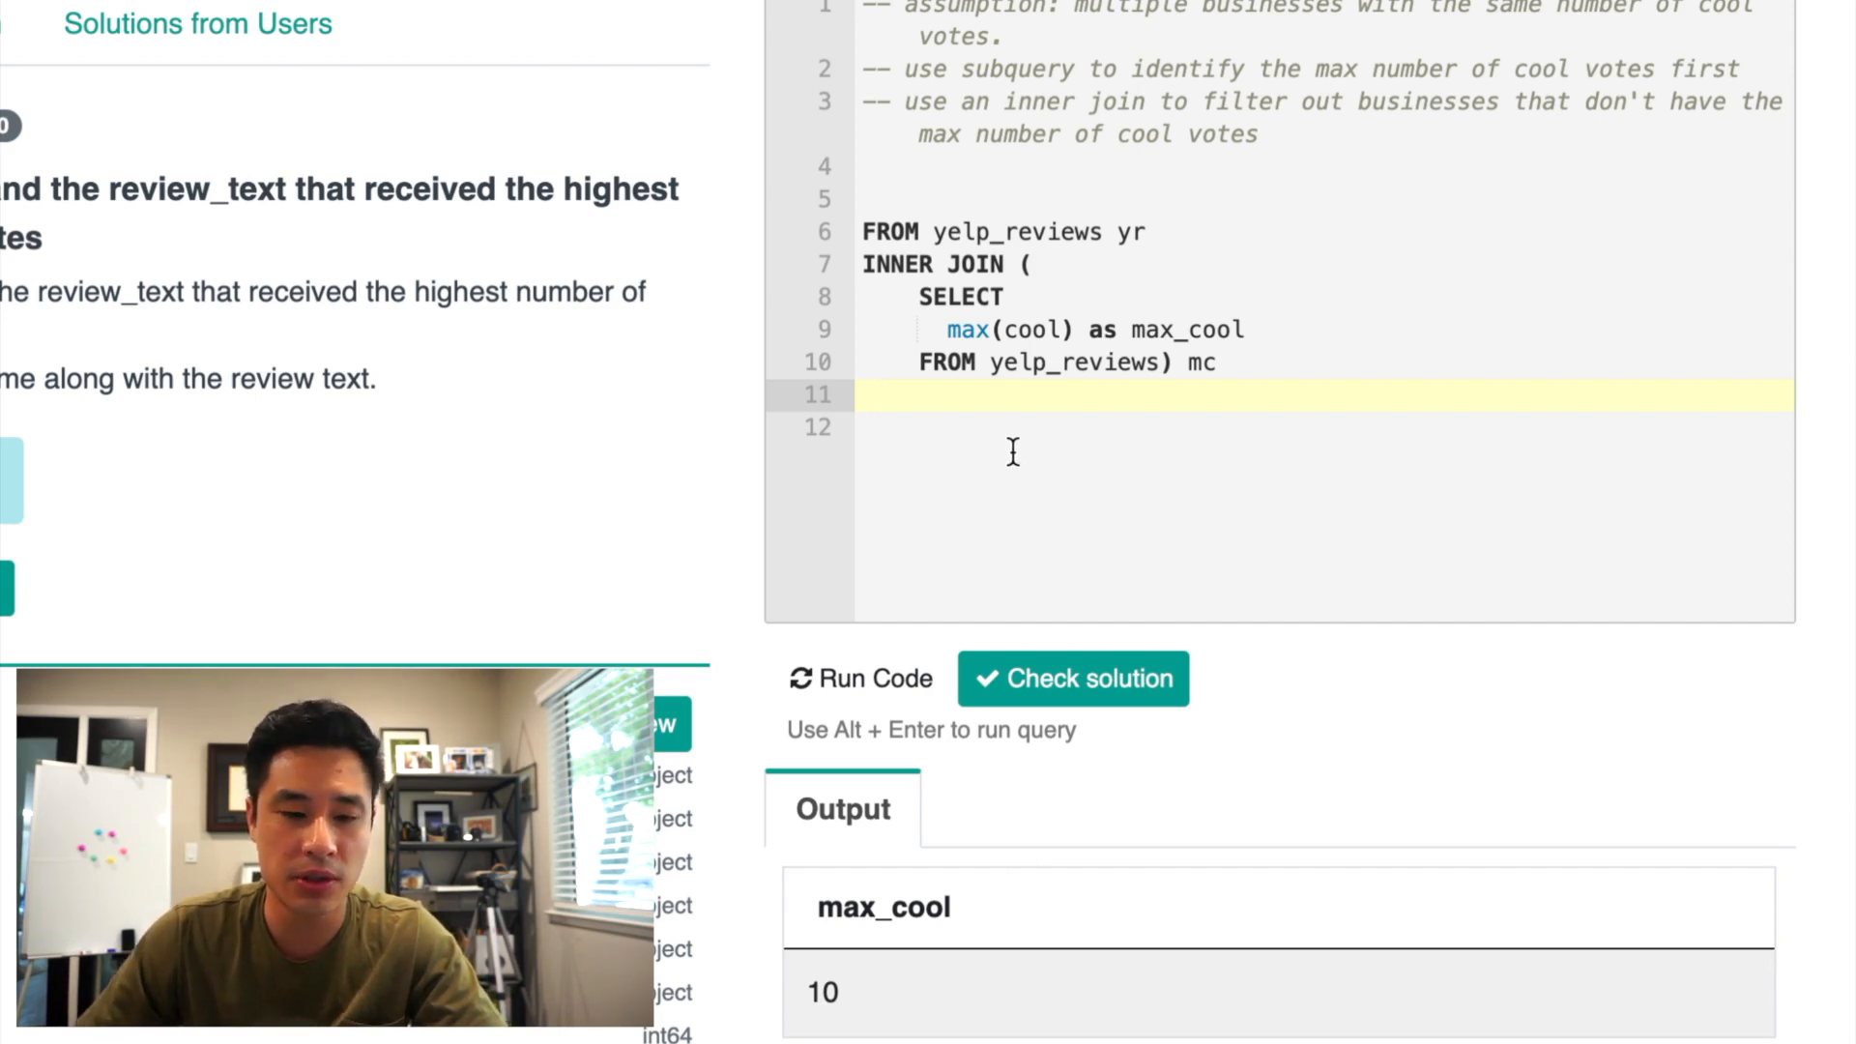
Step: Add the join condition ON yr.cool = mc.max_cool
type("ON")
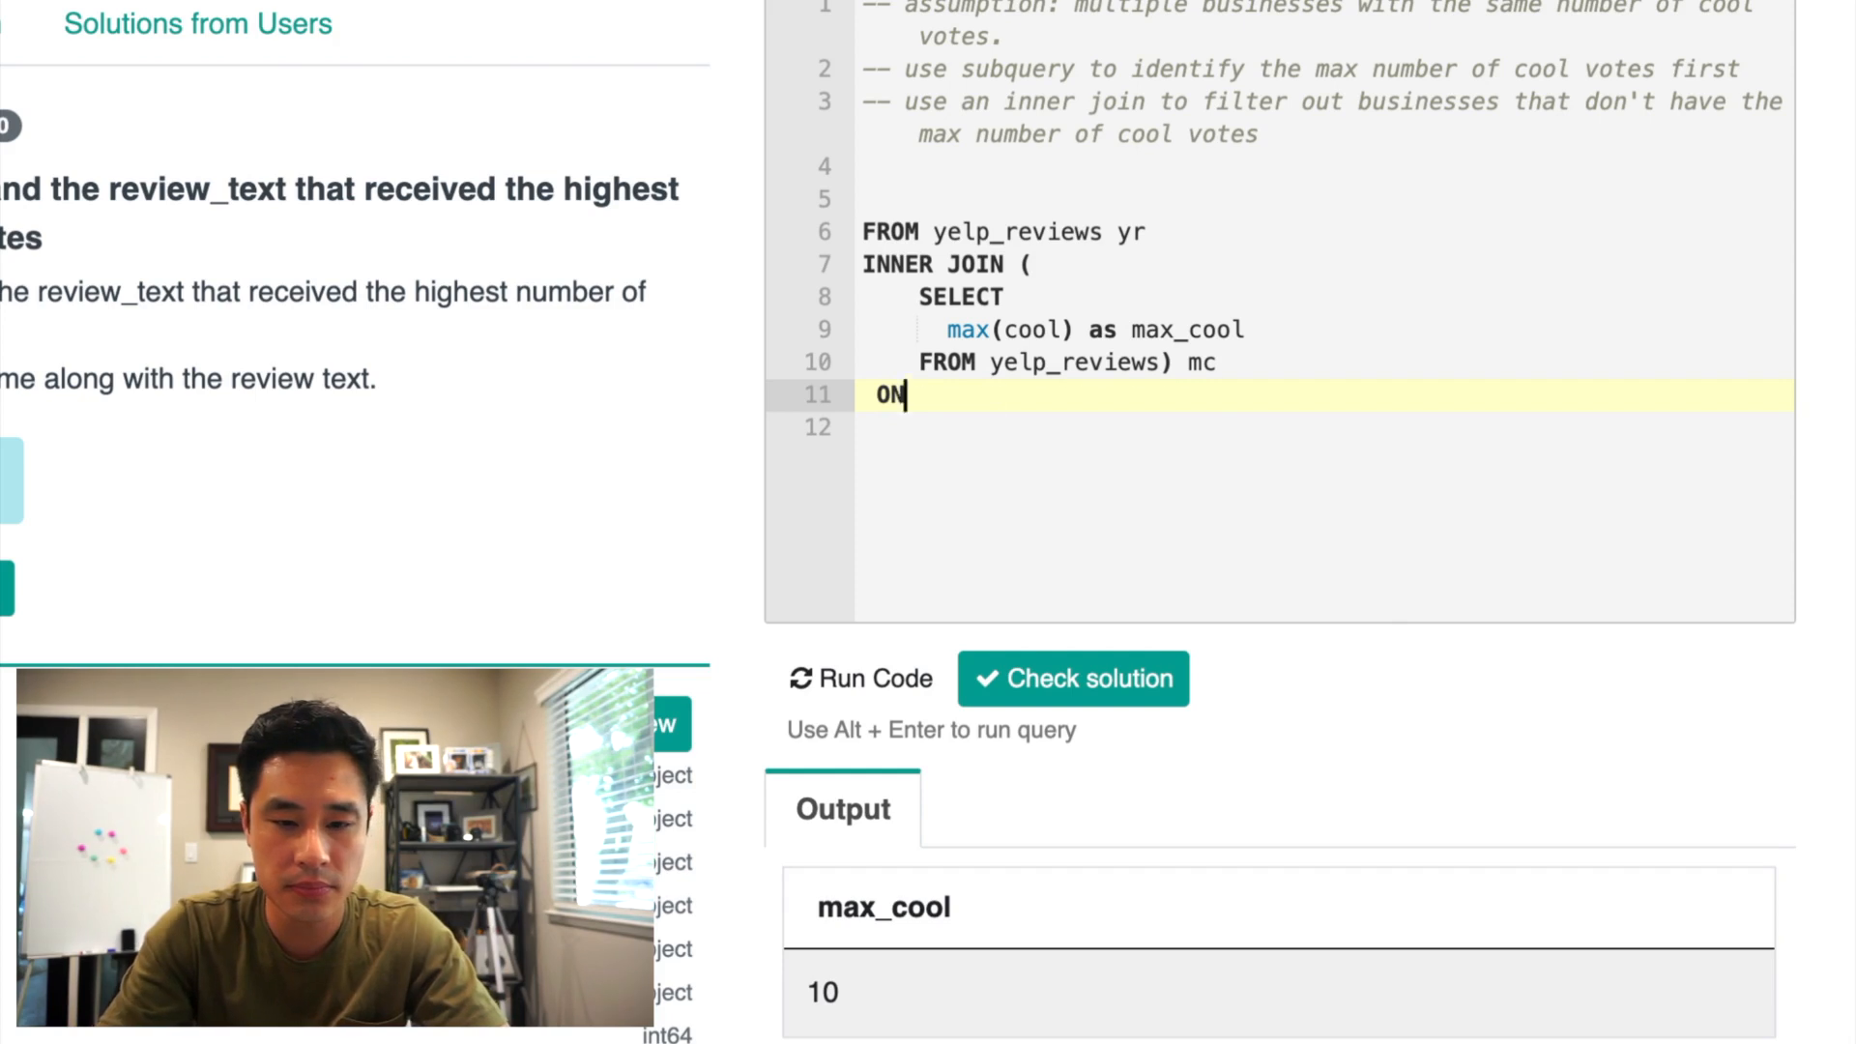
type("yr.cool = mc.max_cool")
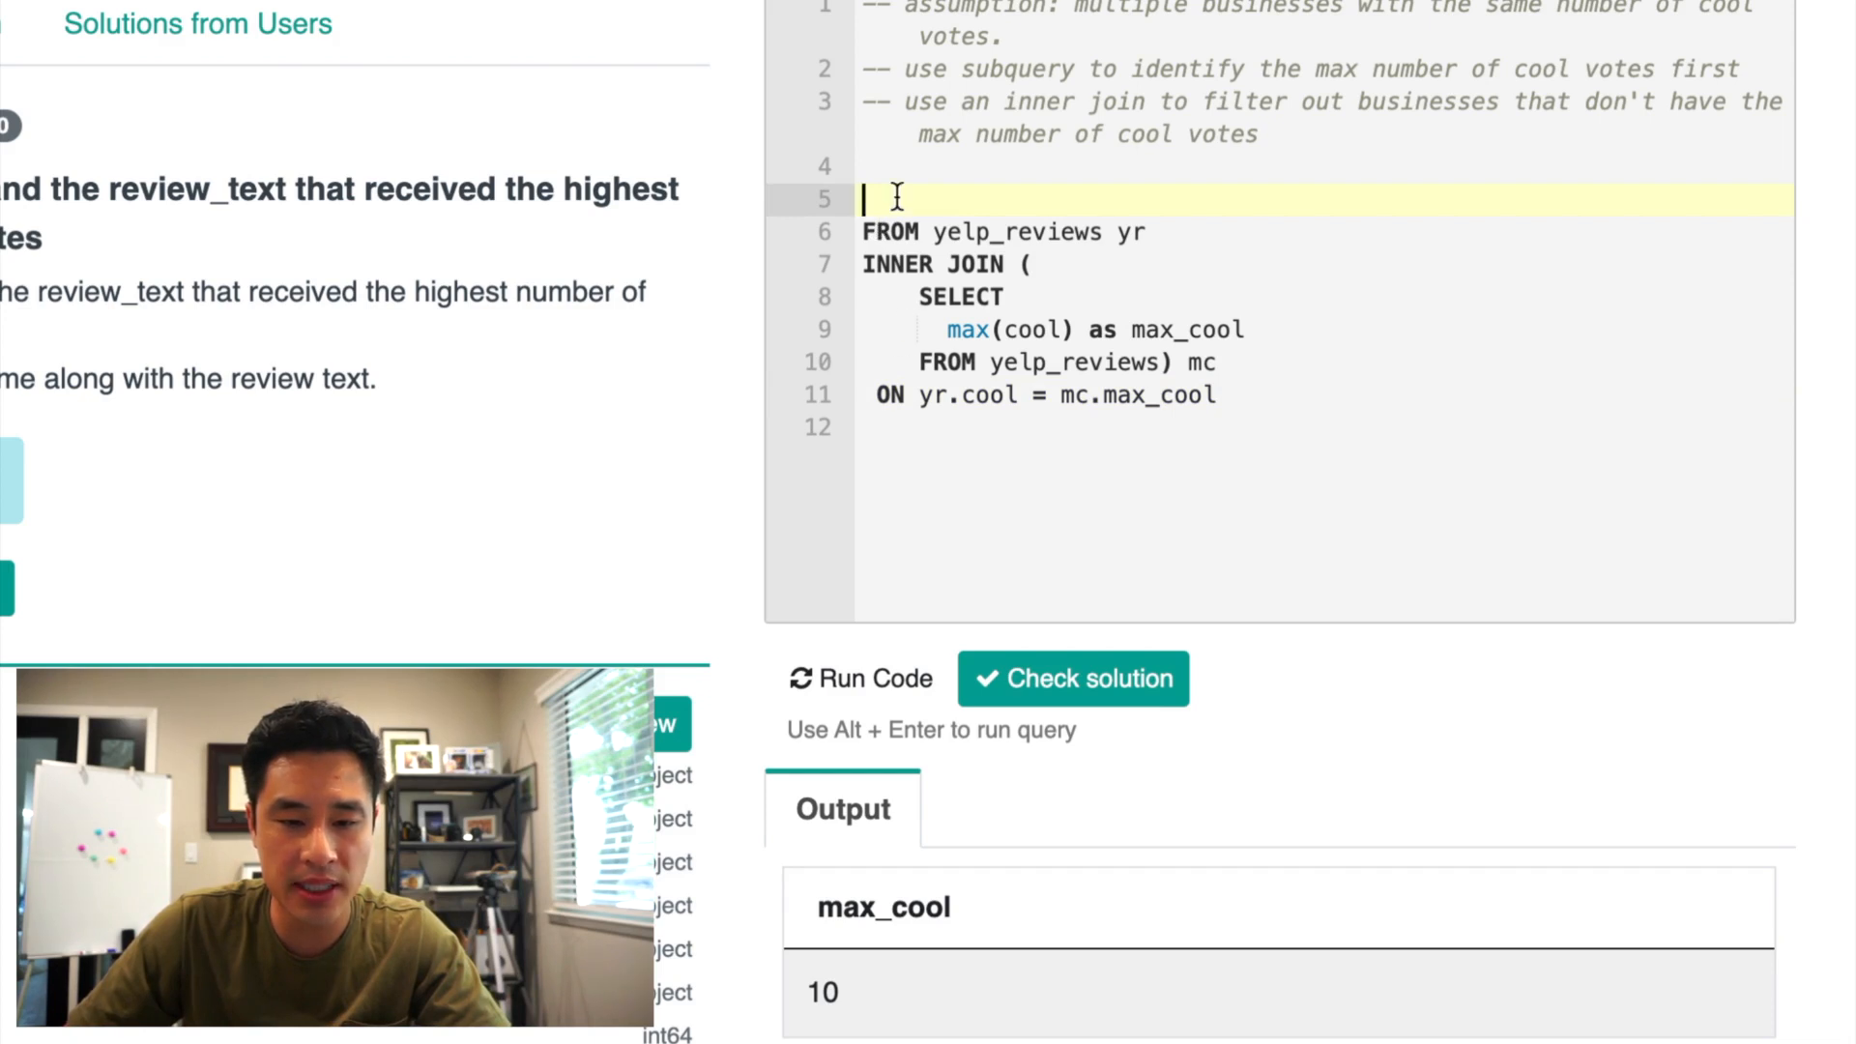
Step: Select business_name and review_text and run the query, listing Roka Akor and Lunardis
type("SL")
type("review_text")
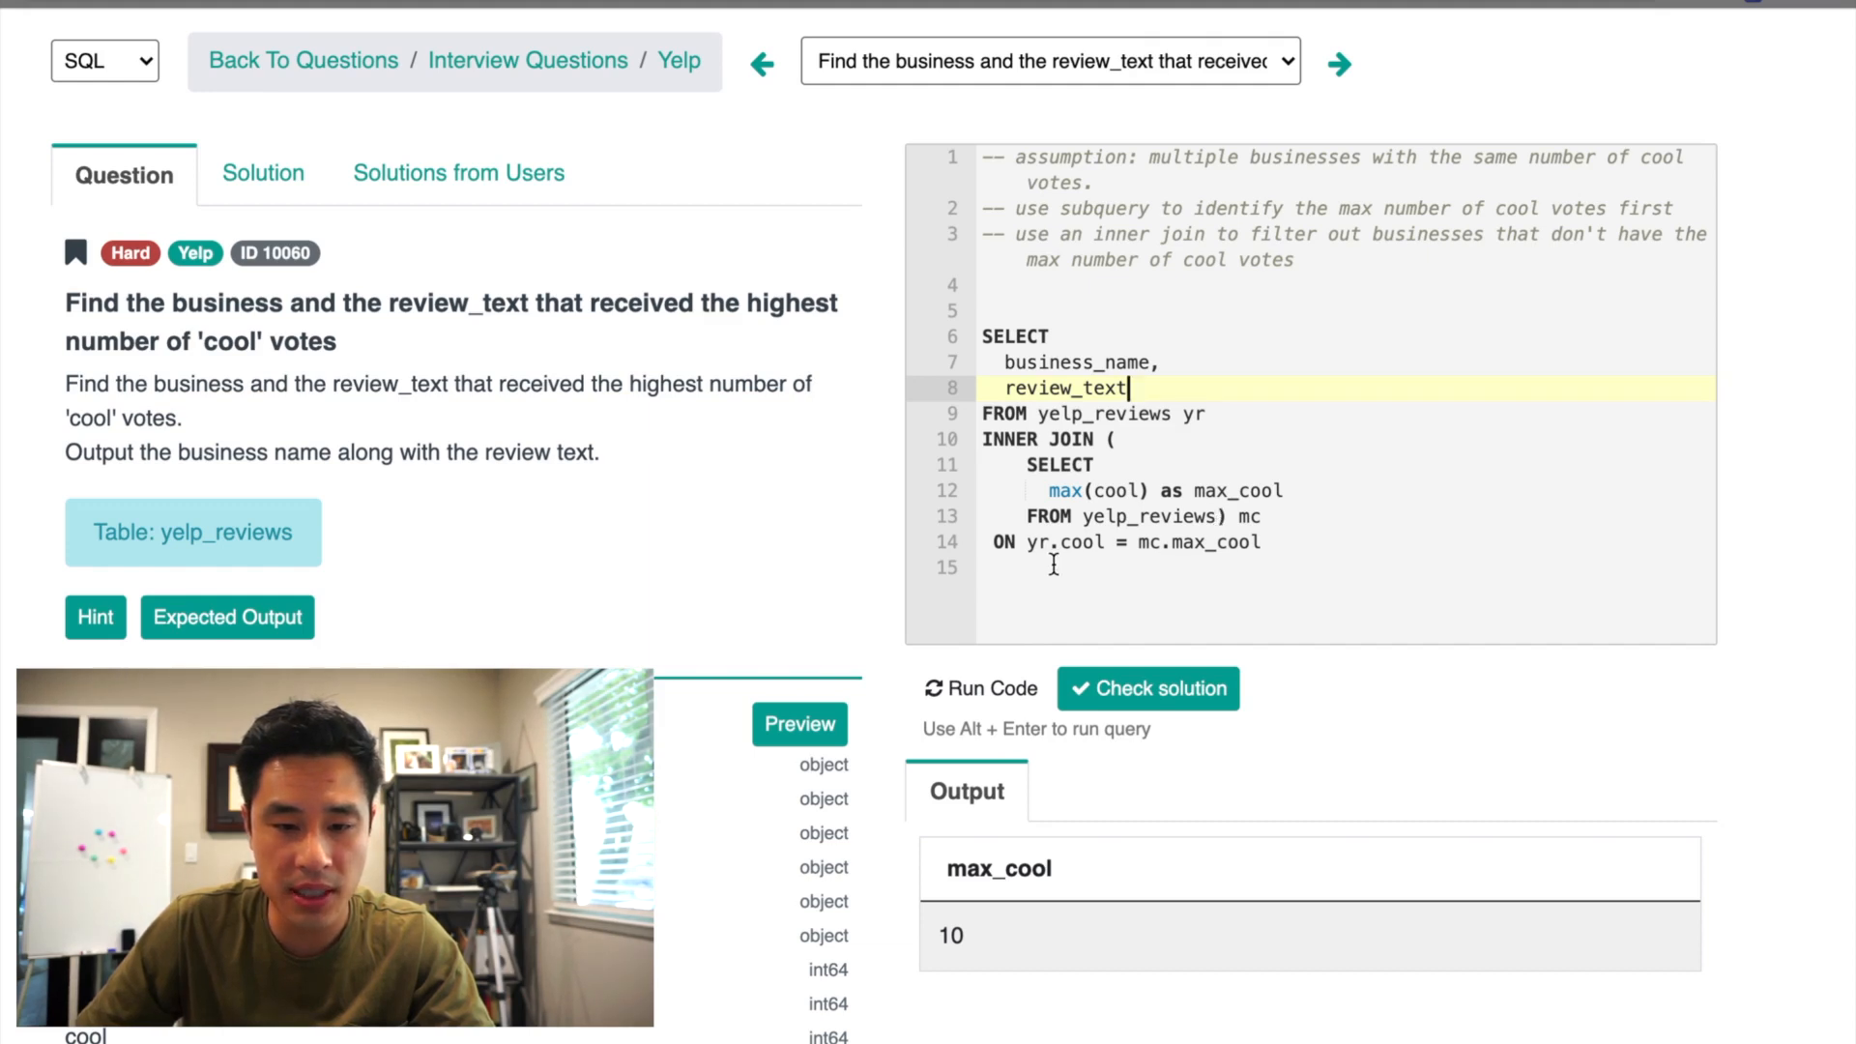
mouse_move(998, 700)
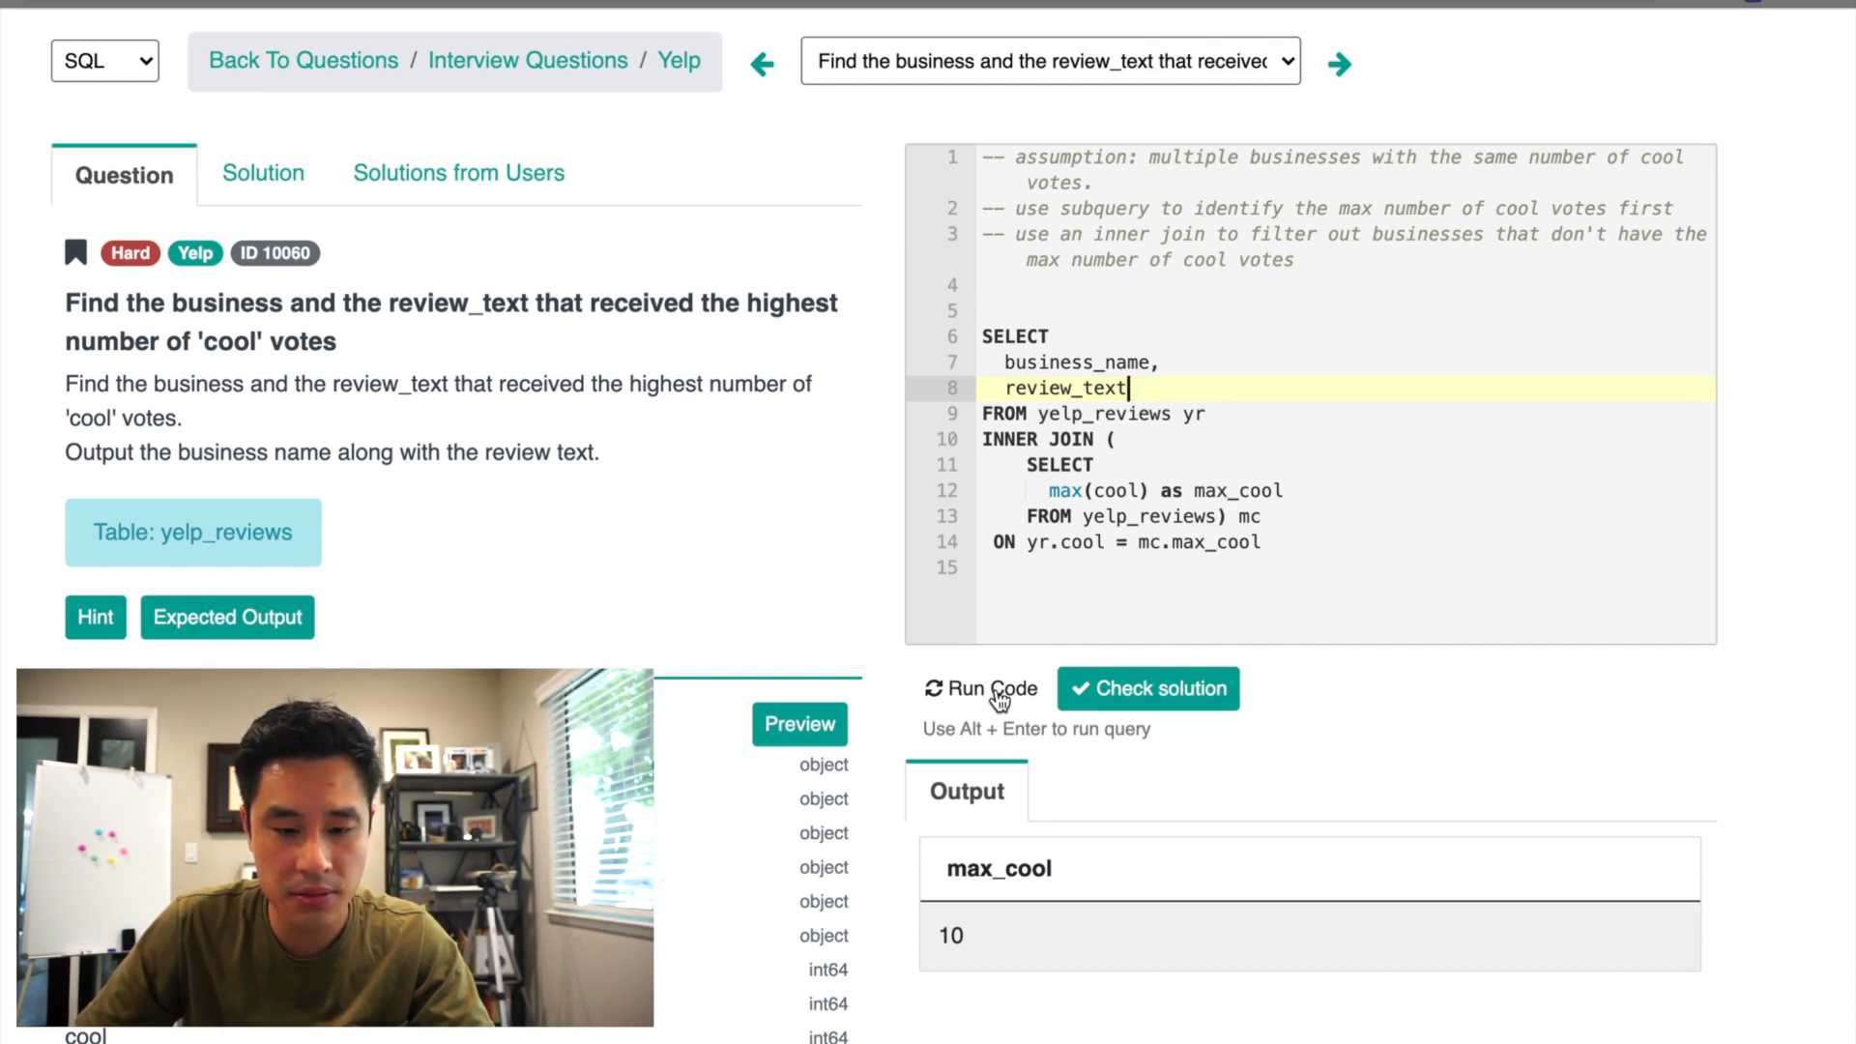
left_click(980, 689)
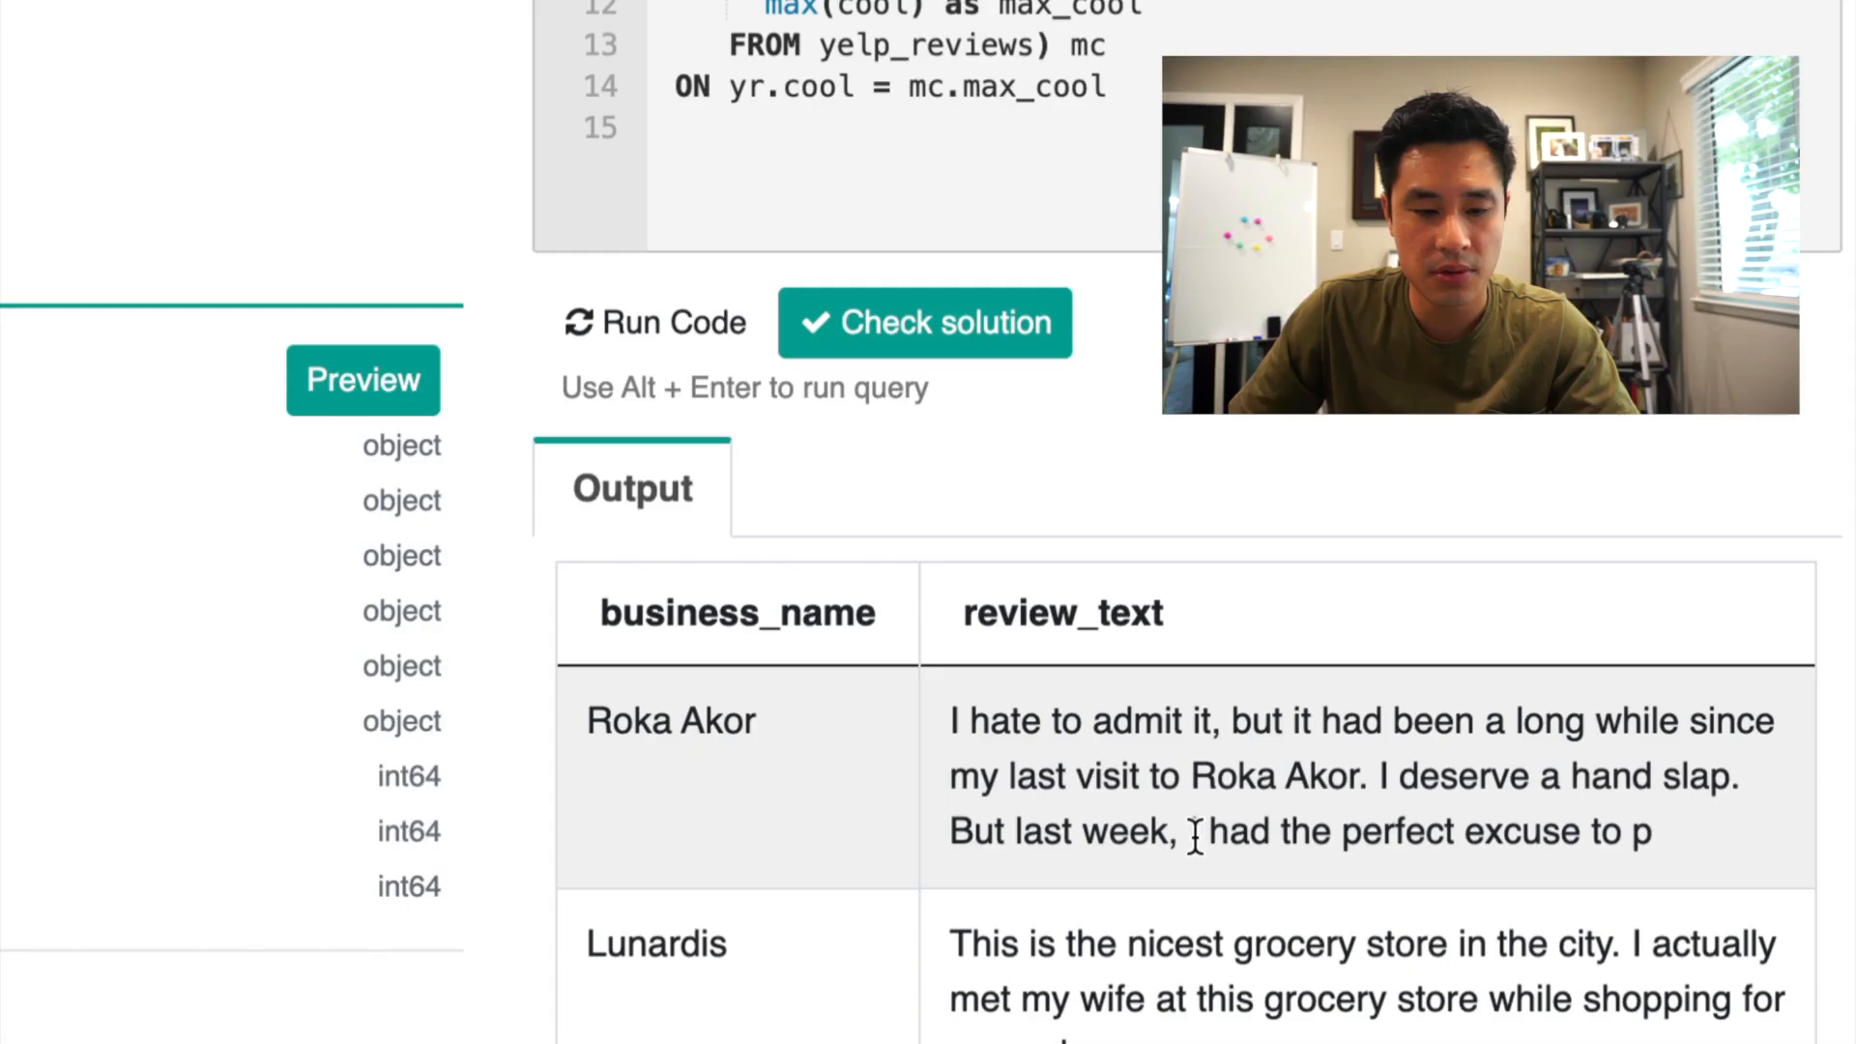
mouse_move(1137, 924)
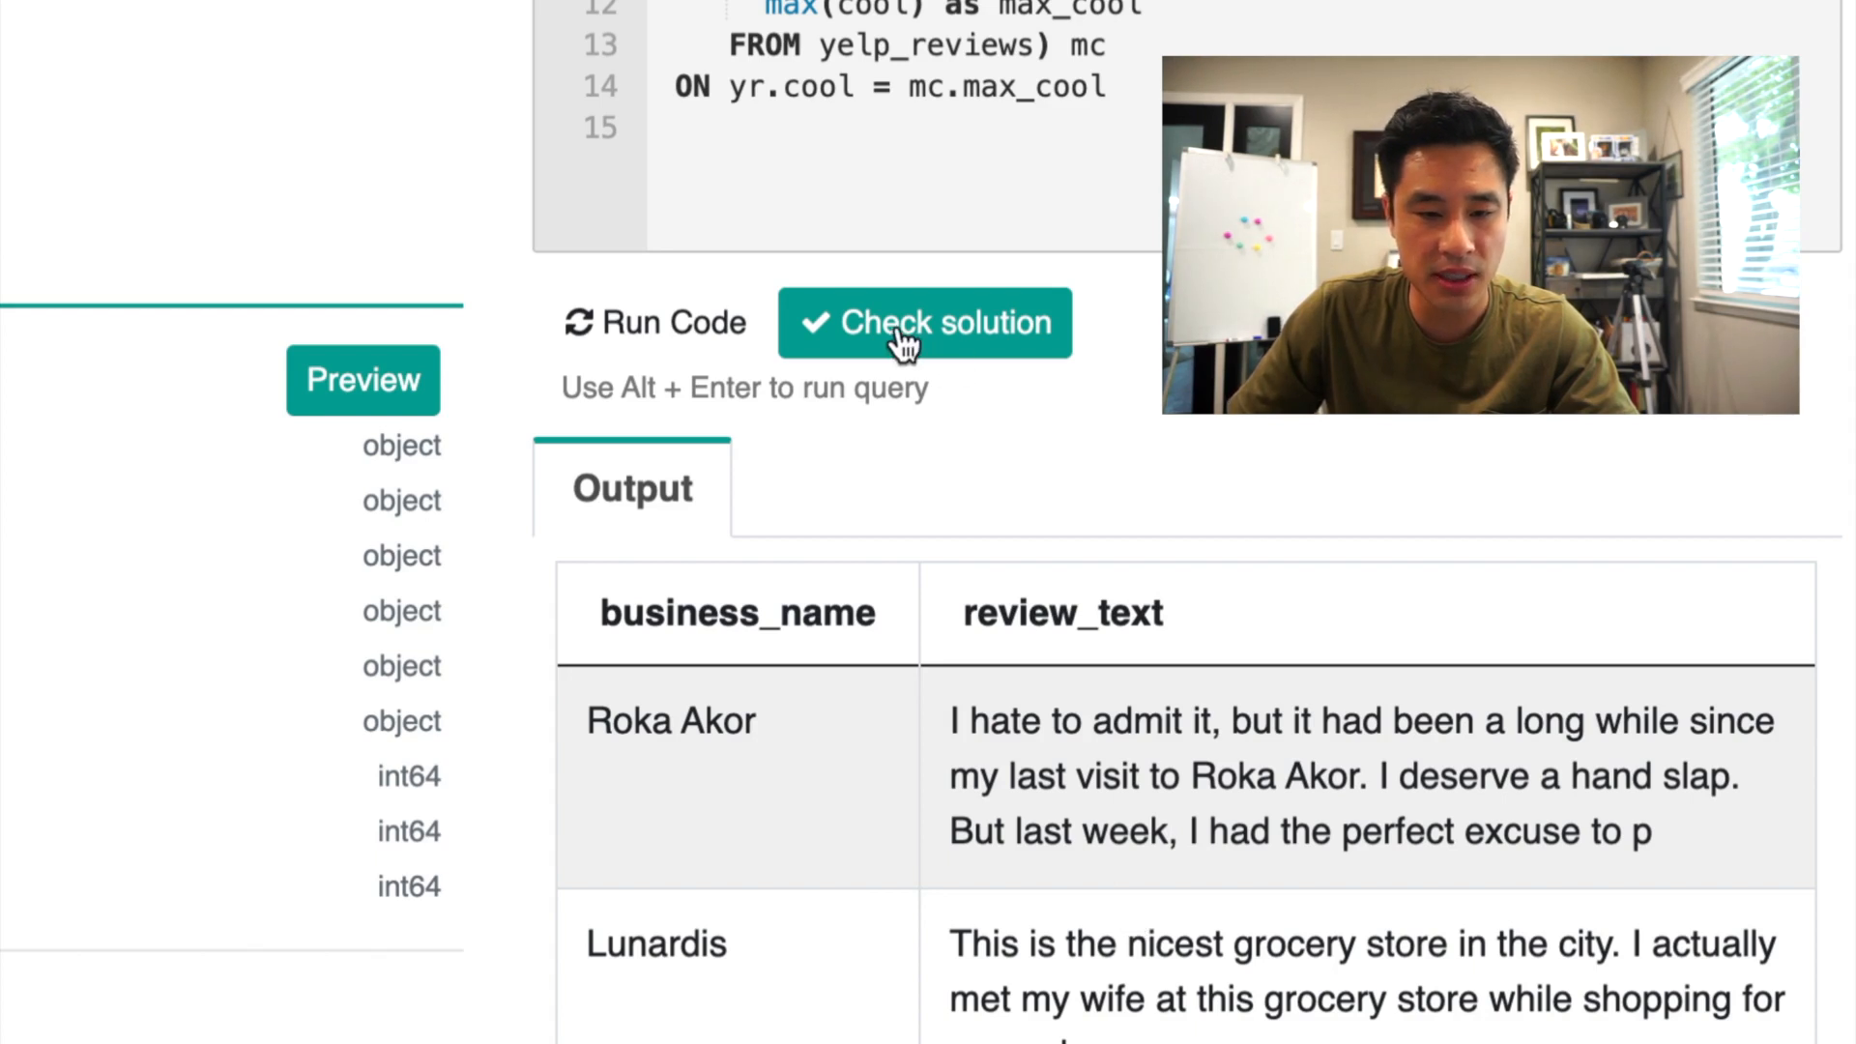
Step: Check the solution as correct, then add yr.cool to the SELECT showing 10 for both businesses
left_click(926, 323)
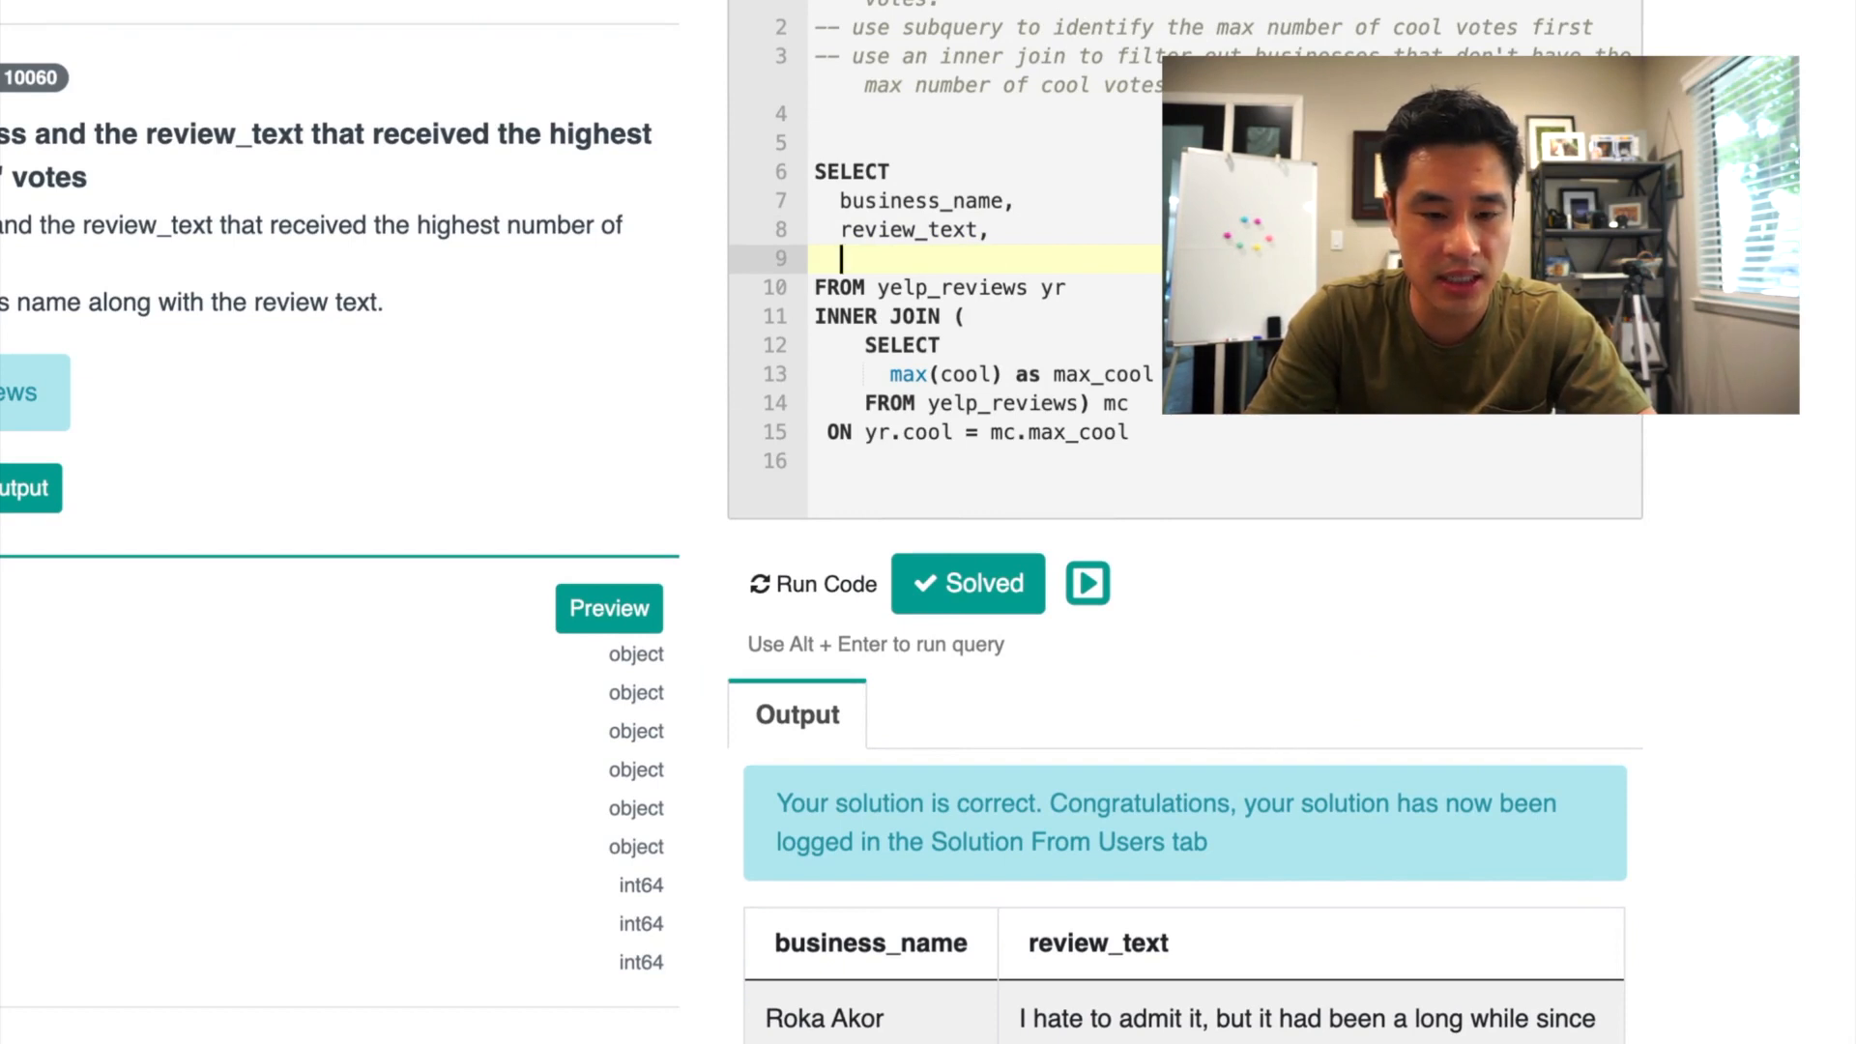
type("yr.c")
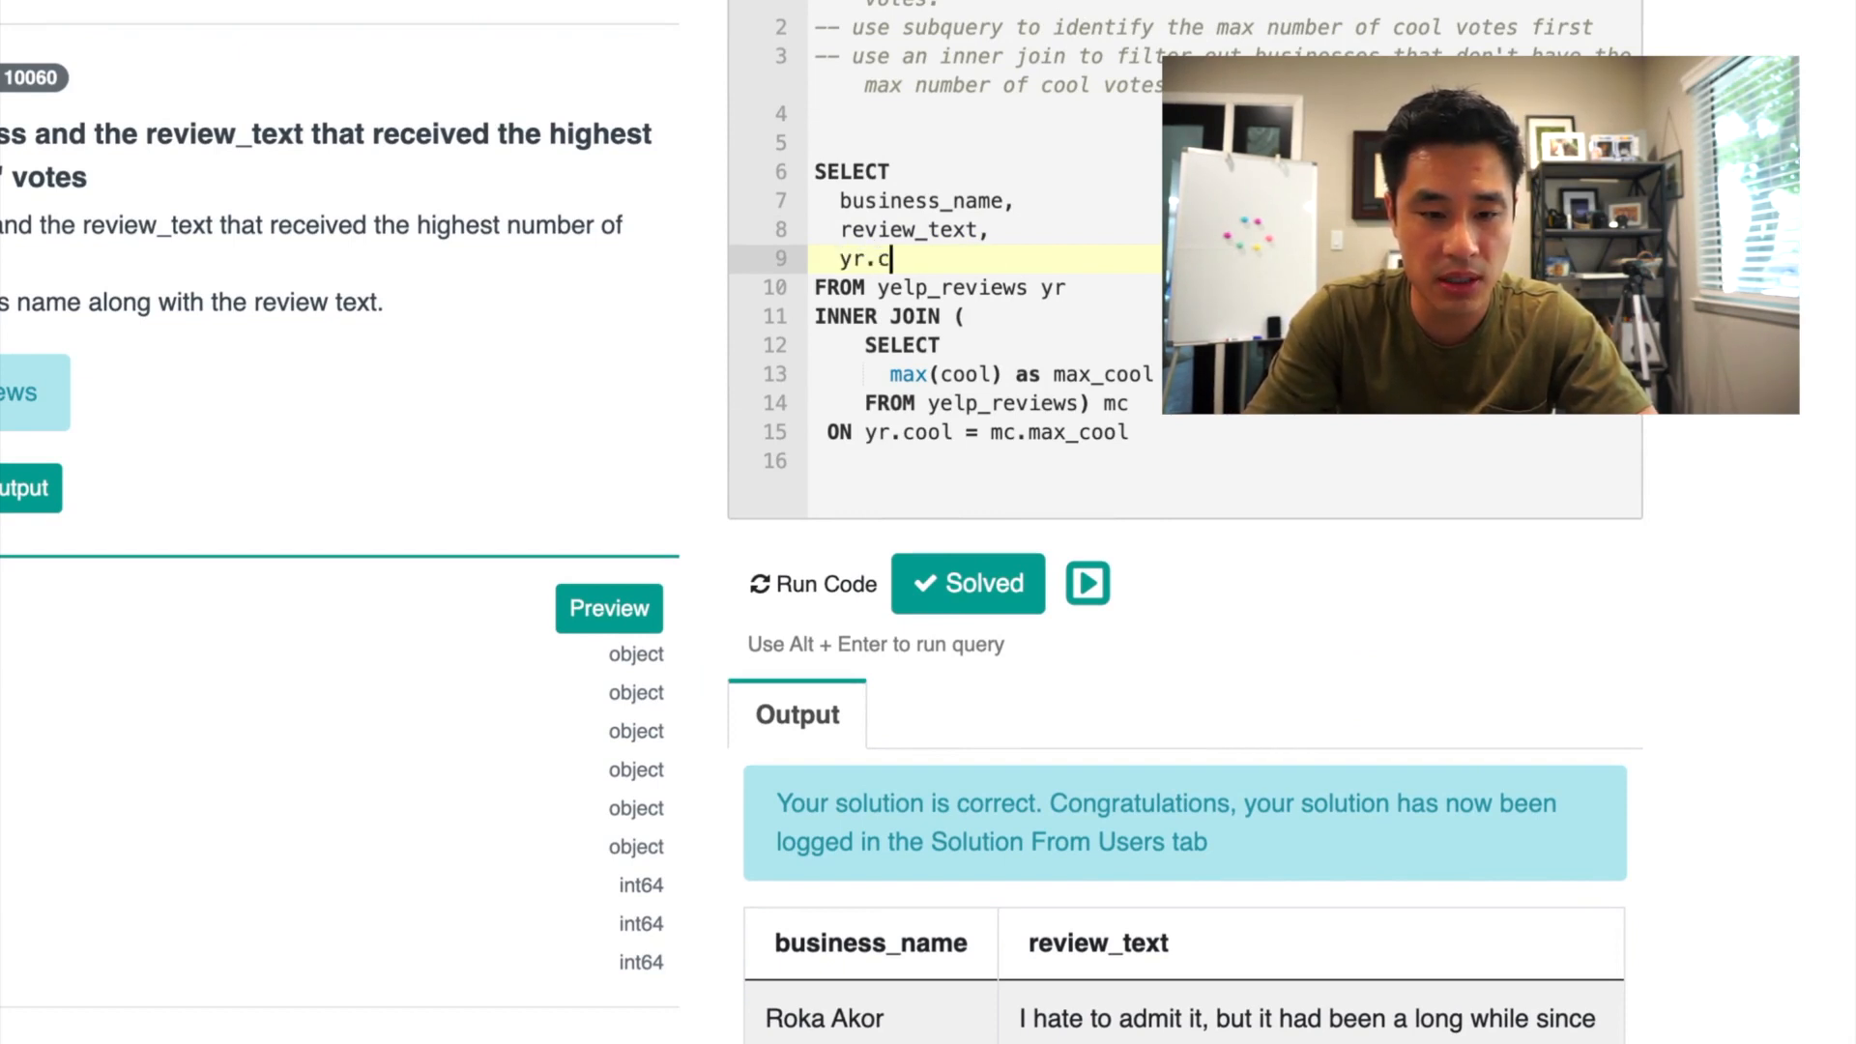
type("ool")
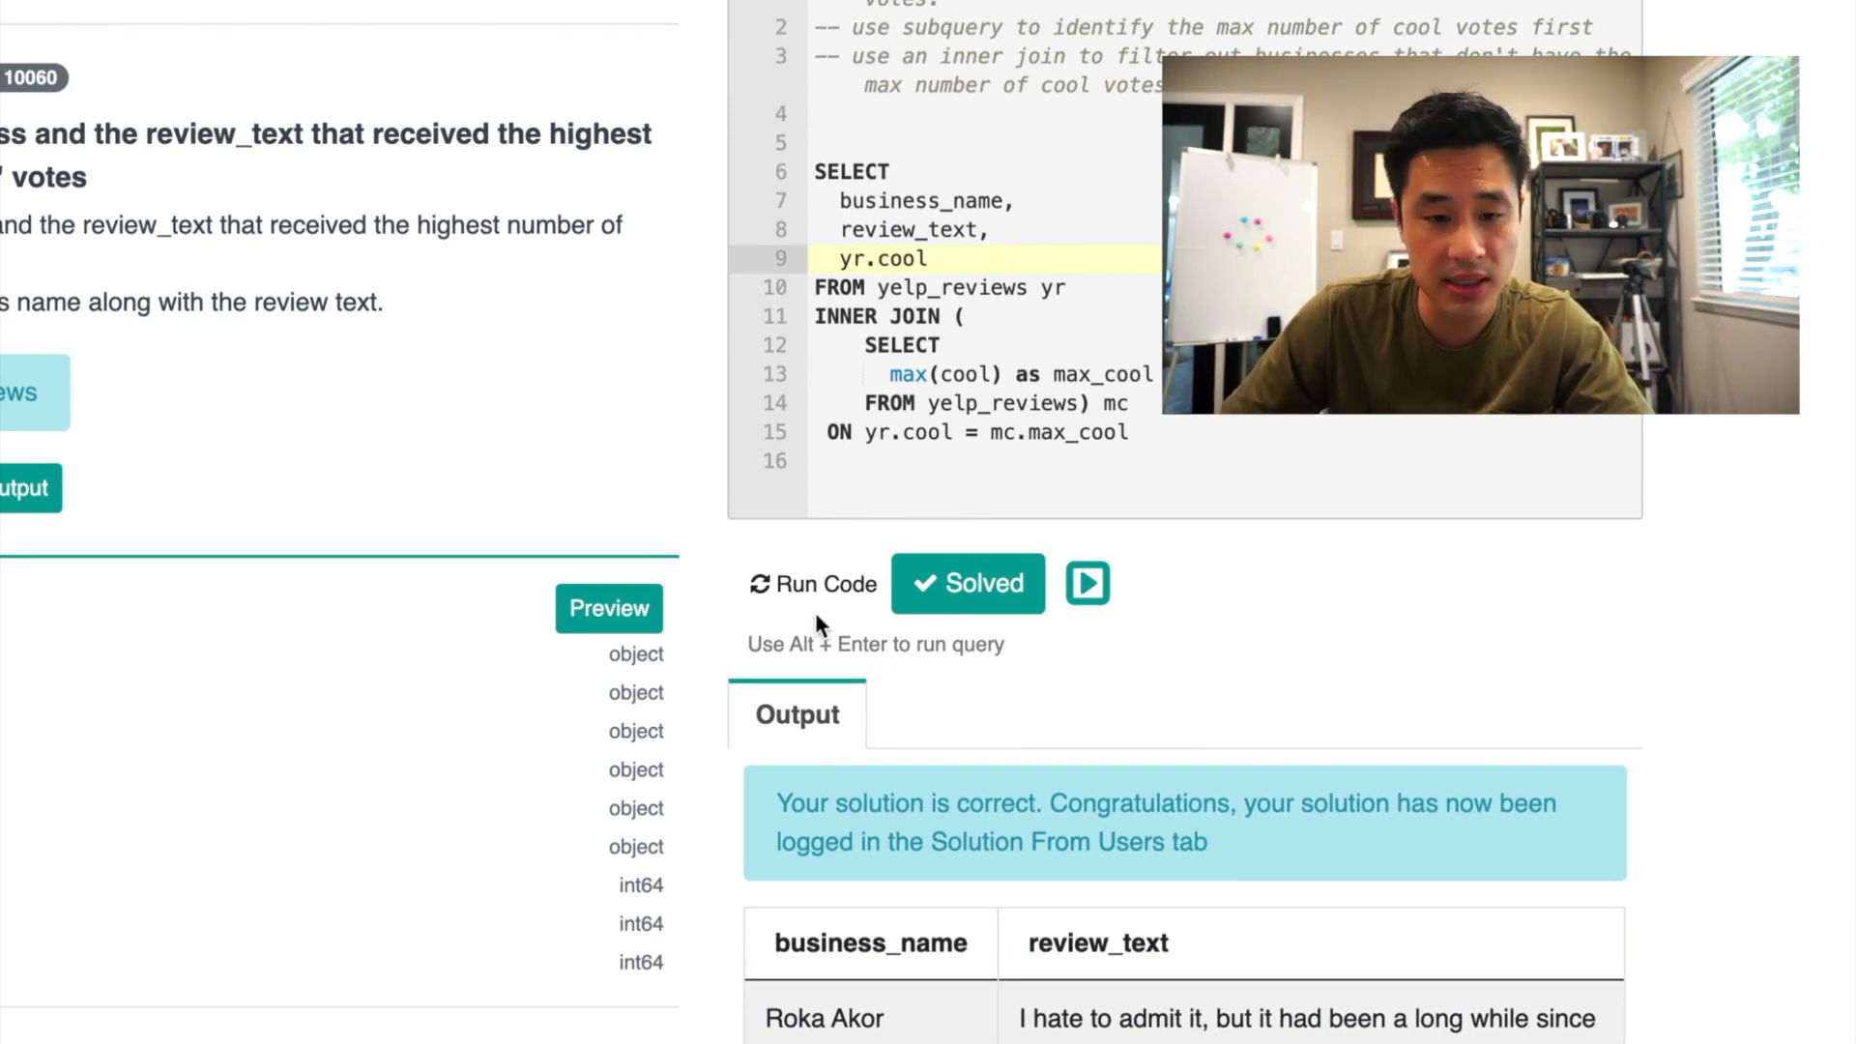
scroll("down", 3)
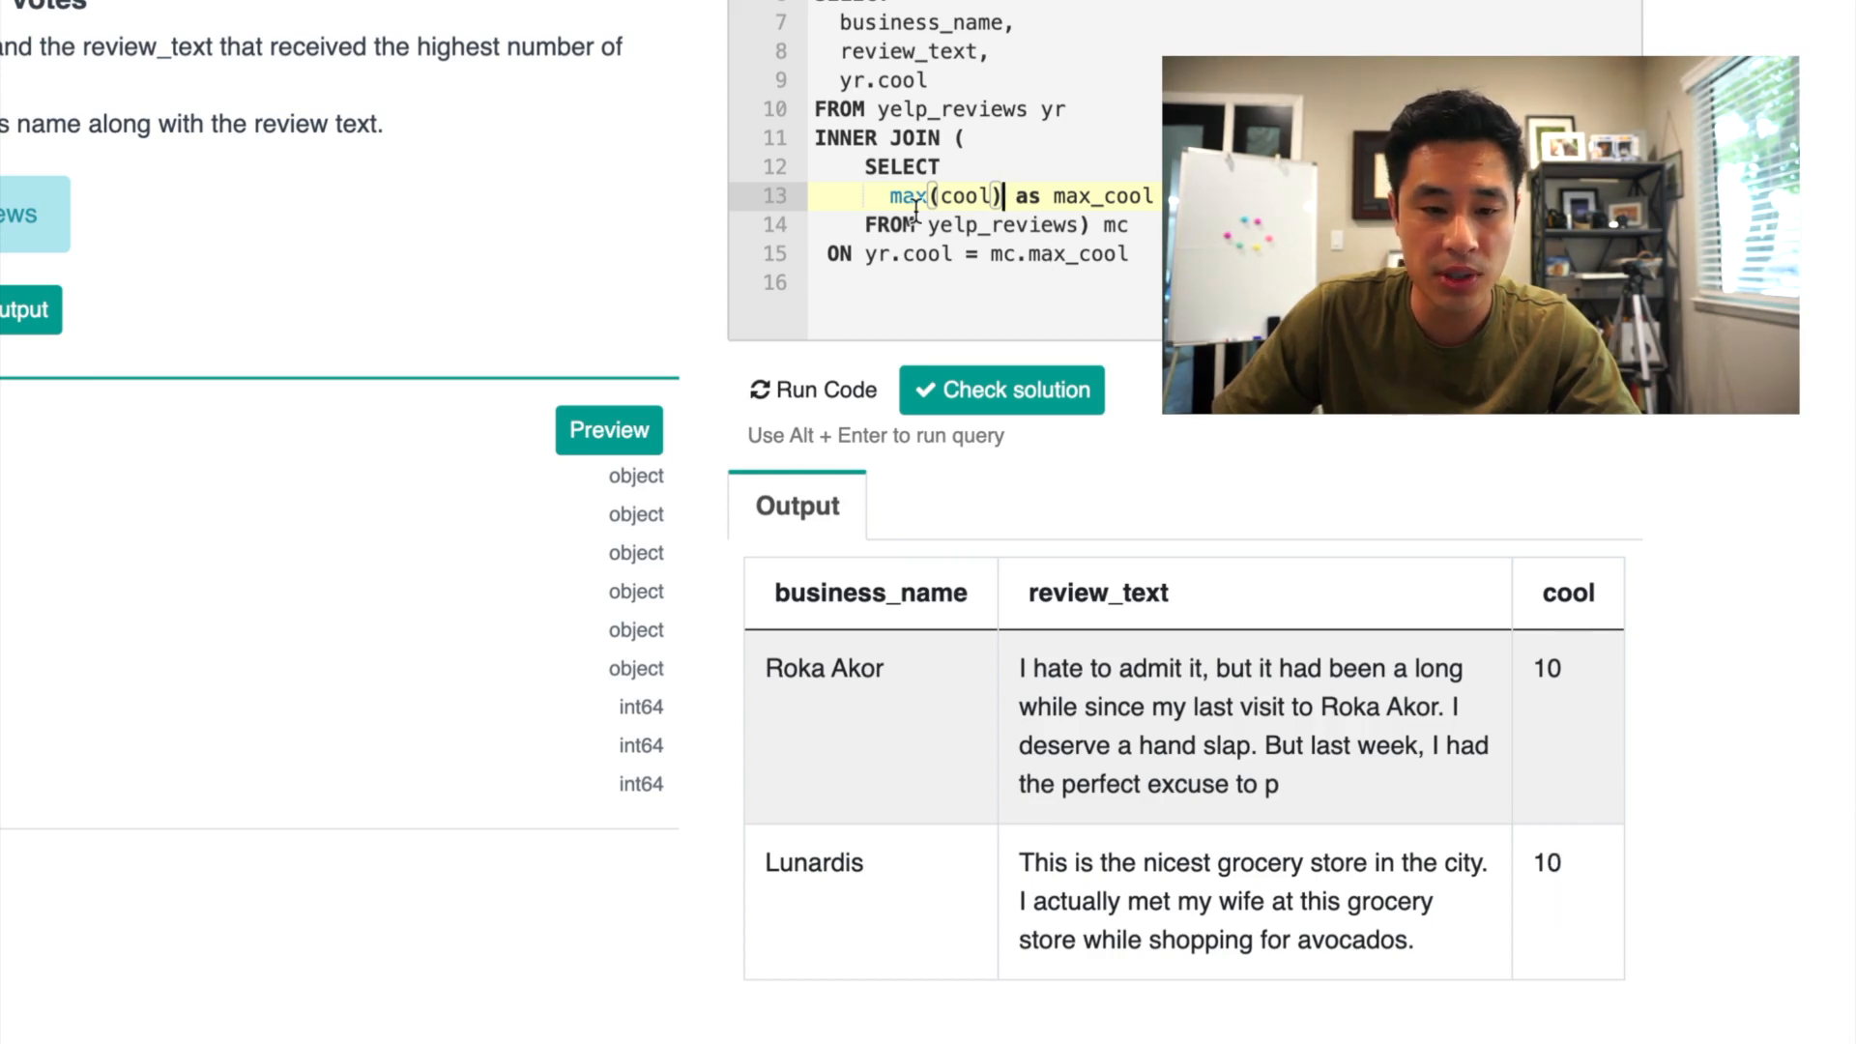
double_click(941, 195)
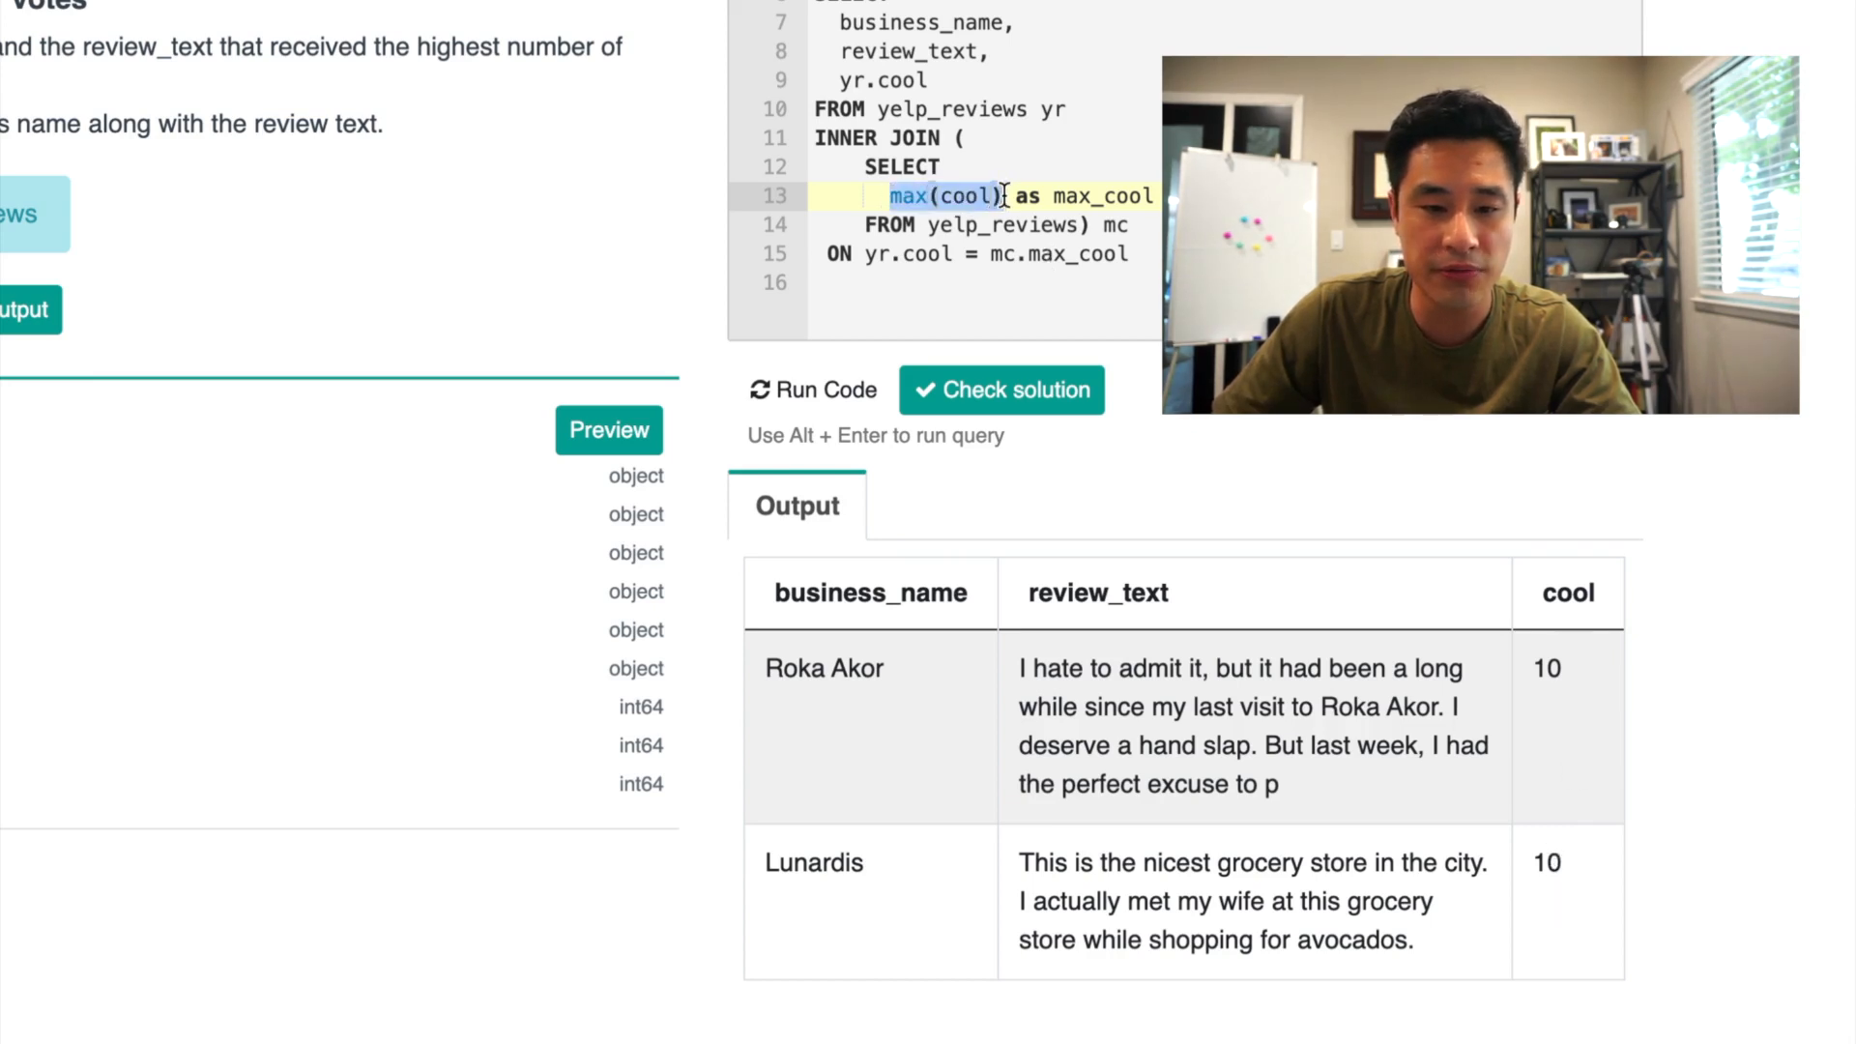